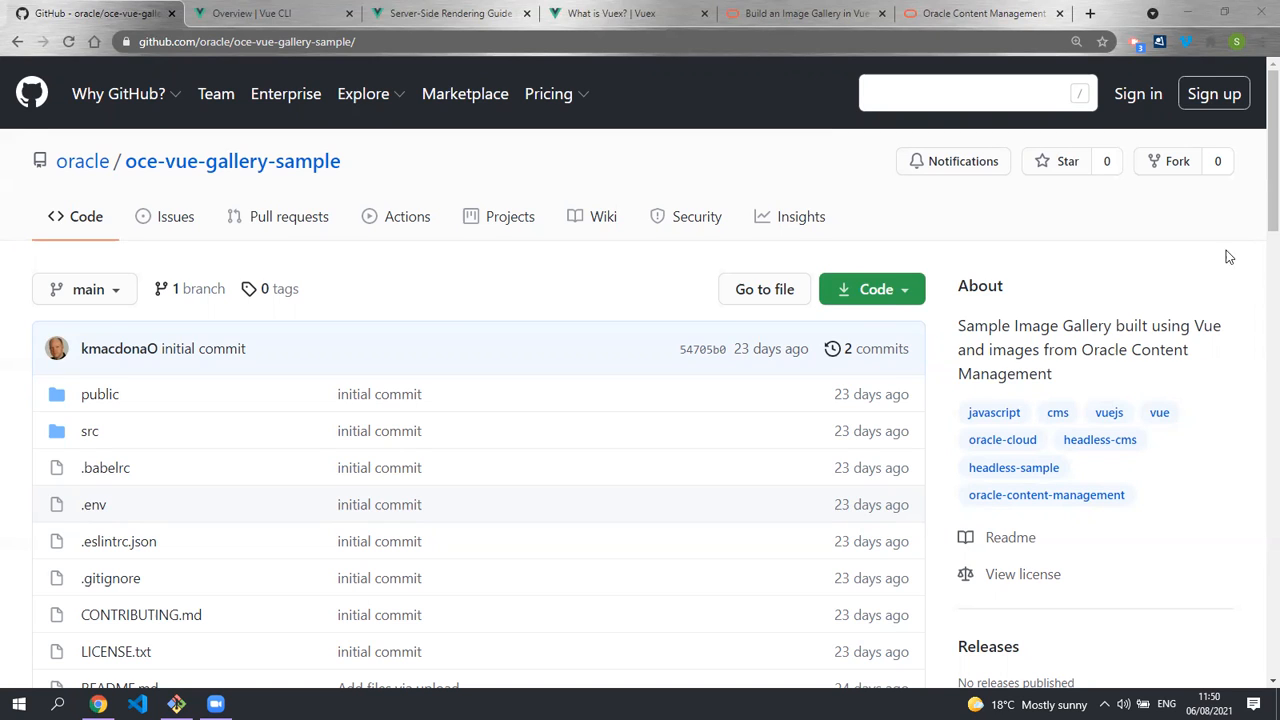
Step: Copy the HTTPS clone address of the oracle/oce-vue-gallery-sample repository
left_click(868, 288)
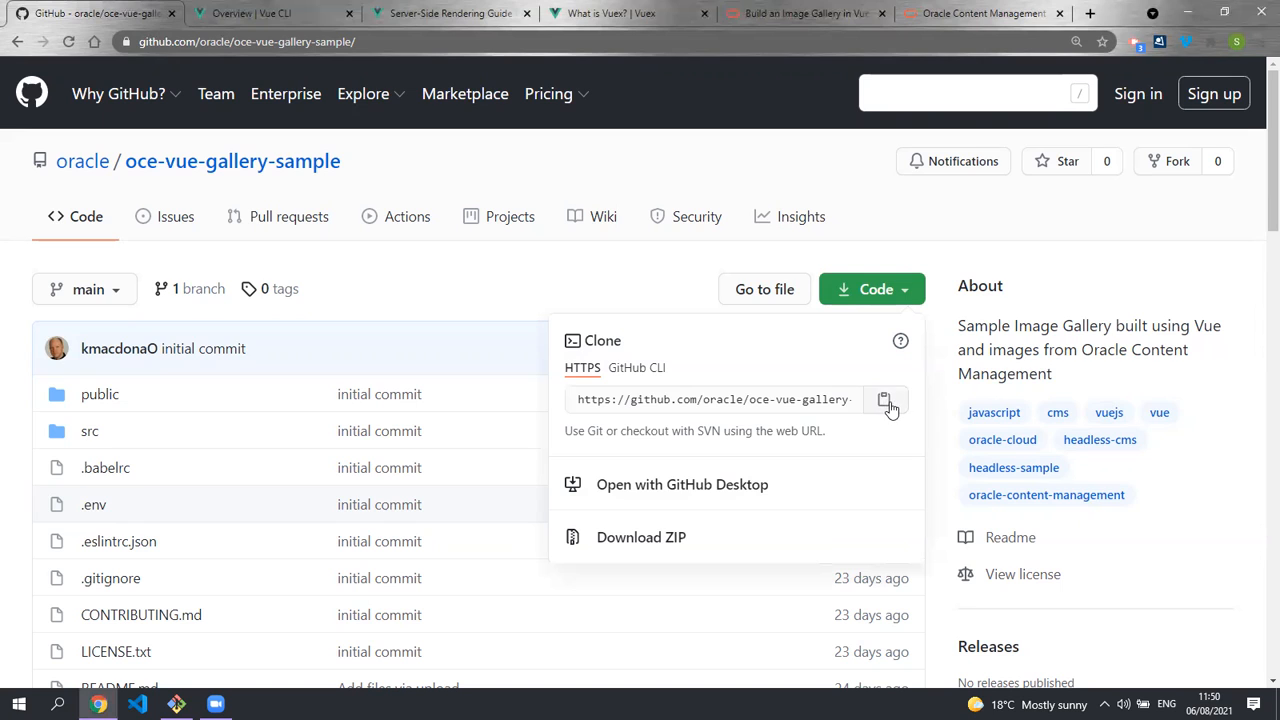
Step: Clone the repository with git clone in Git Bash, then launch VS Code on the folder via code
left_click(176, 704)
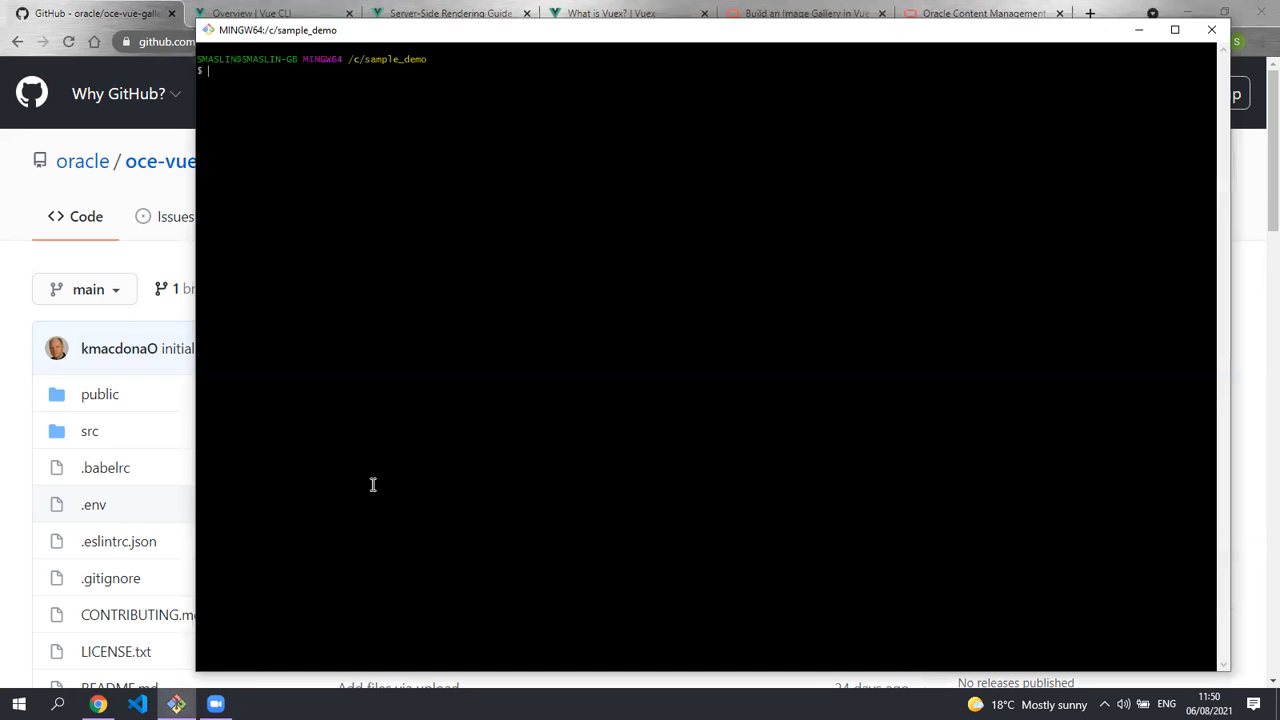
type("git clone https://github.com/oracle/oce-vue-gallery-sample.git .")
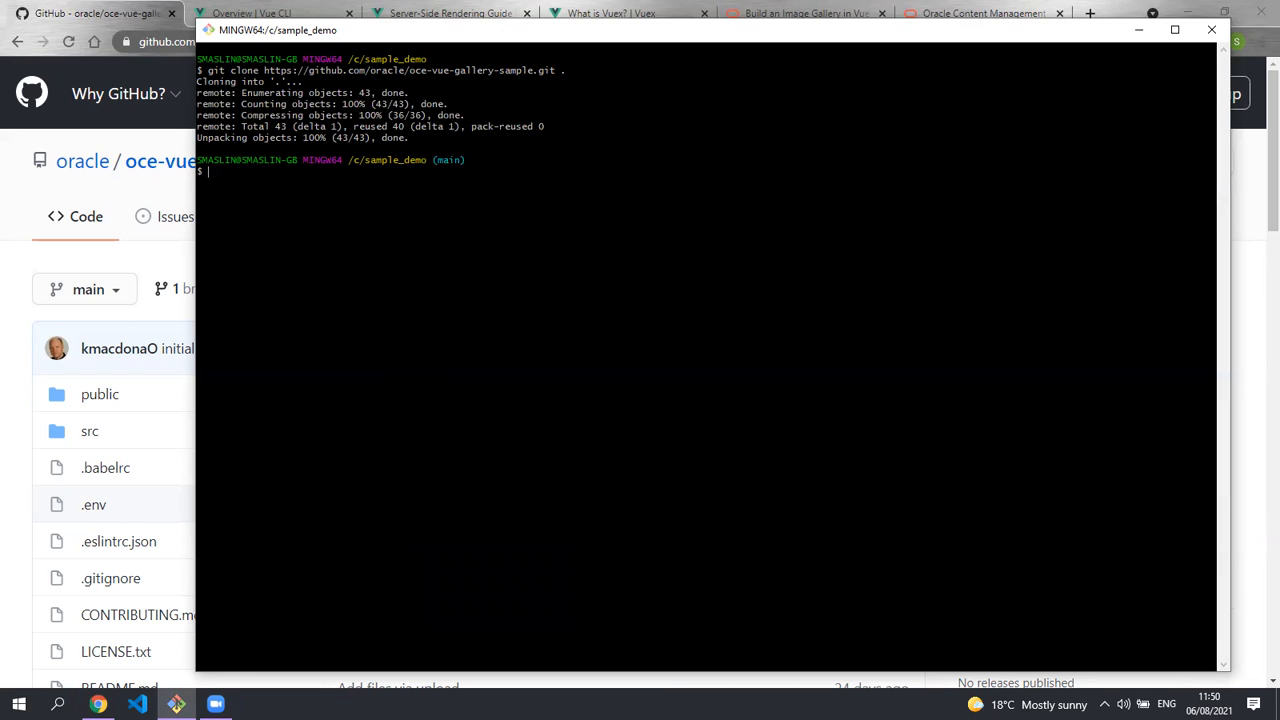
type("code .")
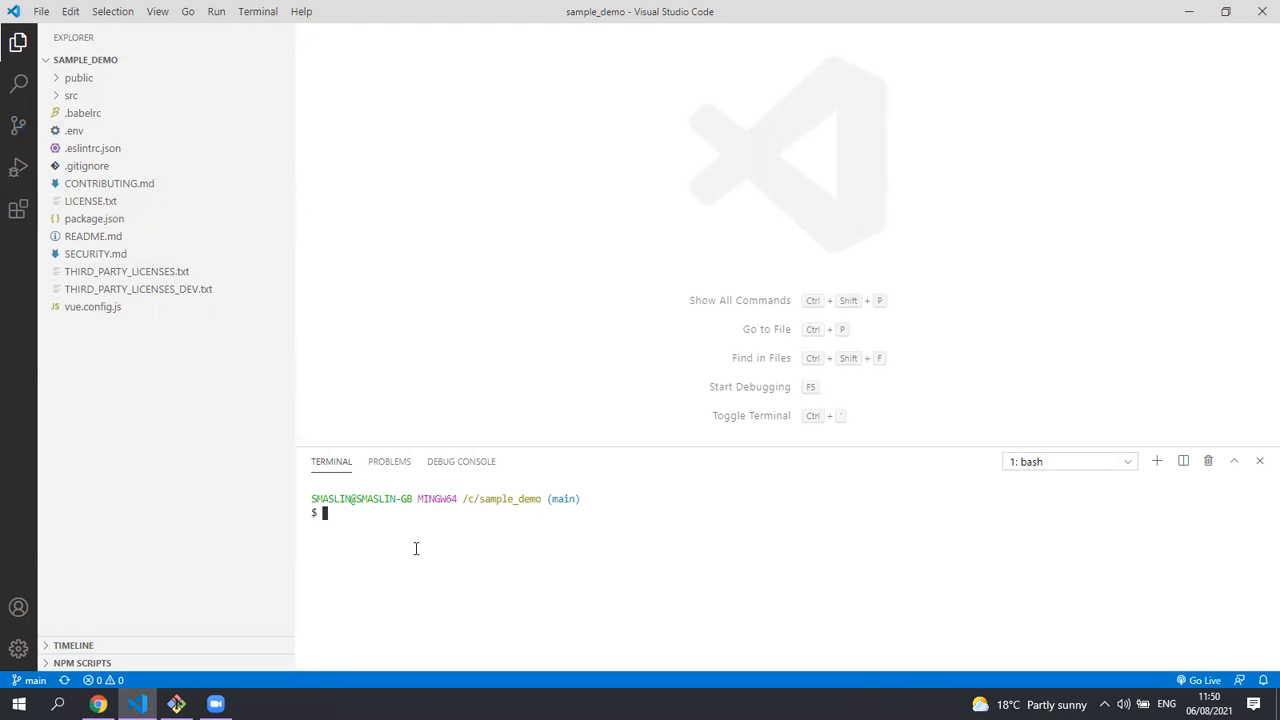
Step: Run npm install in the integrated terminal to fetch the project's dependencies
type("npm install")
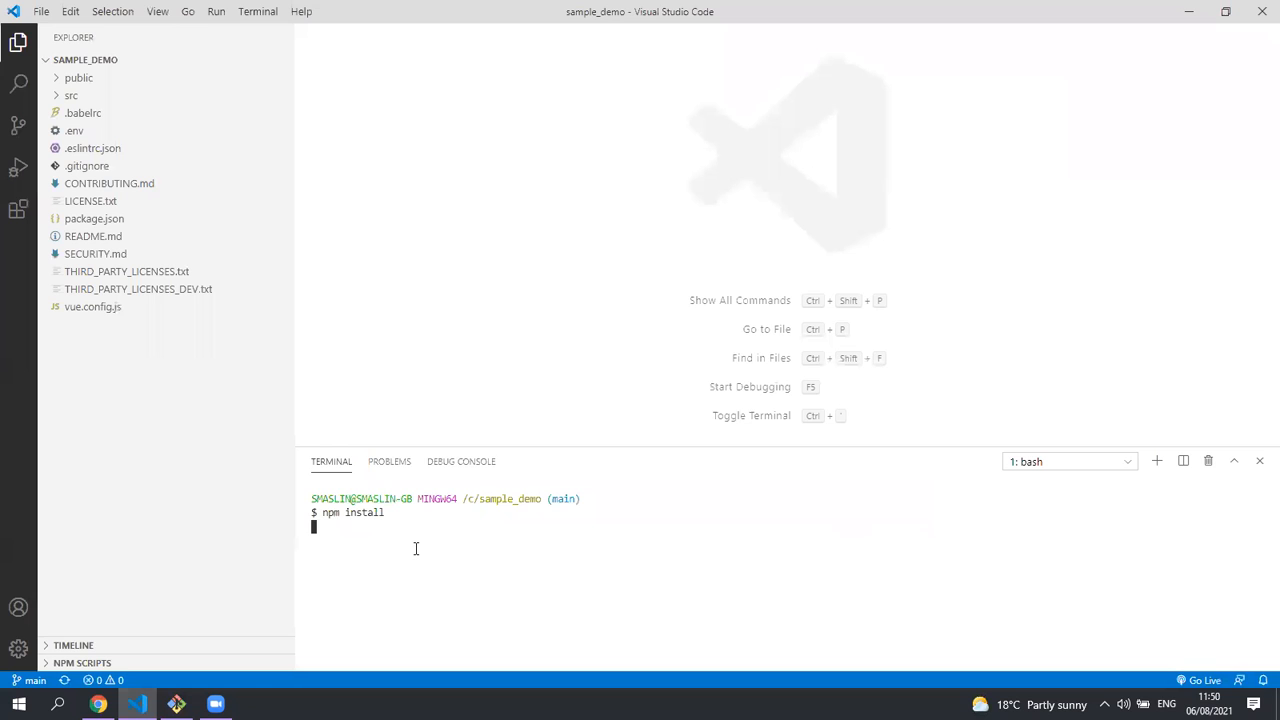
mouse_move(108, 184)
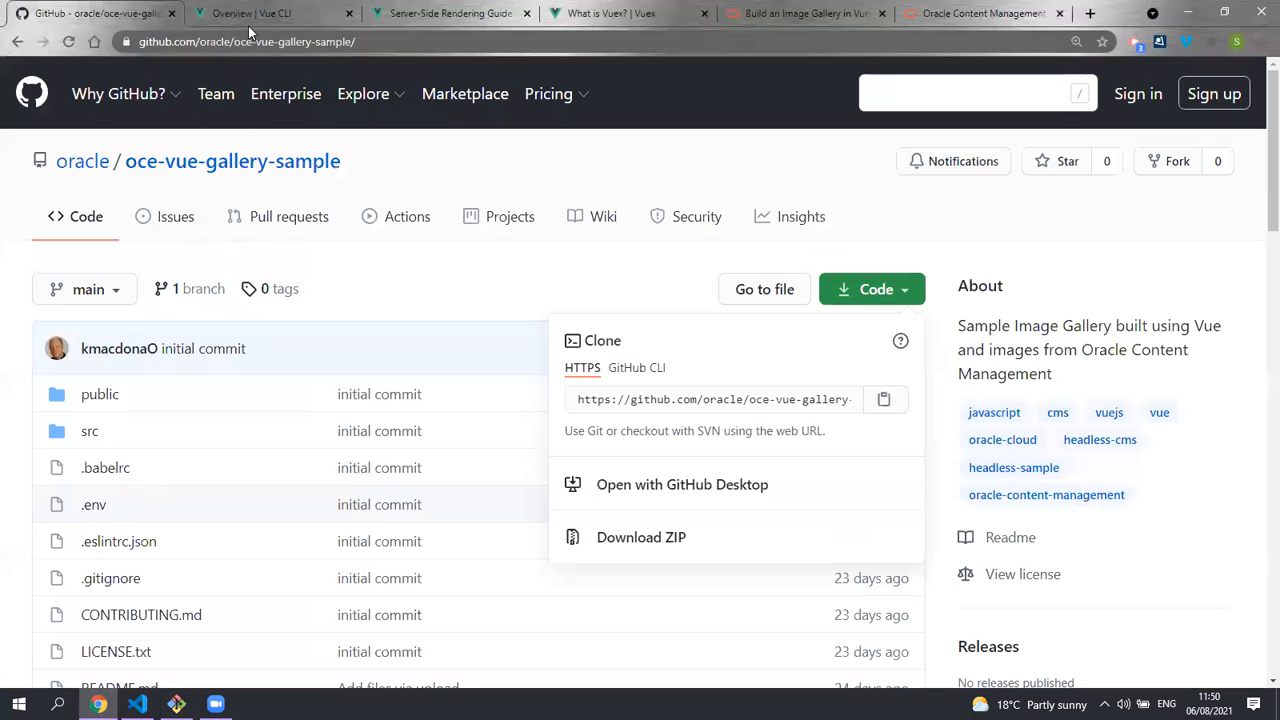
Step: View the Vue CLI Overview, Server-Side Rendering Guide and What is Vuex? pages in turn
left_click(256, 12)
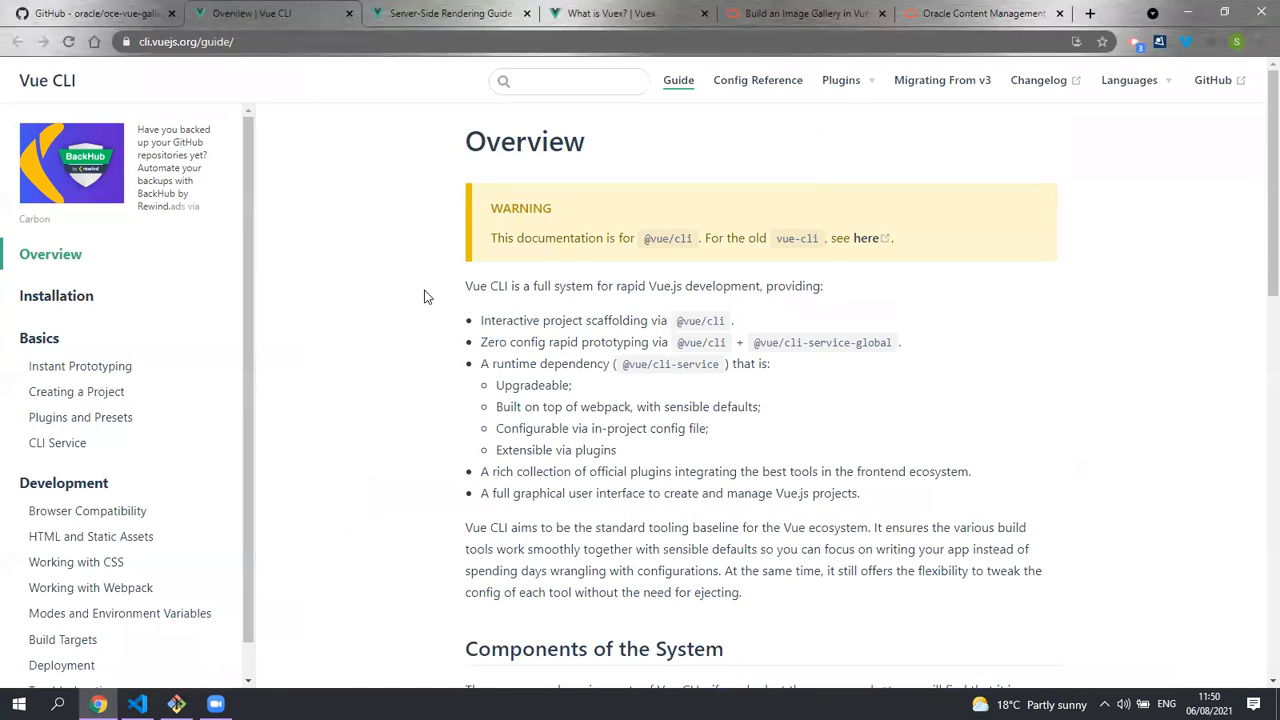
mouse_move(434, 272)
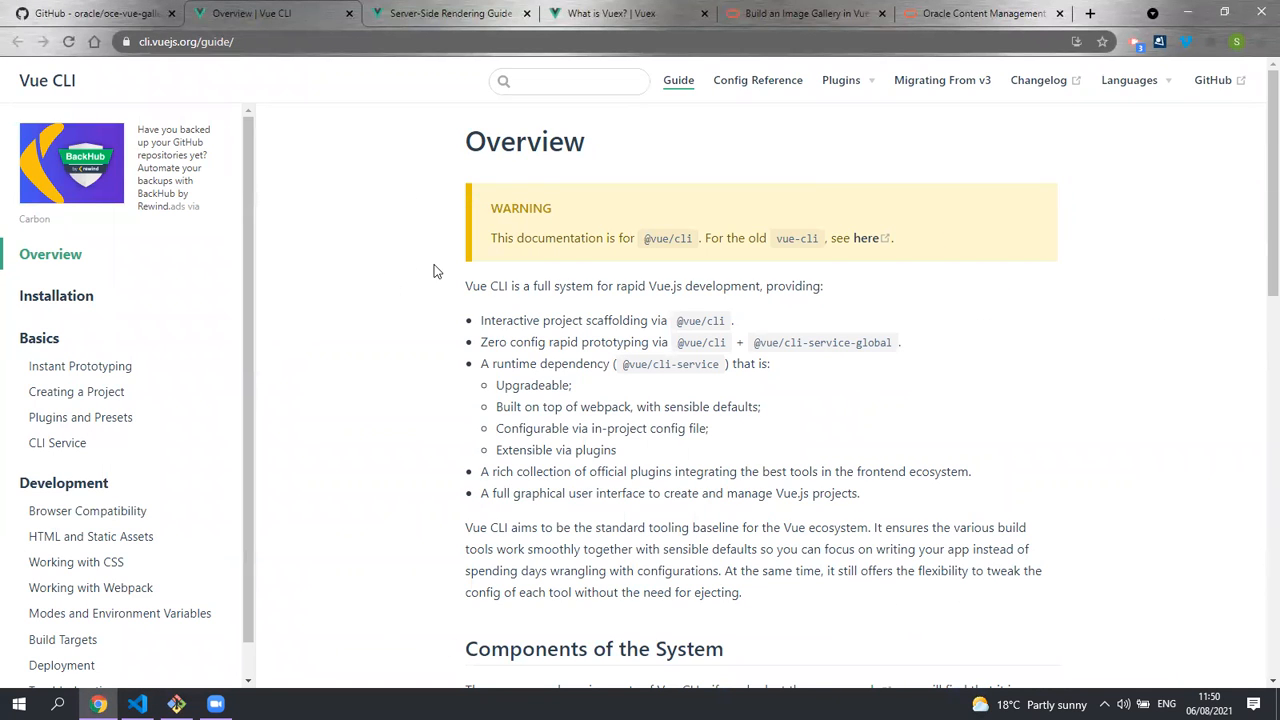
mouse_move(364, 384)
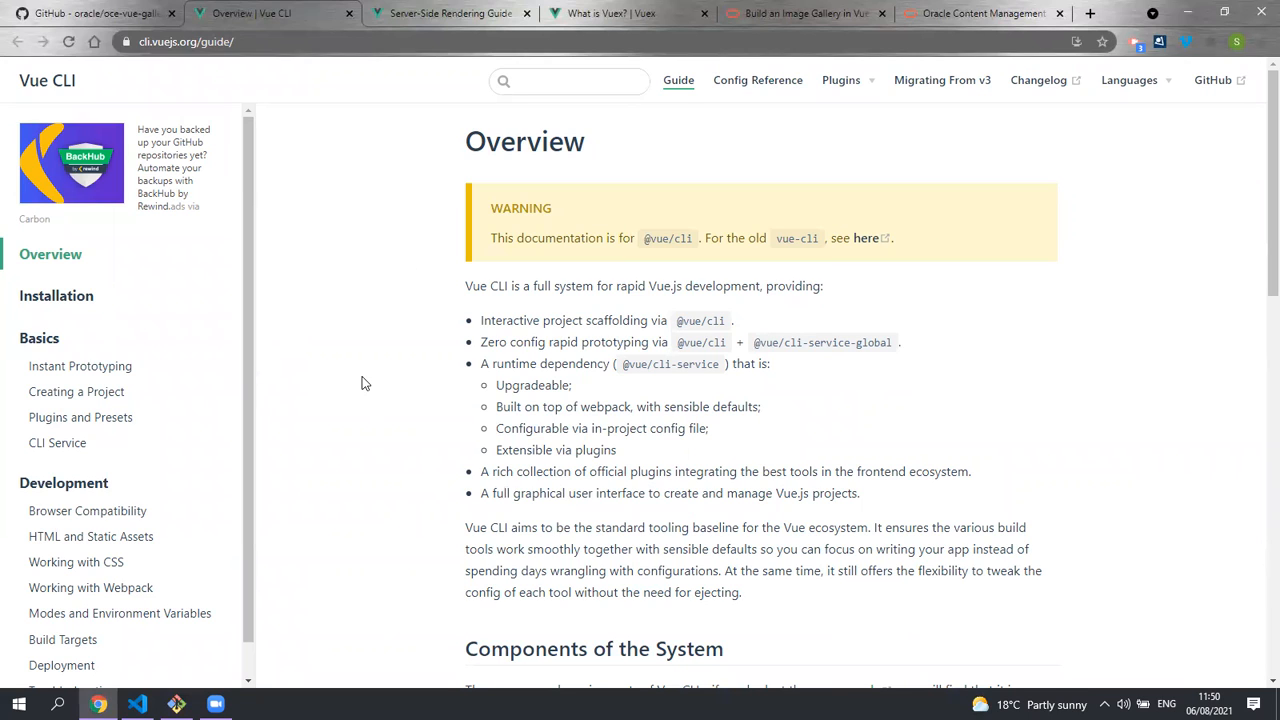
left_click(450, 12)
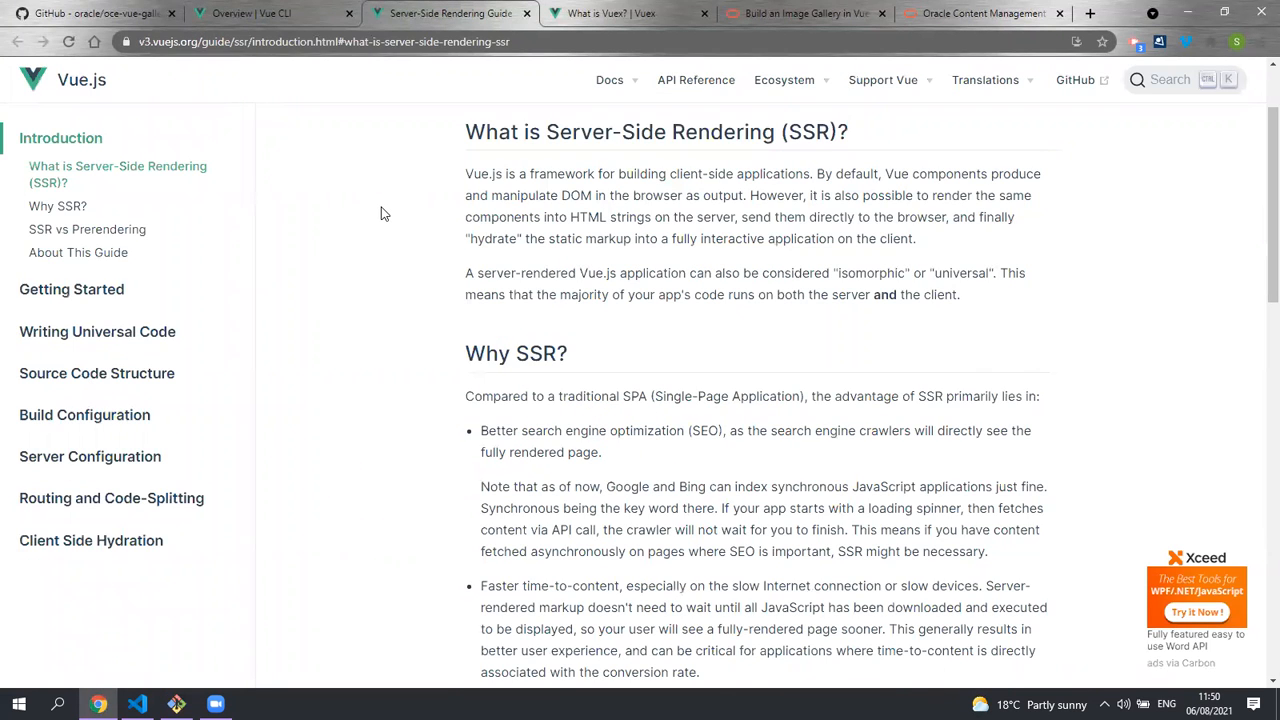
mouse_move(736, 500)
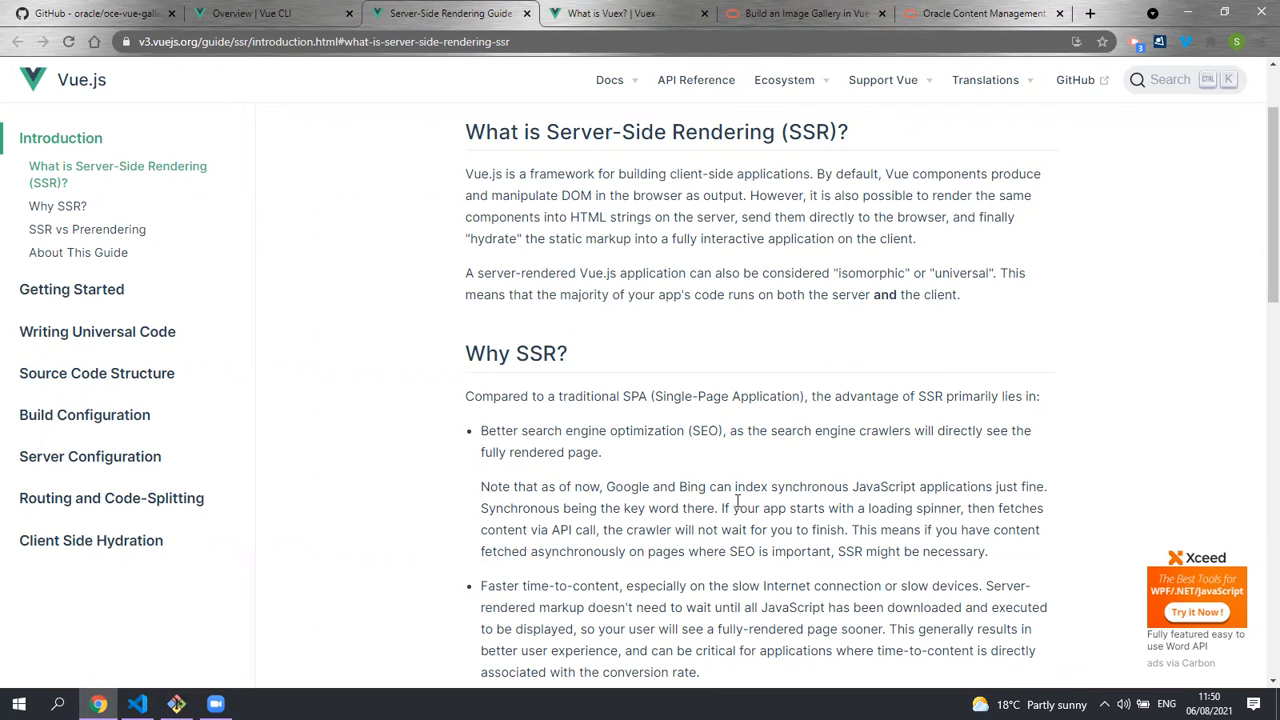
mouse_move(676, 360)
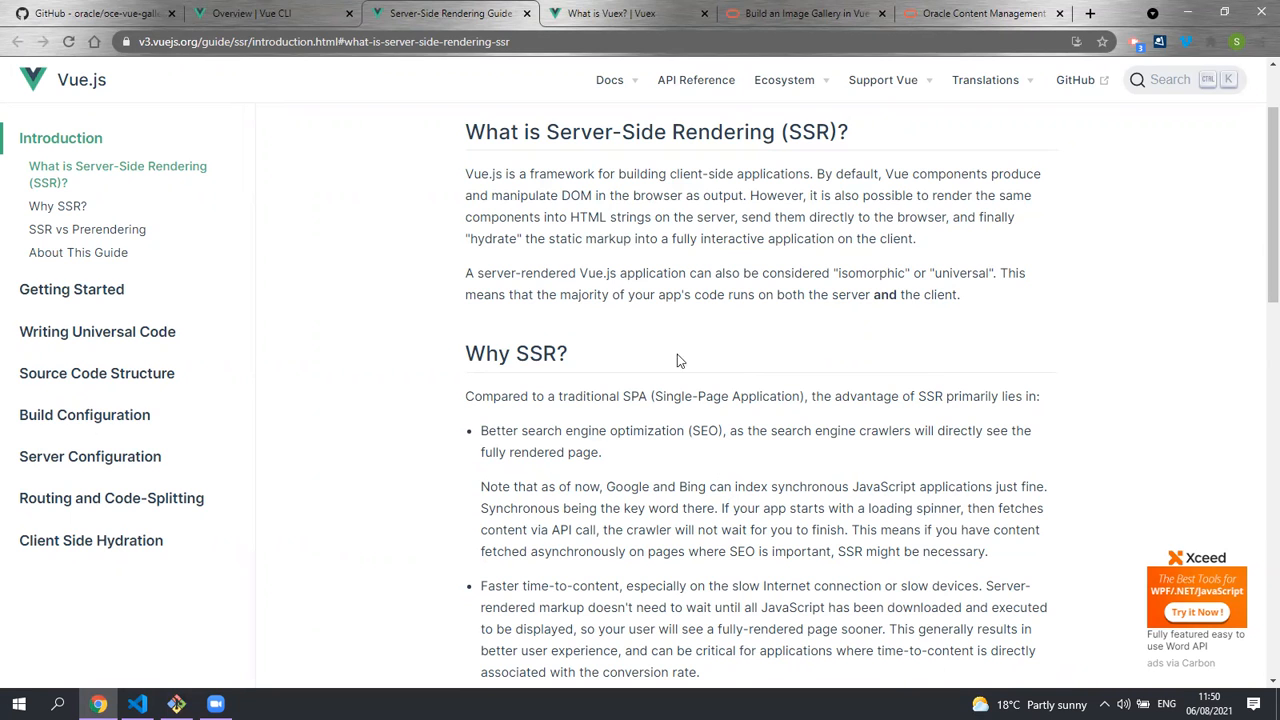
left_click(600, 12)
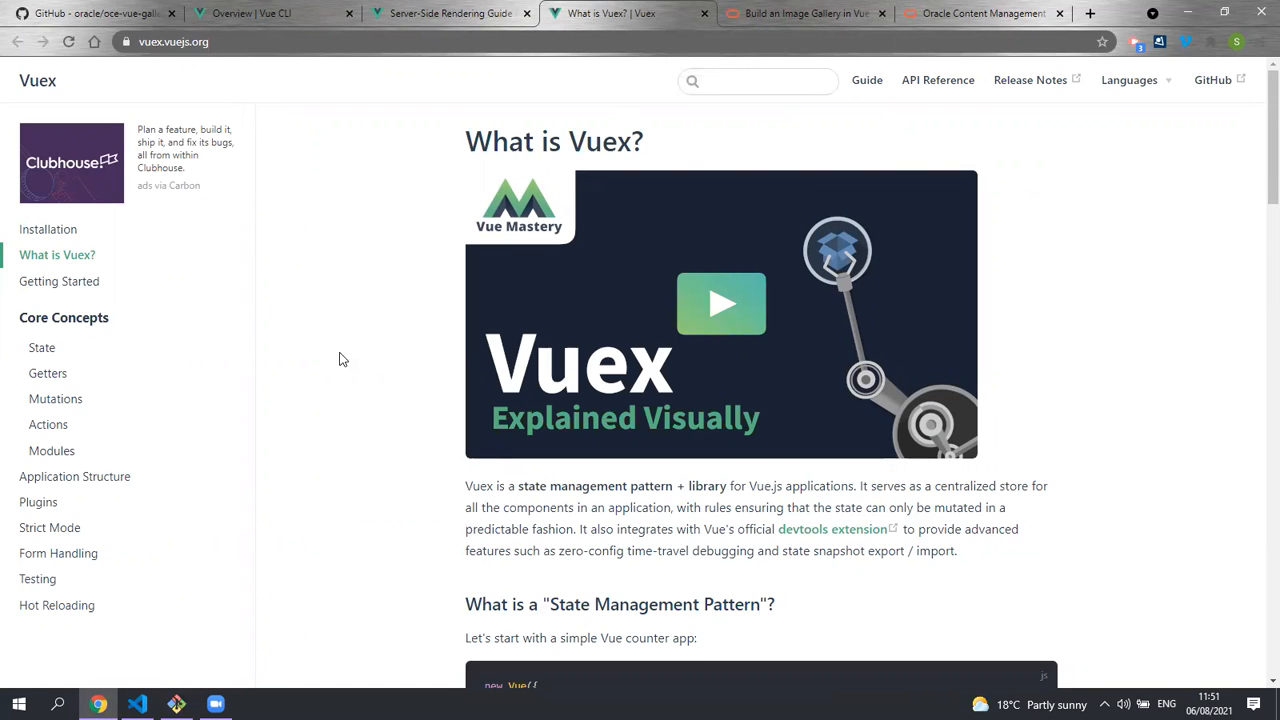
mouse_move(304, 372)
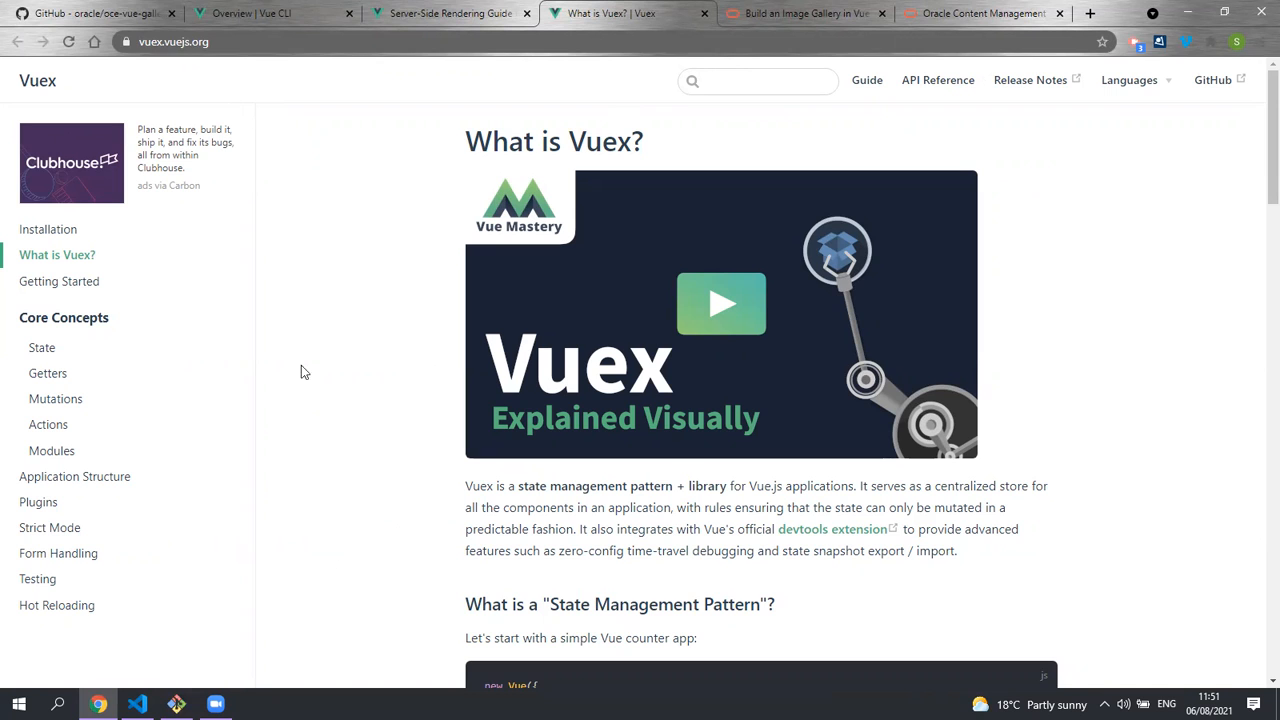
mouse_move(280, 608)
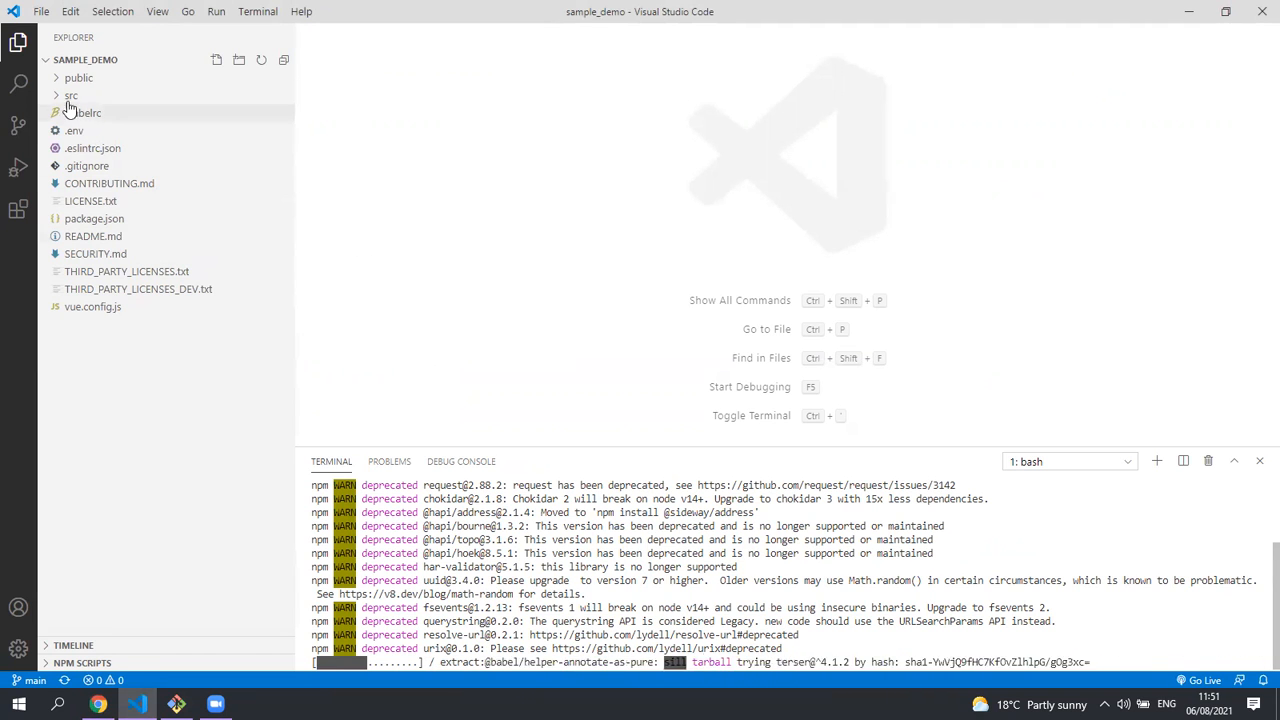
Step: Inspect the src folder, then show the .env connection settings and package.json scripts
left_click(70, 96)
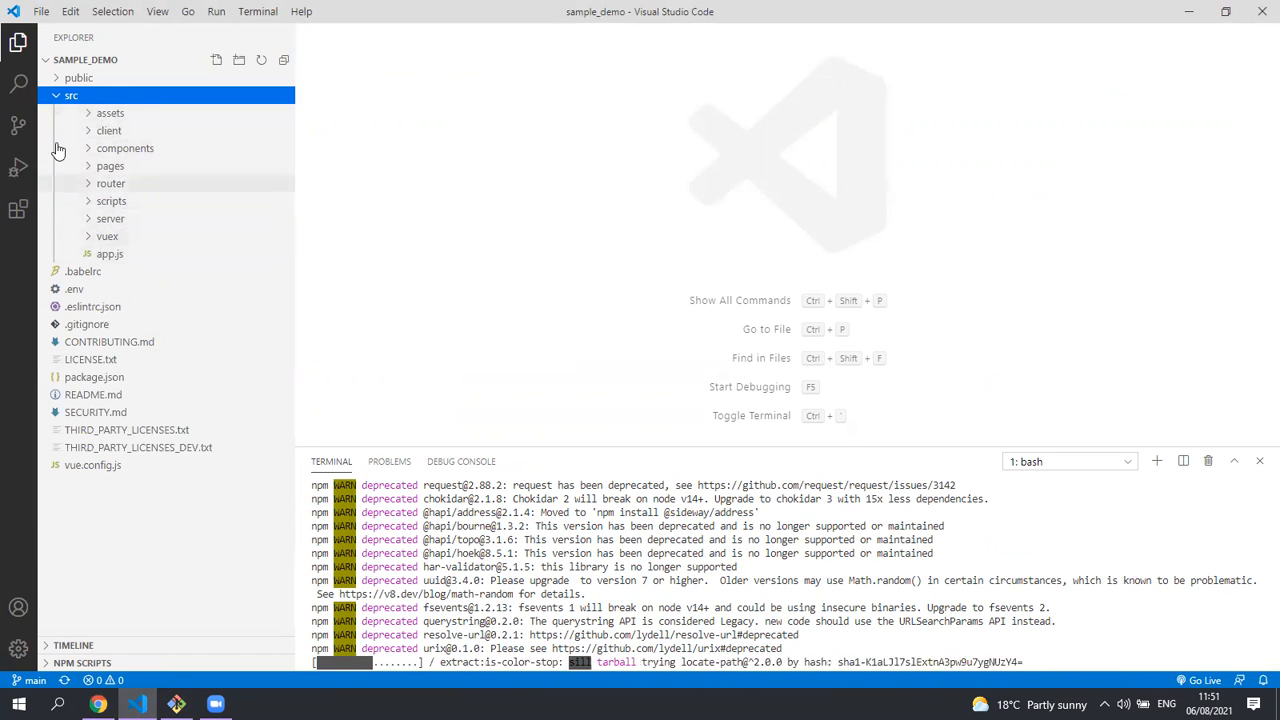
left_click(72, 96)
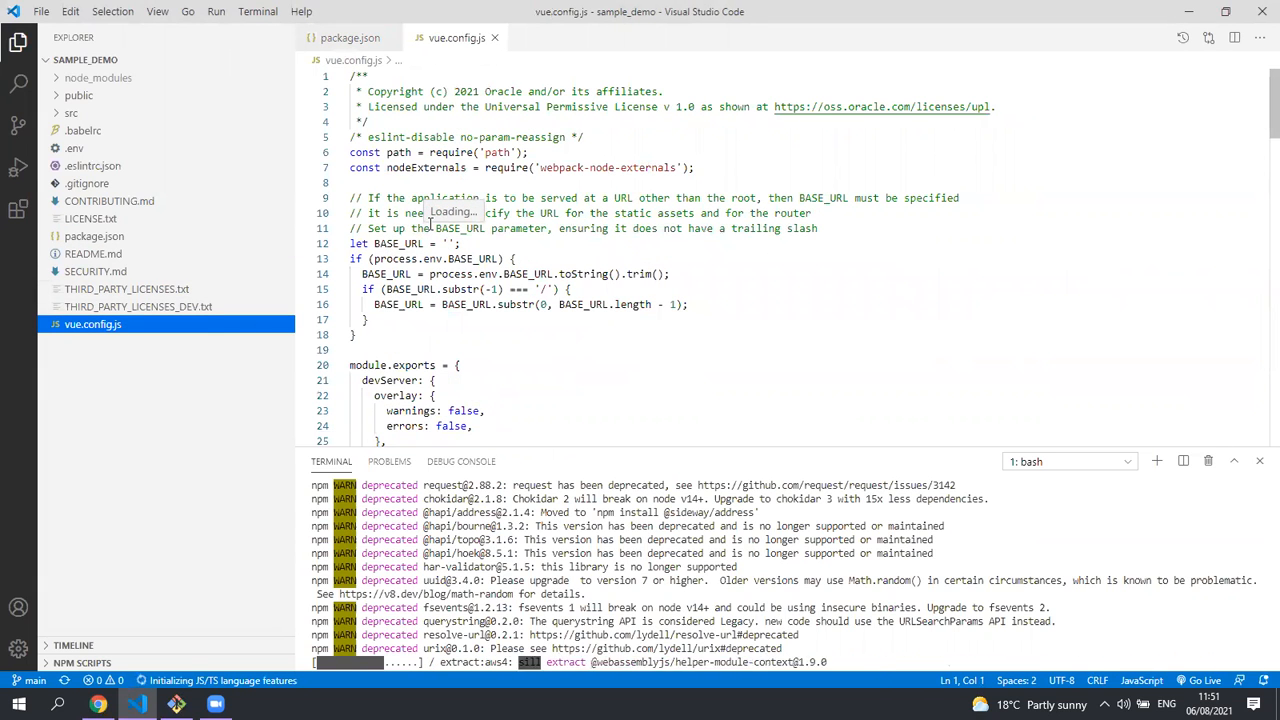
scroll("down", 3)
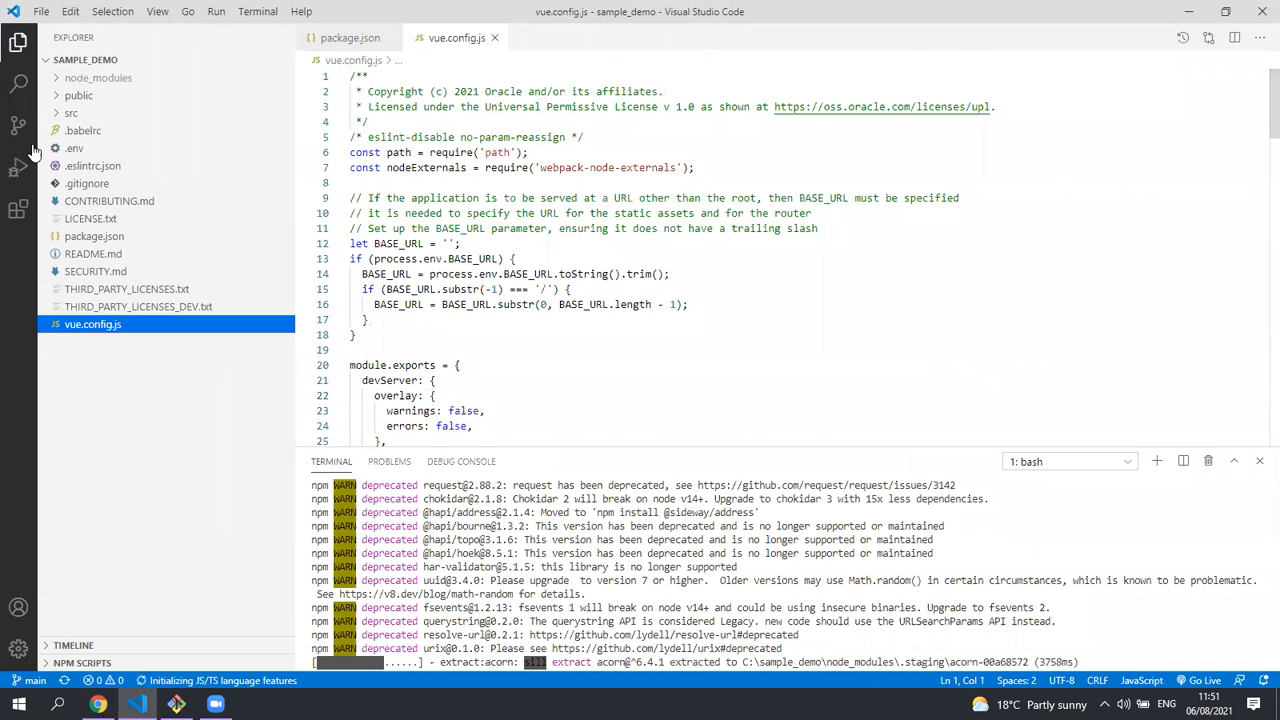
left_click(74, 148)
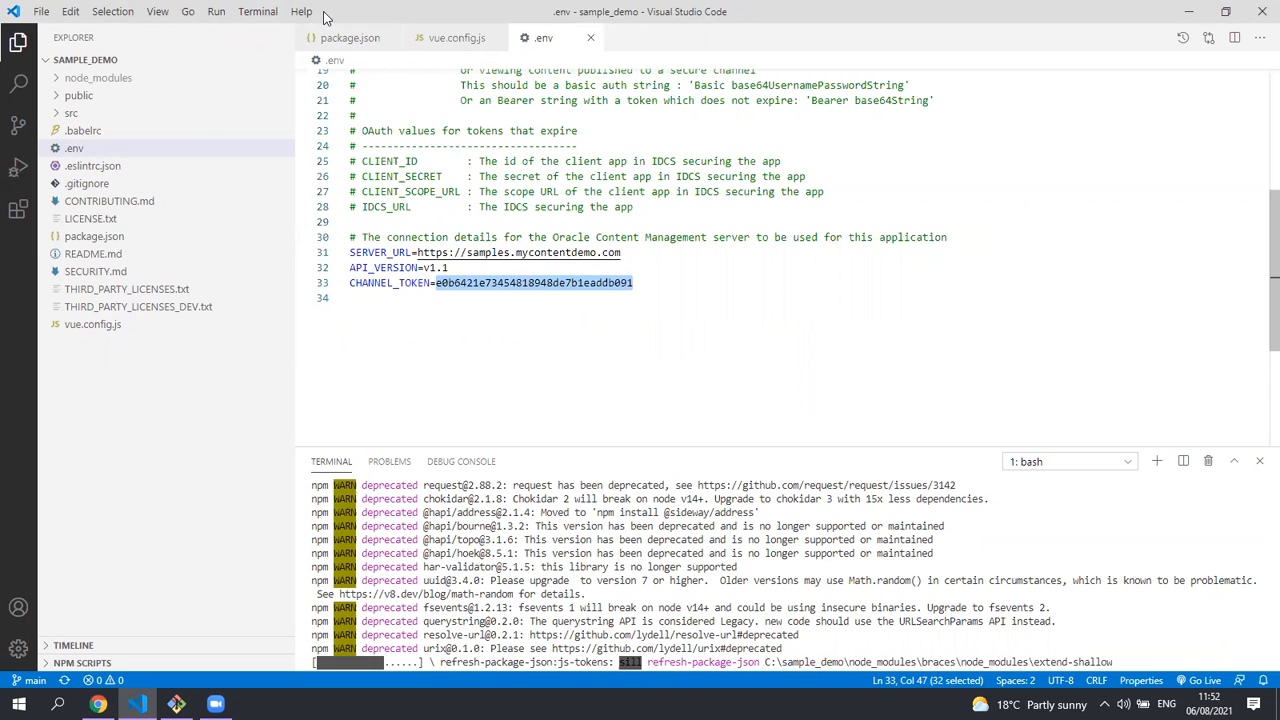
left_click(350, 36)
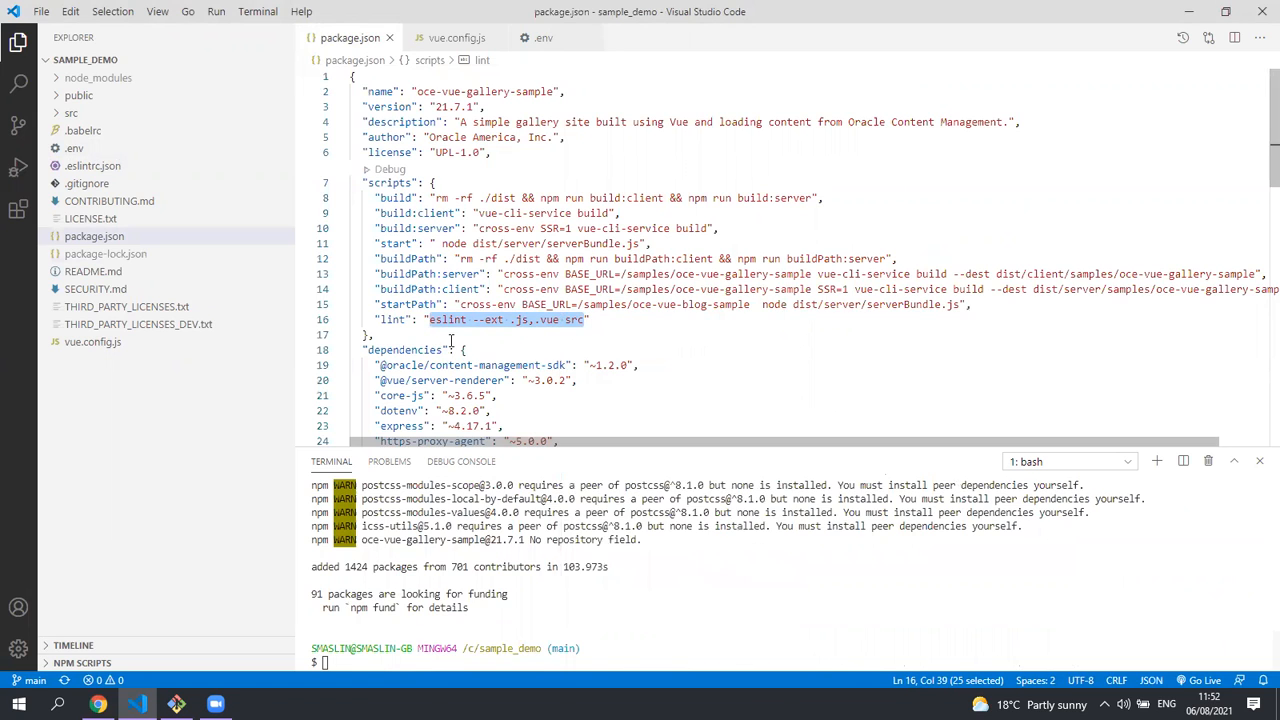
Step: Lint src with eslint --ext .js,.vue --fix, then run npm run build
type("eslint --ext .js,.vue src")
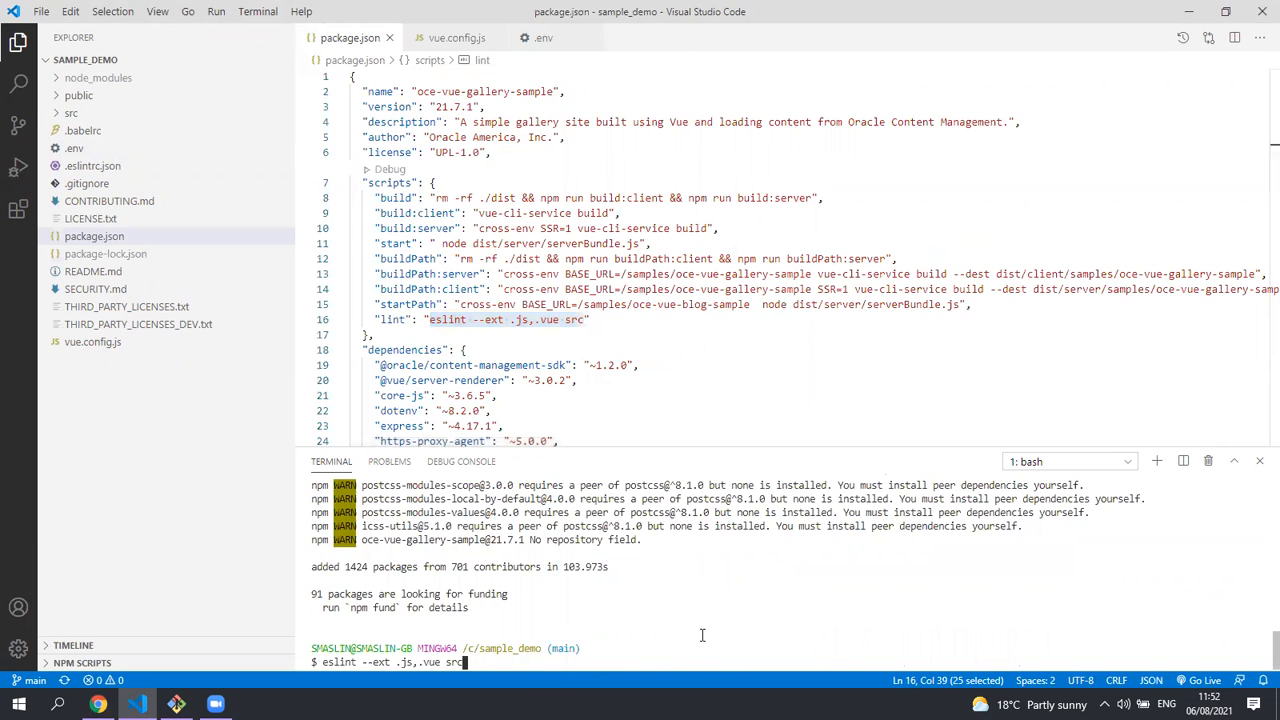
type("--fix")
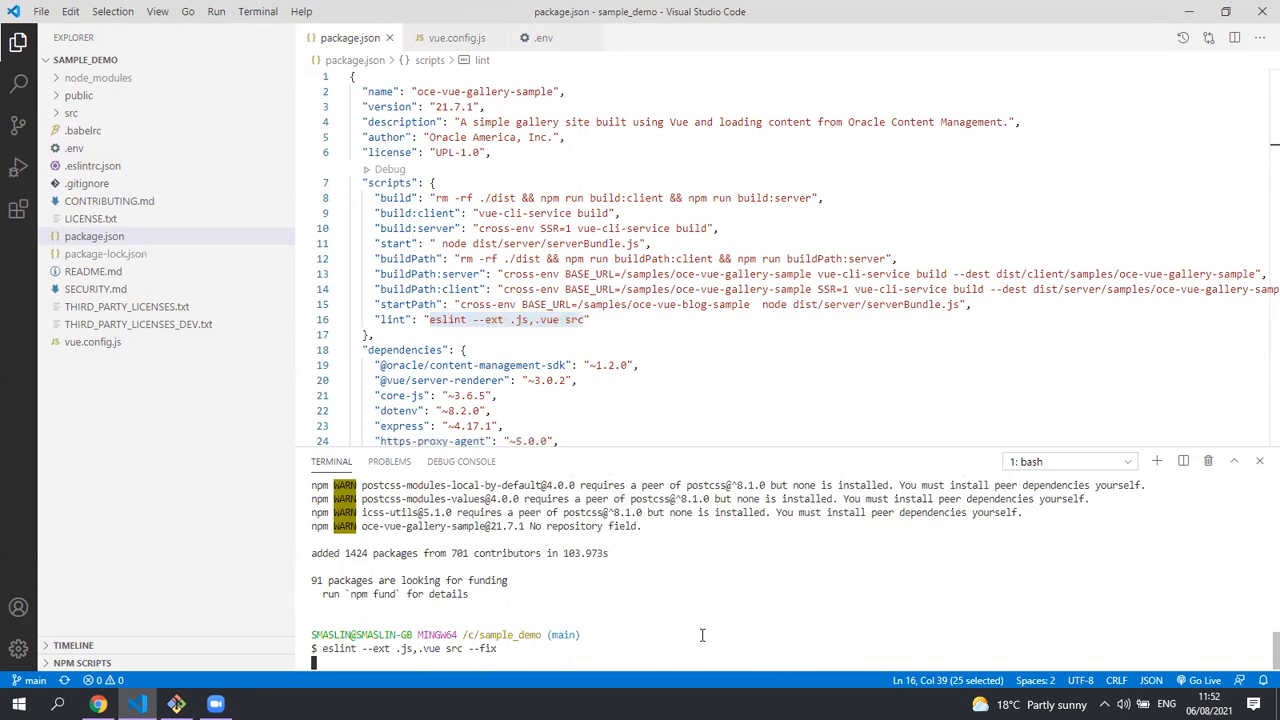
type("npm")
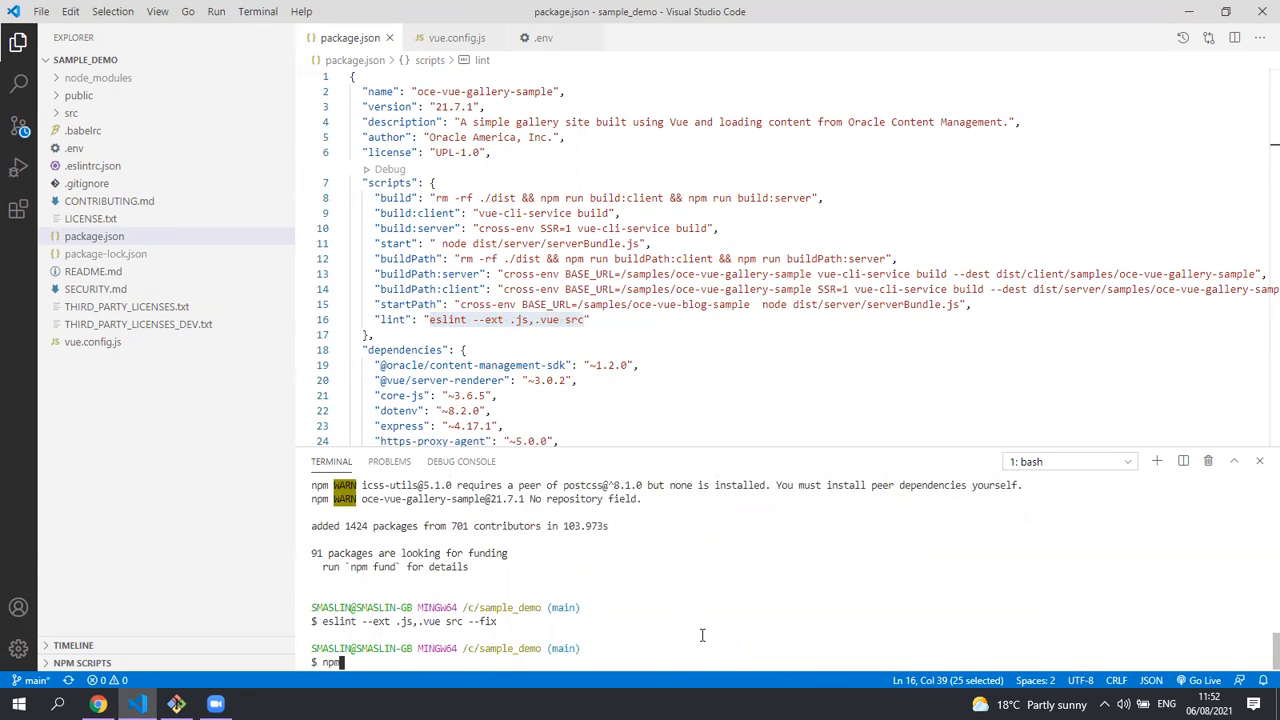
type("run build")
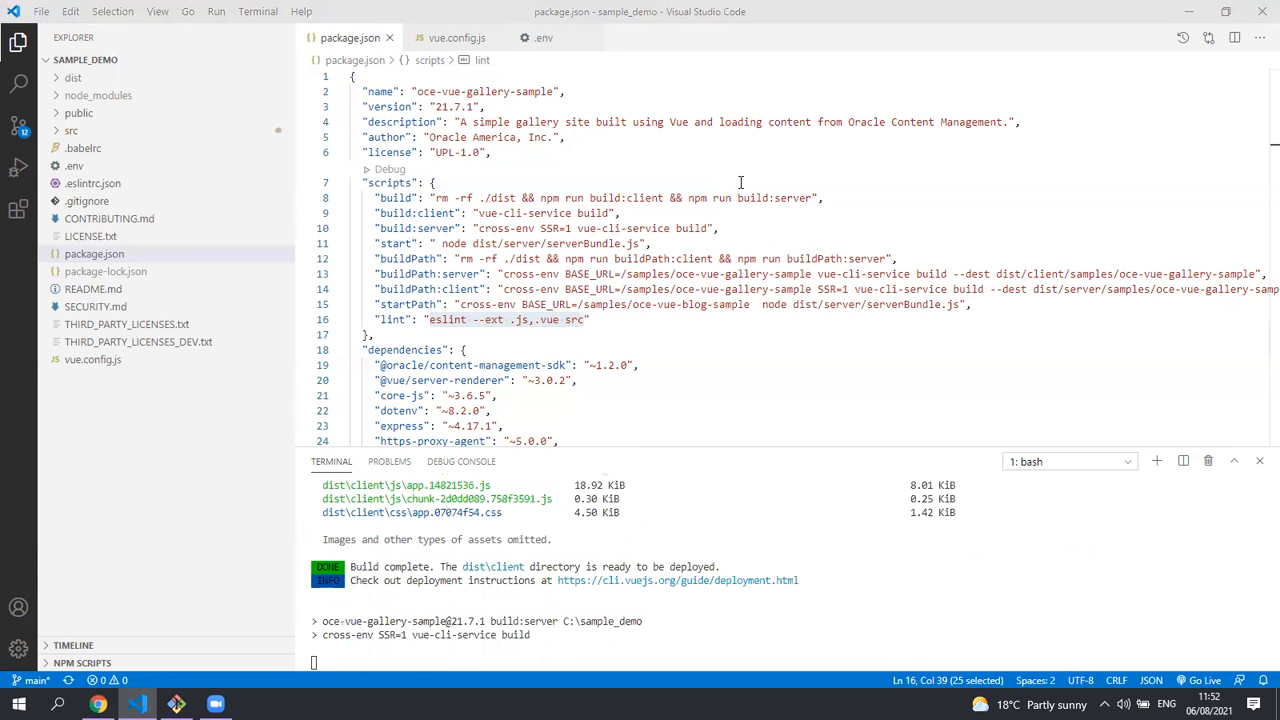
Step: Reveal the generated dist folder's build output in the Explorer
left_click(74, 78)
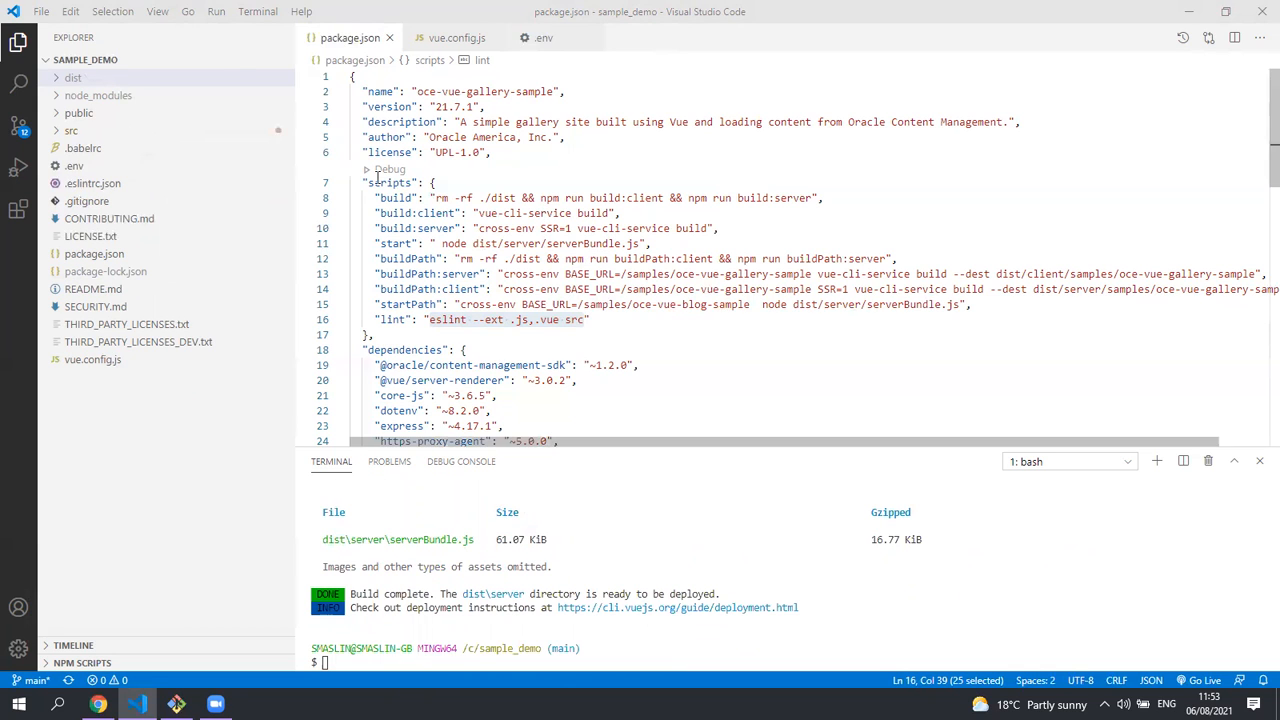
left_click(72, 76)
type("npm run start")
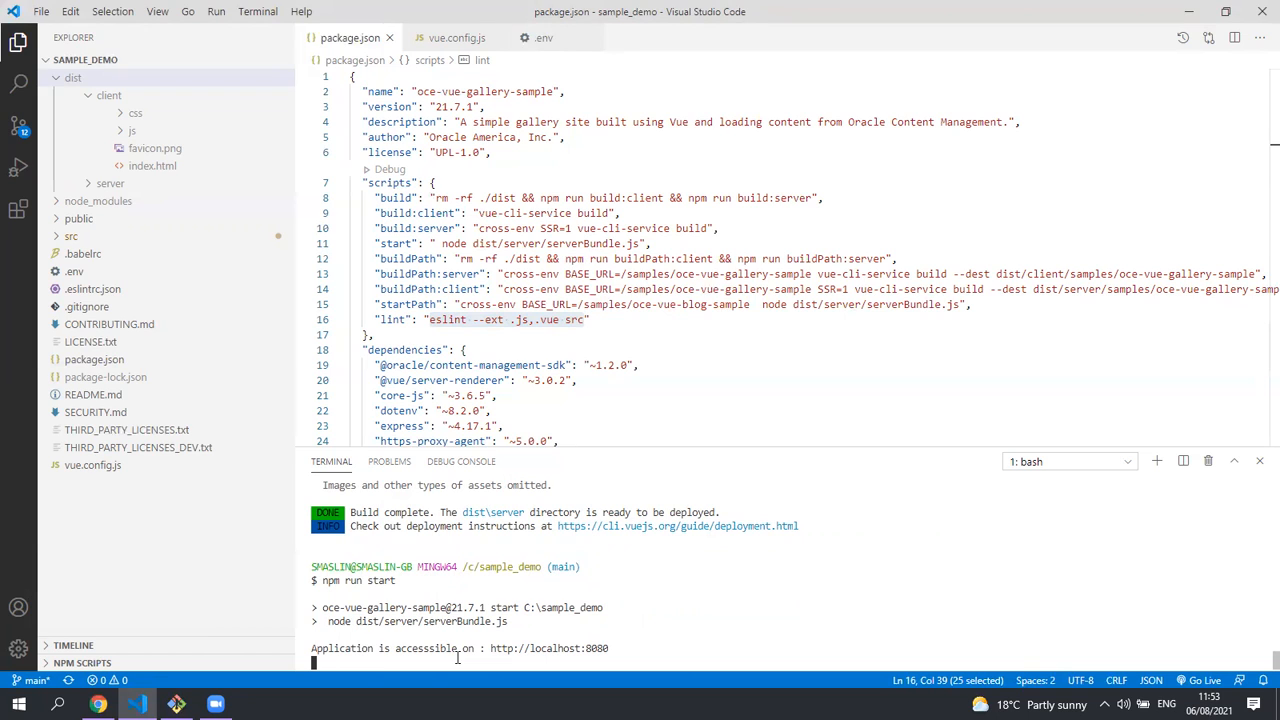
mouse_move(548, 648)
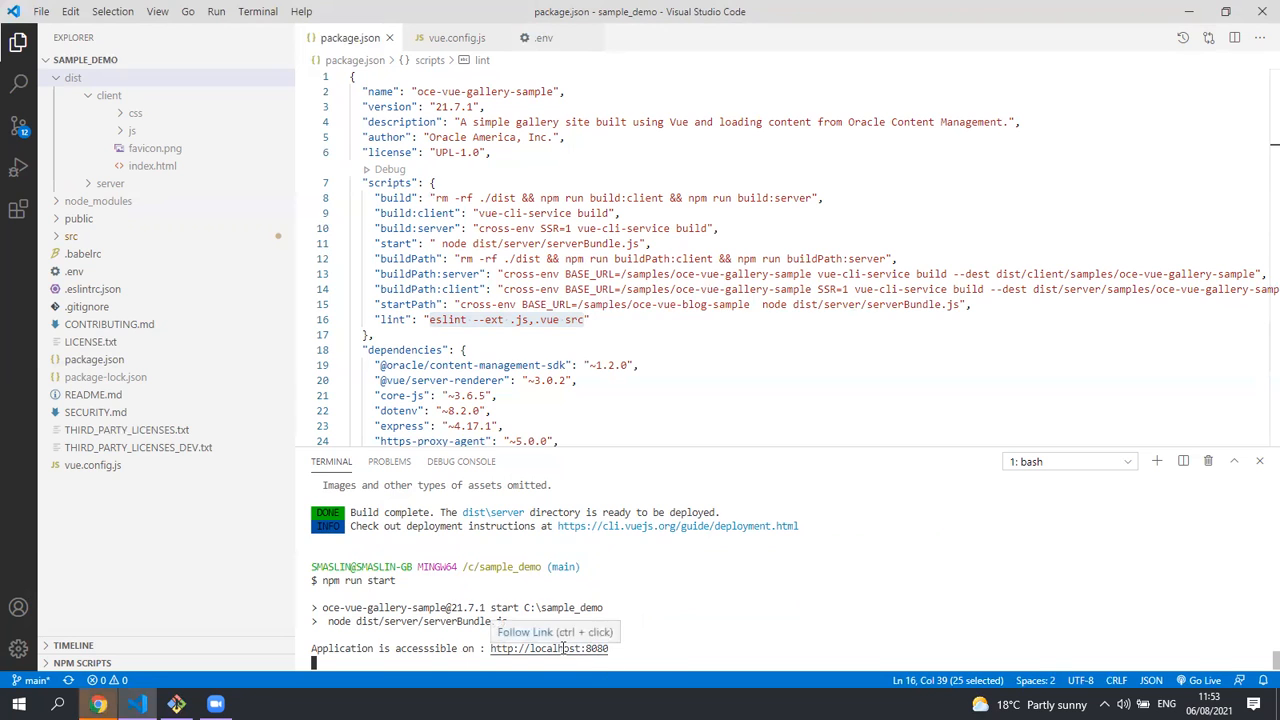
left_click(548, 648)
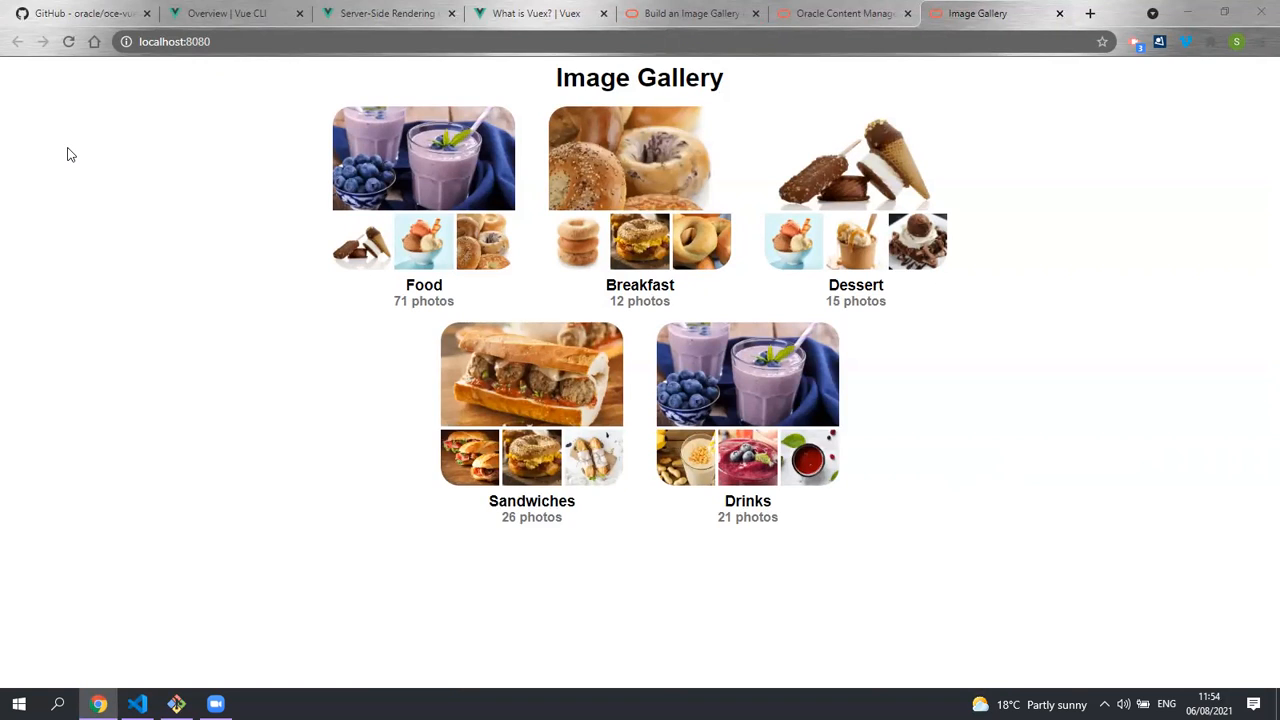
mouse_move(88, 146)
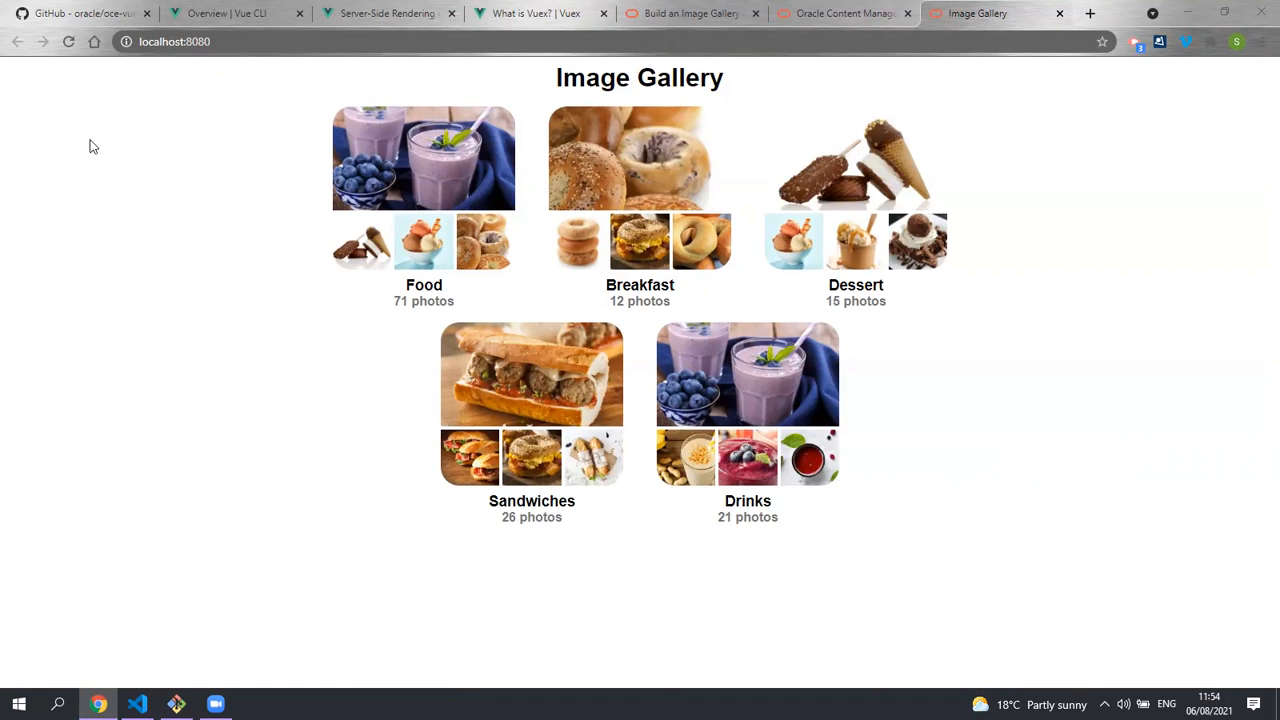
mouse_move(512, 262)
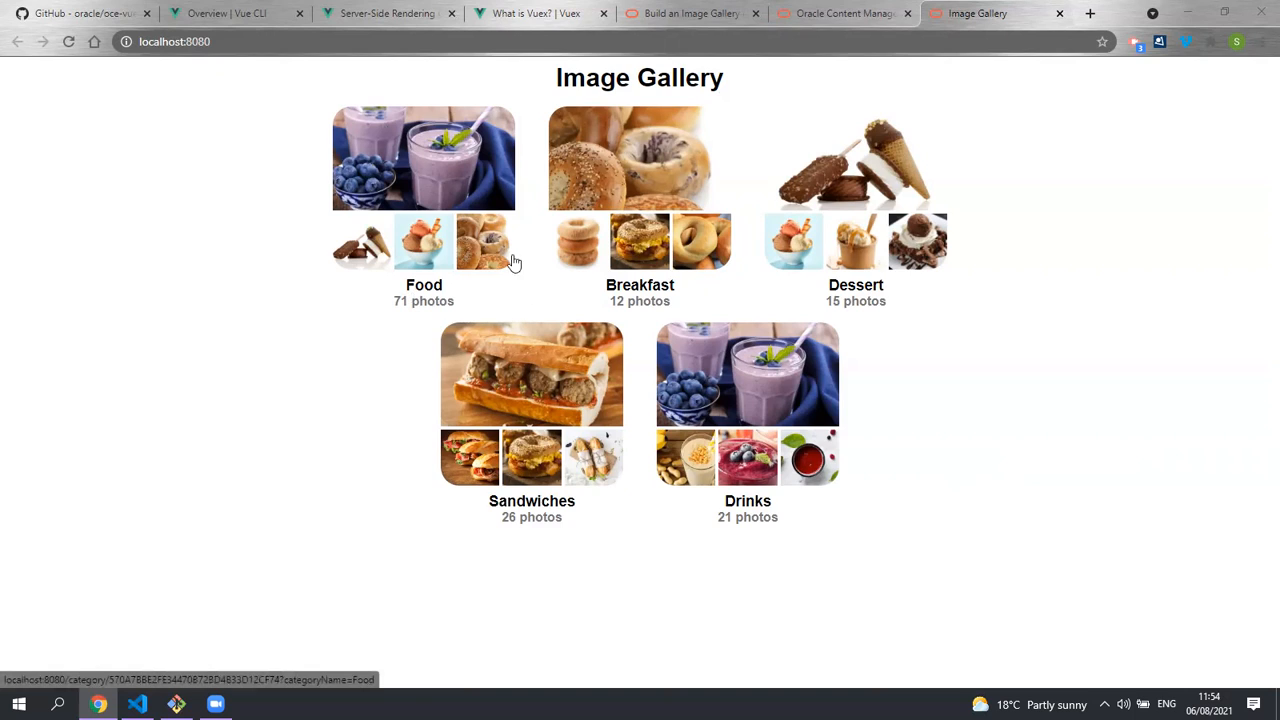
mouse_move(410, 292)
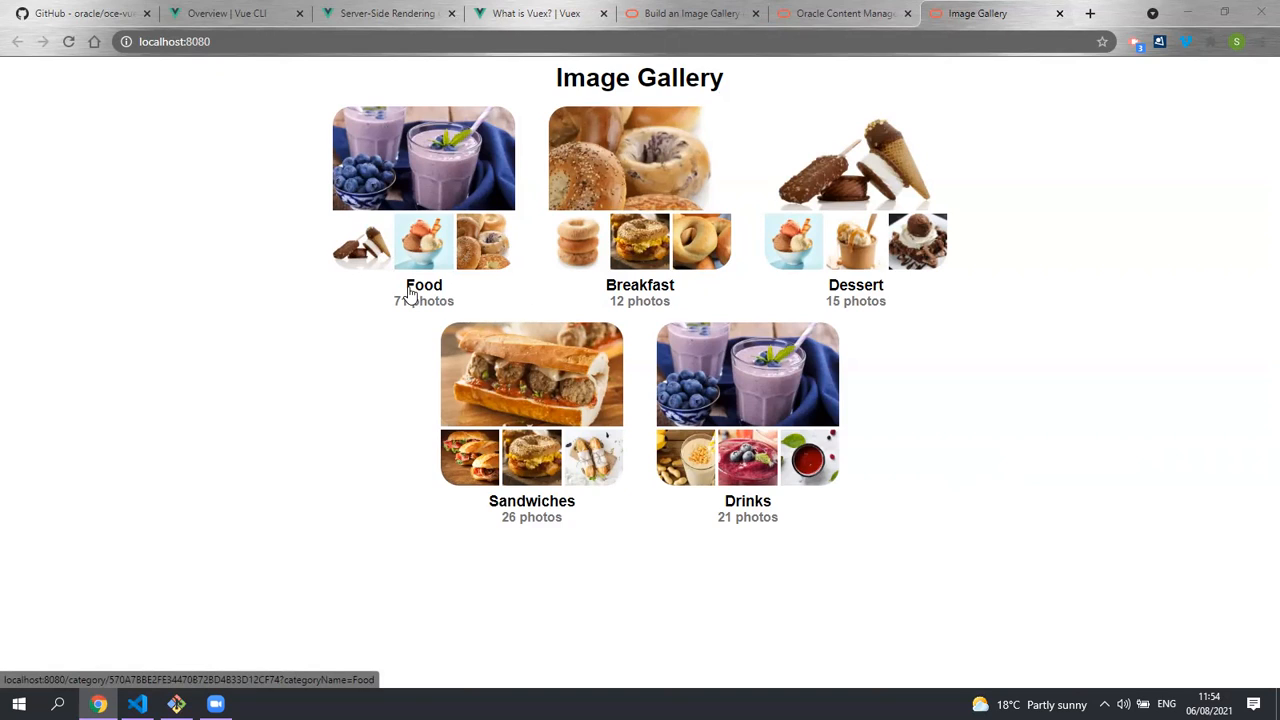
mouse_move(370, 292)
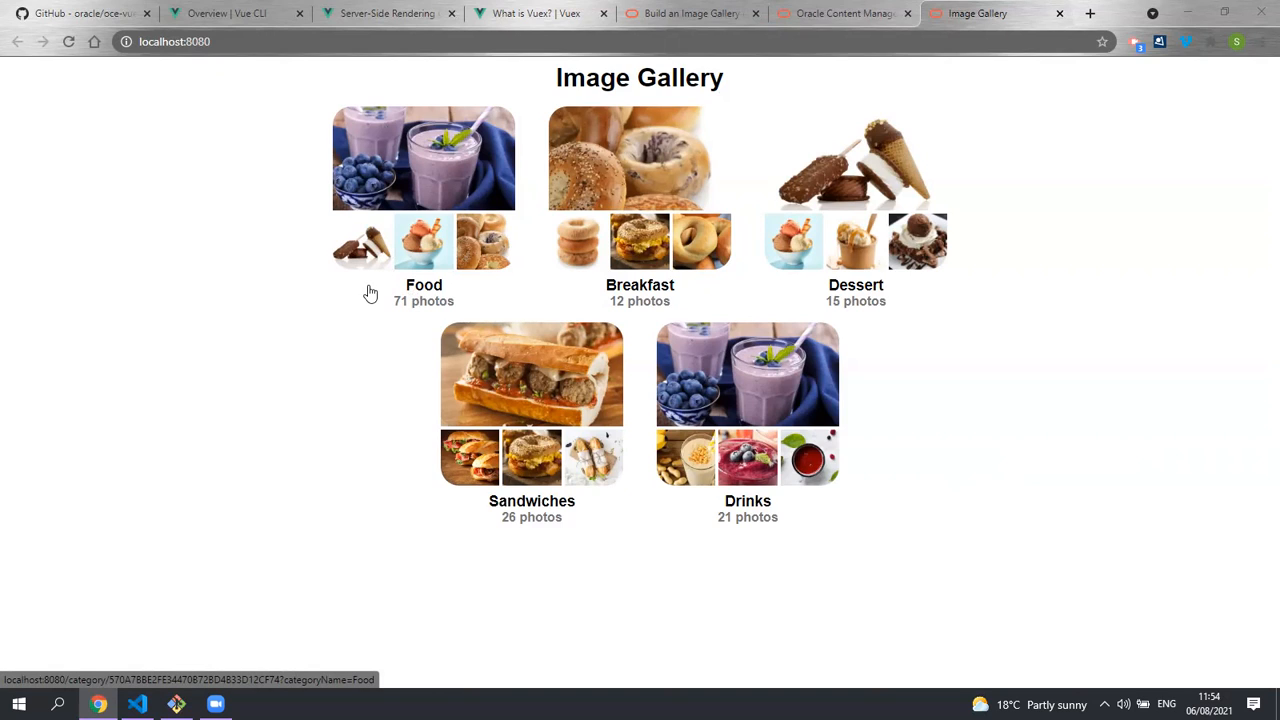
mouse_move(400, 324)
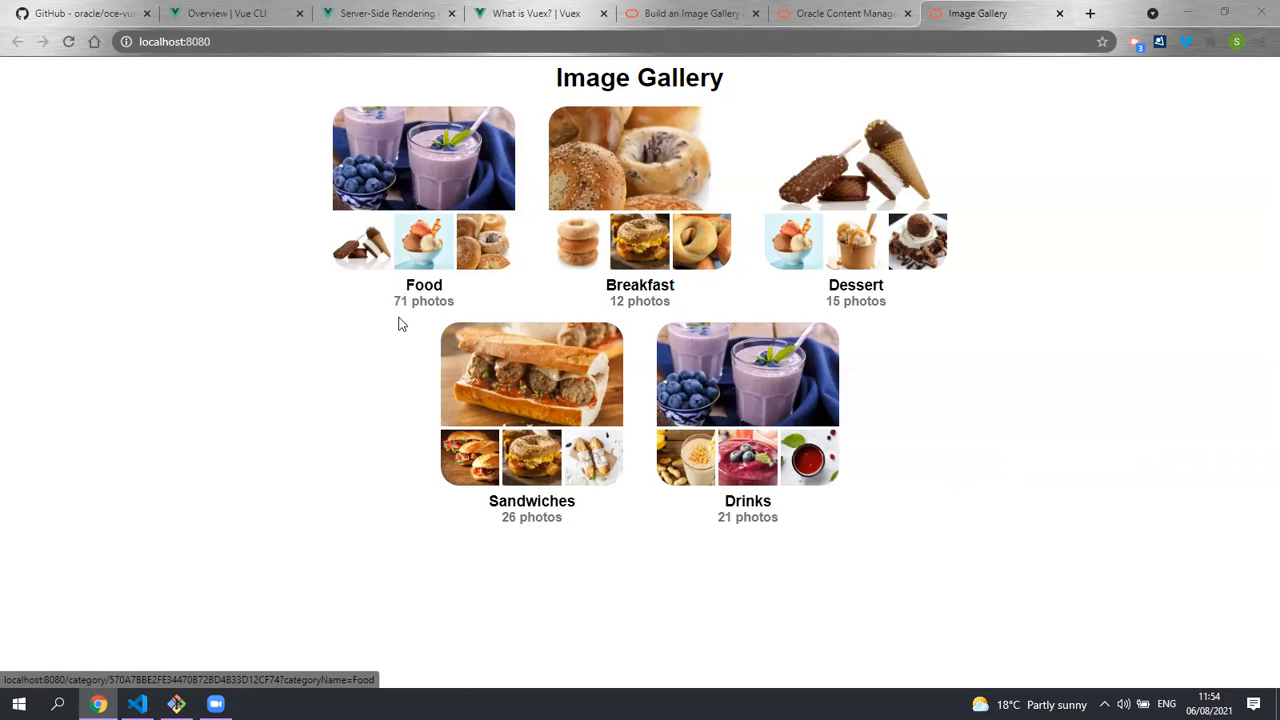
mouse_move(212, 322)
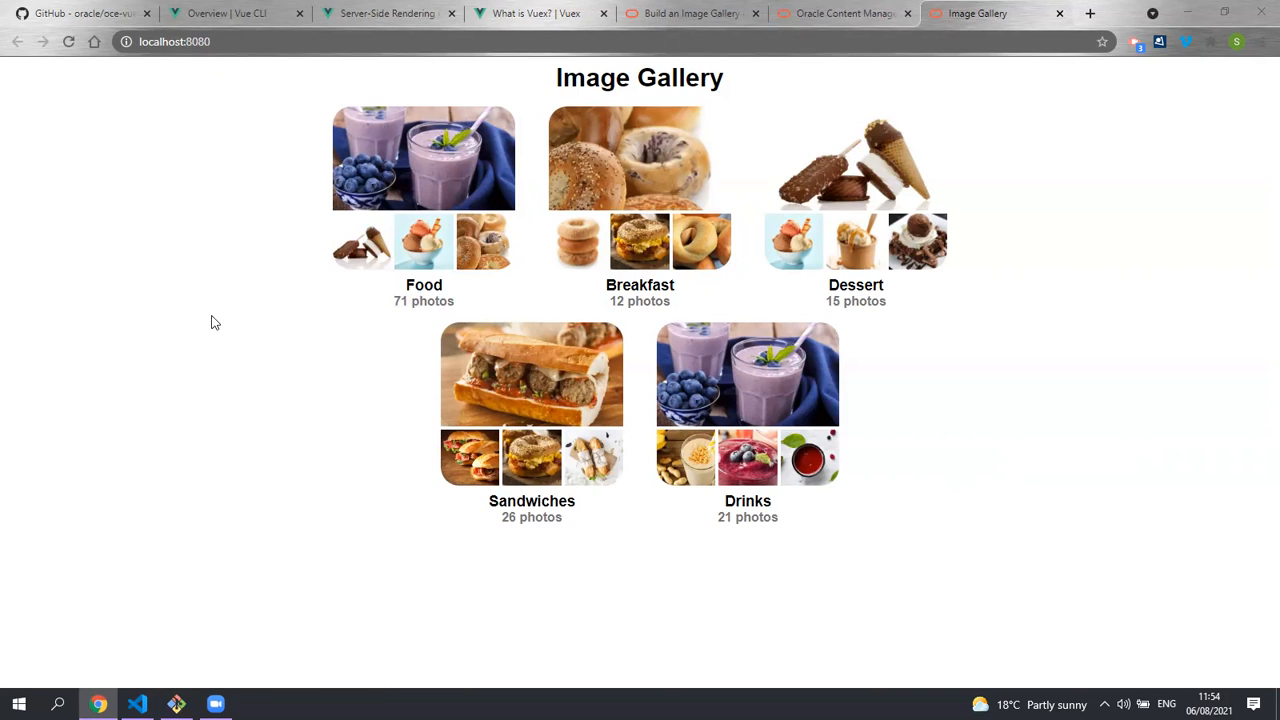
left_click(424, 156)
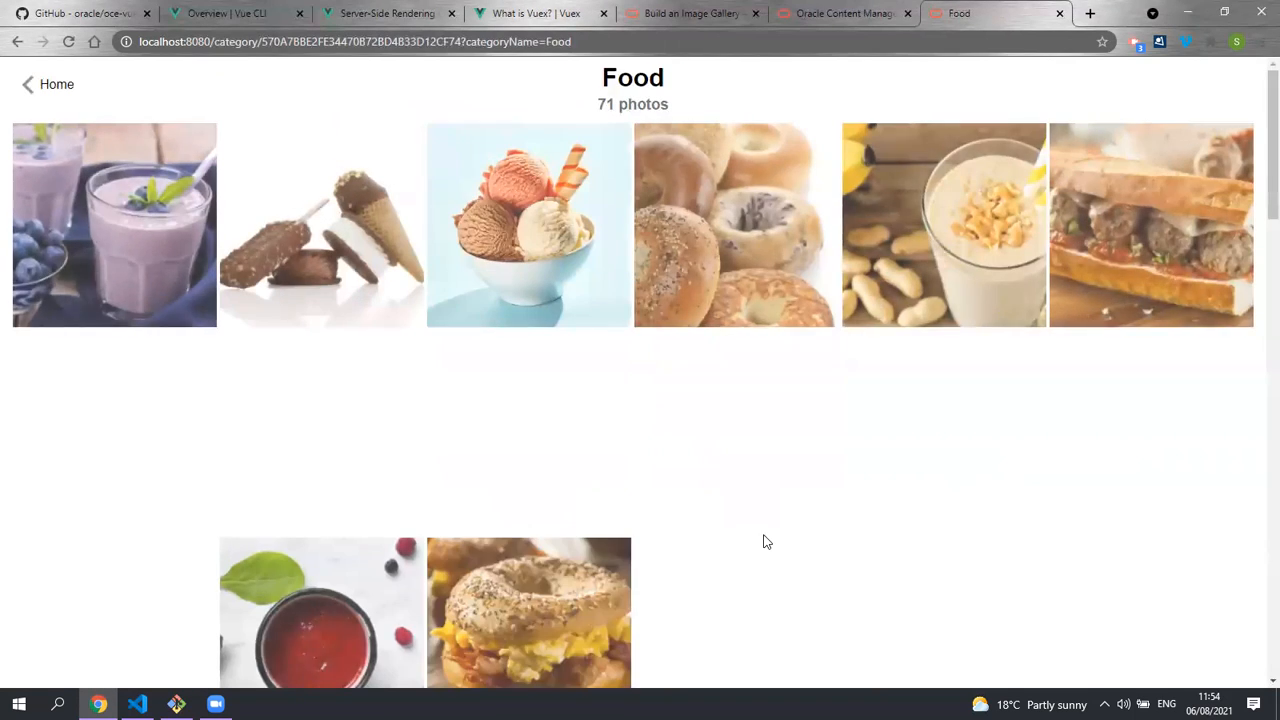
scroll("down", 3)
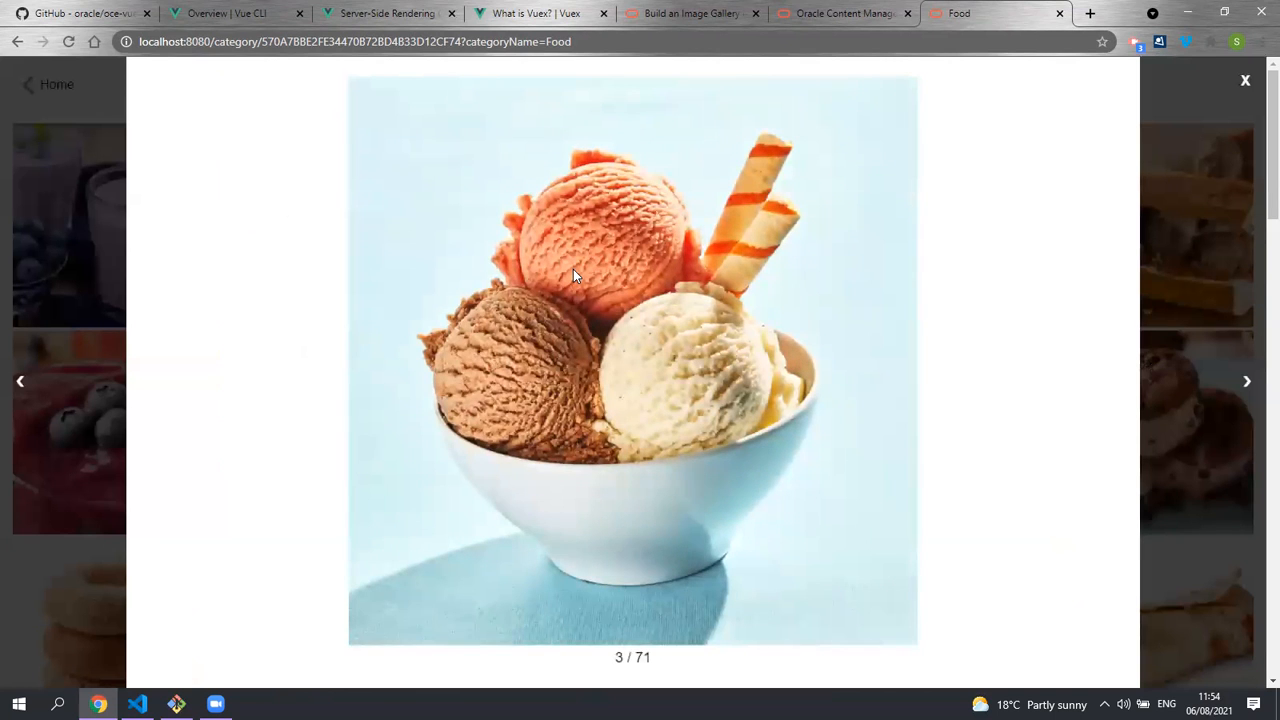
mouse_move(20, 380)
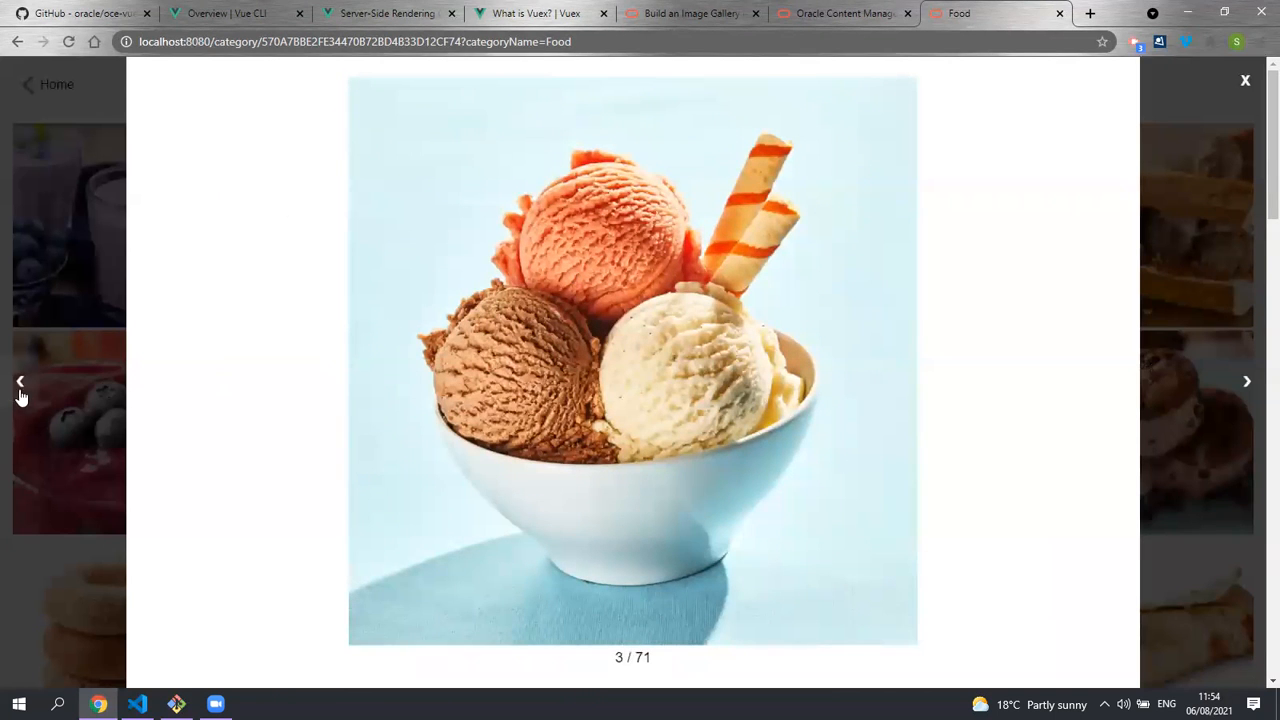
mouse_move(1256, 440)
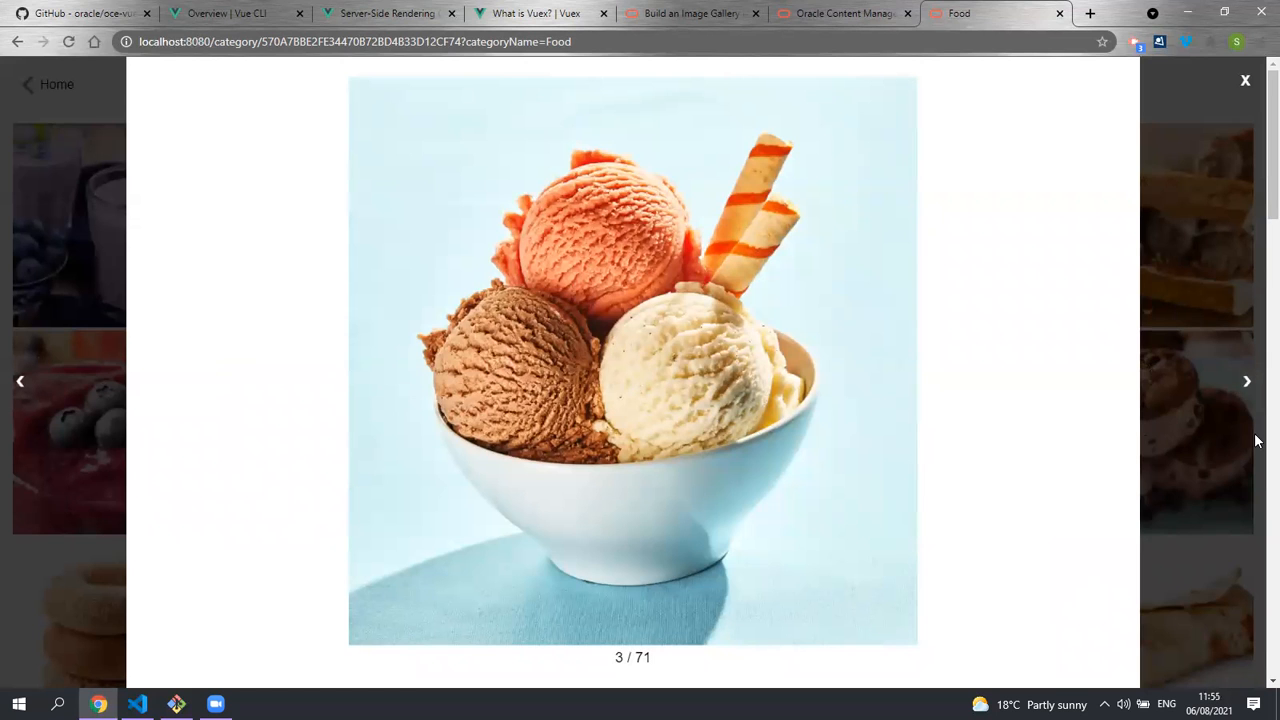
left_click(1246, 380)
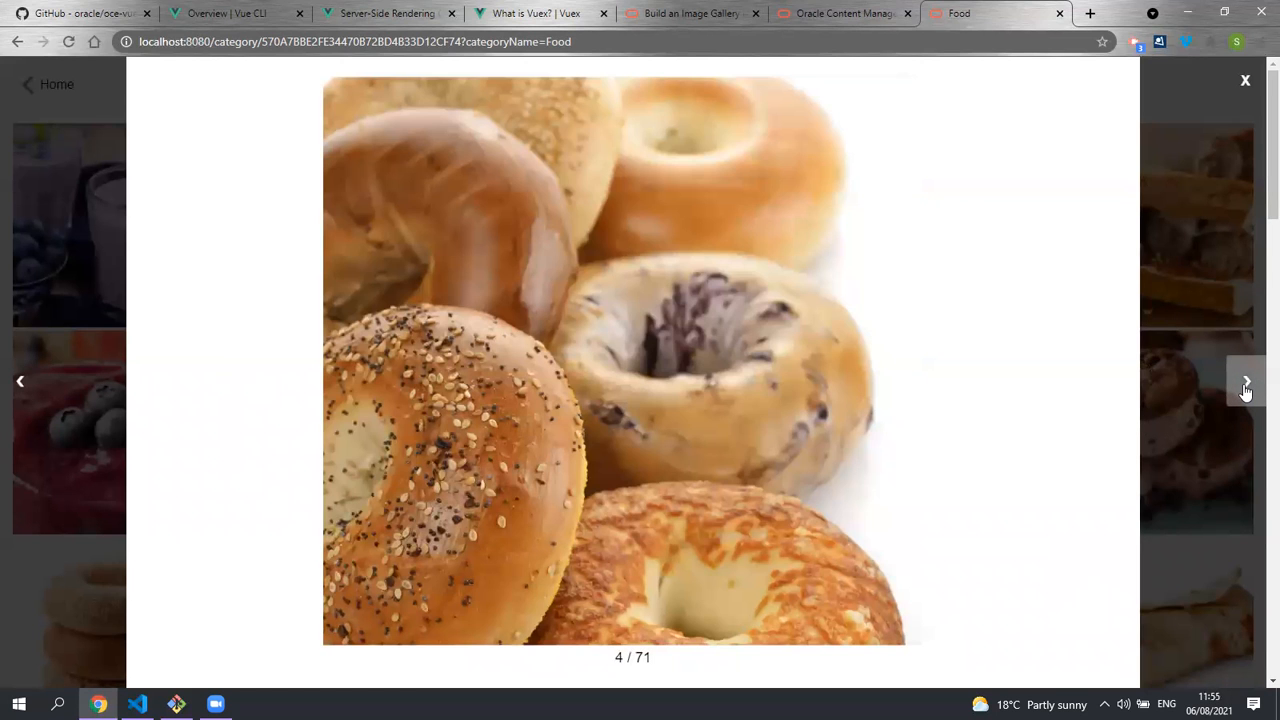
left_click(1244, 382)
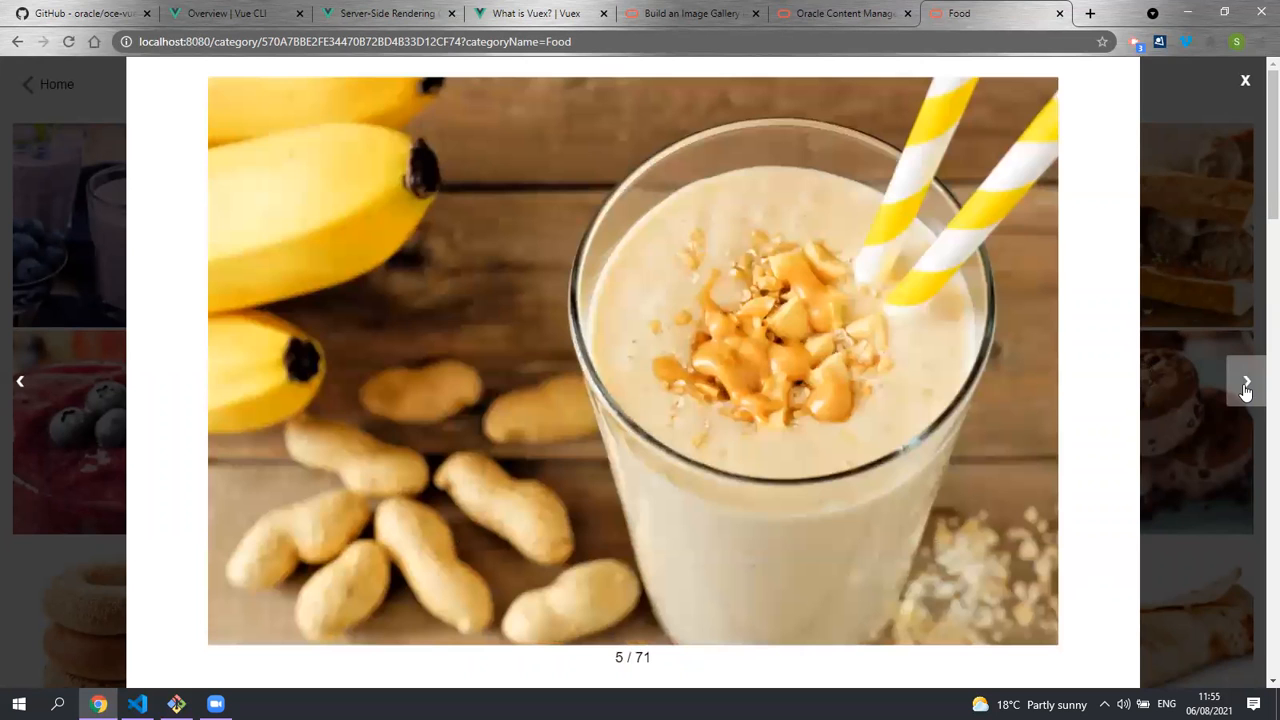
left_click(1244, 80)
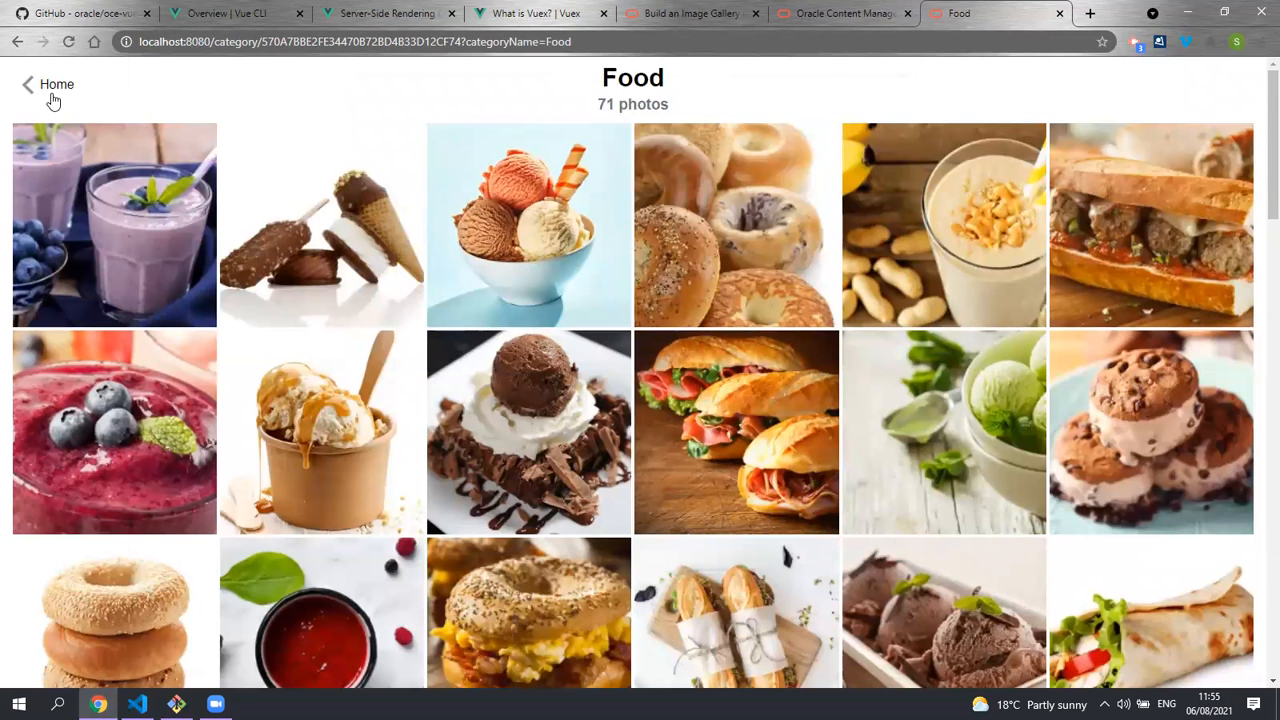
left_click(56, 84)
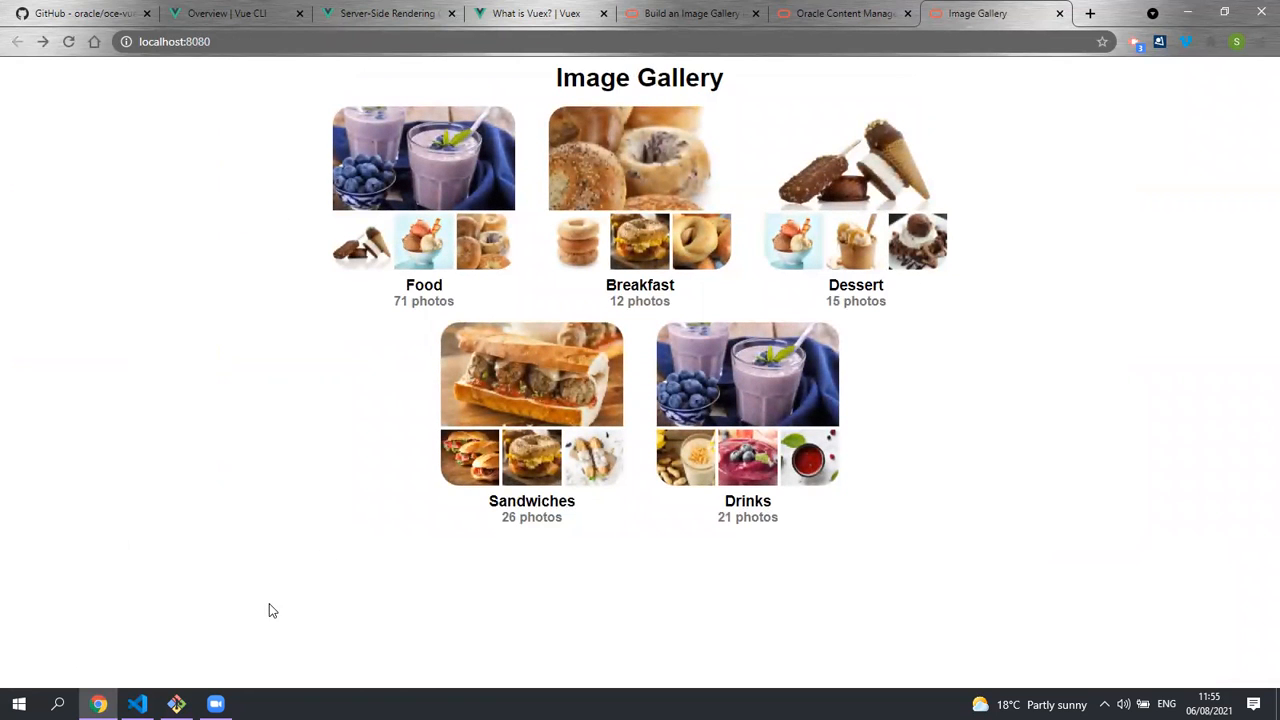
left_click(136, 704)
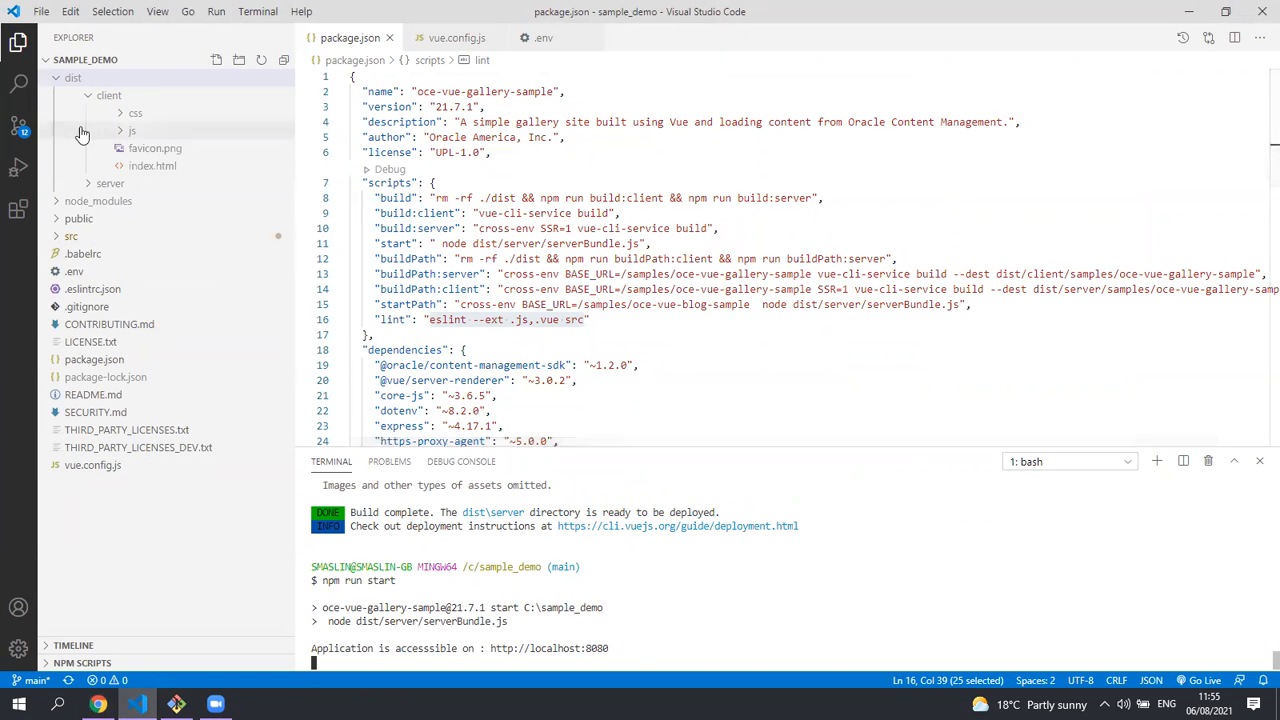
Step: Load src/scripts/server-config-utils.js into the editor
left_click(72, 236)
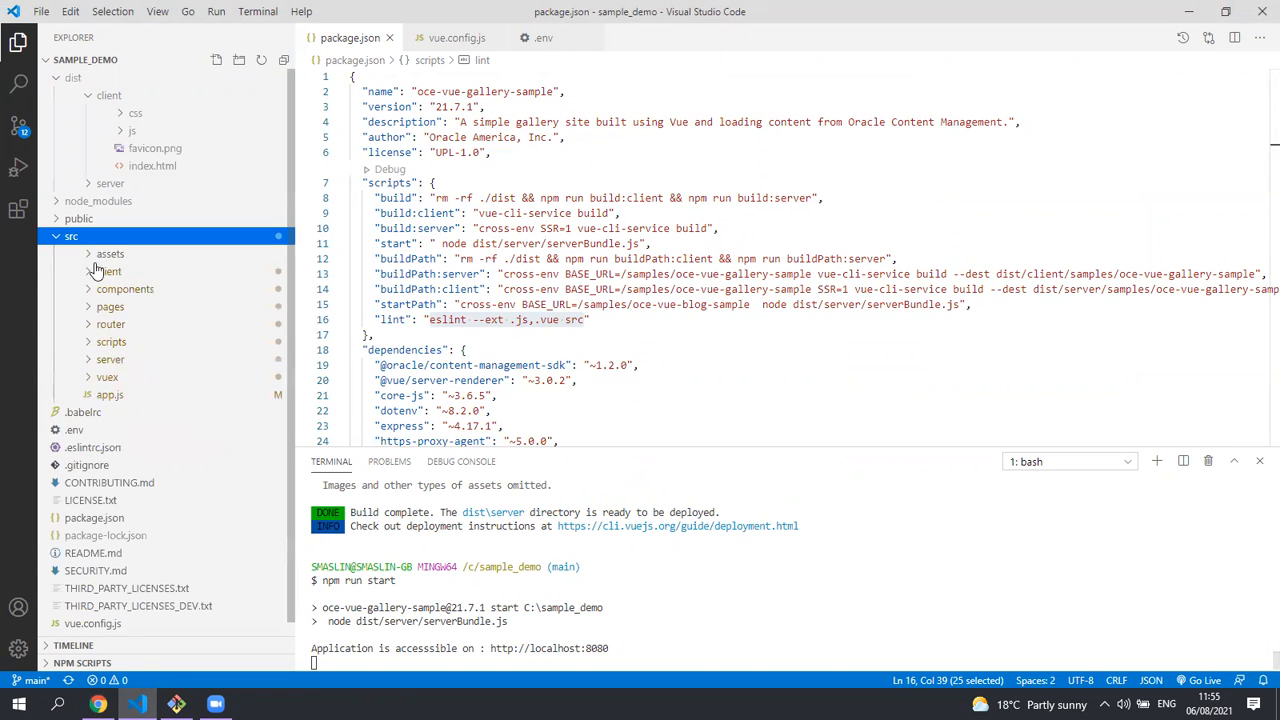
left_click(112, 340)
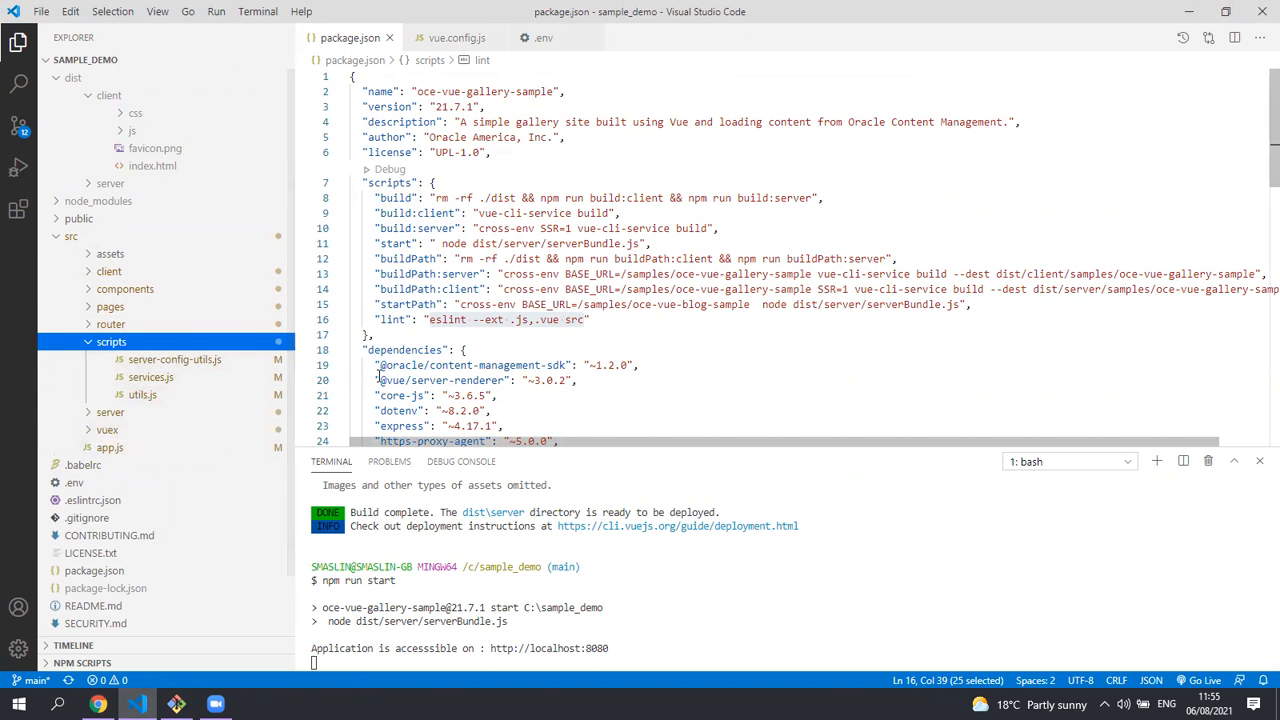
double_click(174, 360)
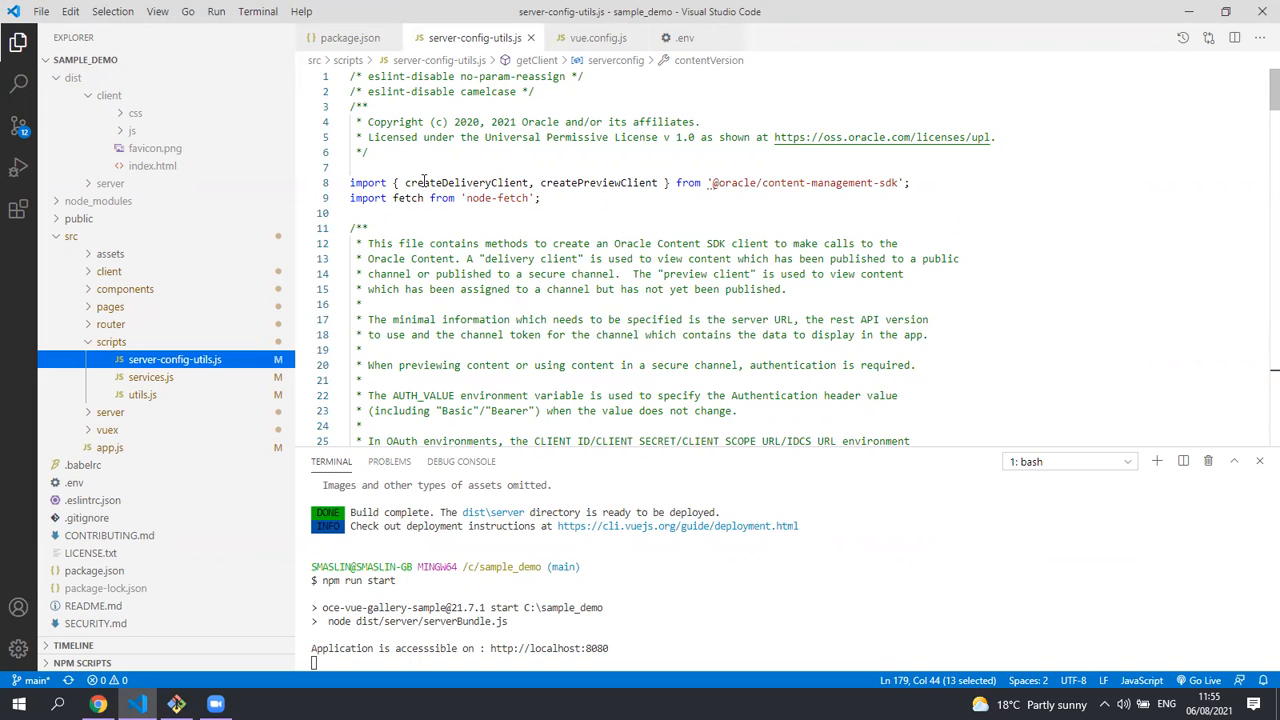
Step: Review the SDK import and createPreviewClient/createDeliveryClient code, then show services.js
left_click(712, 182)
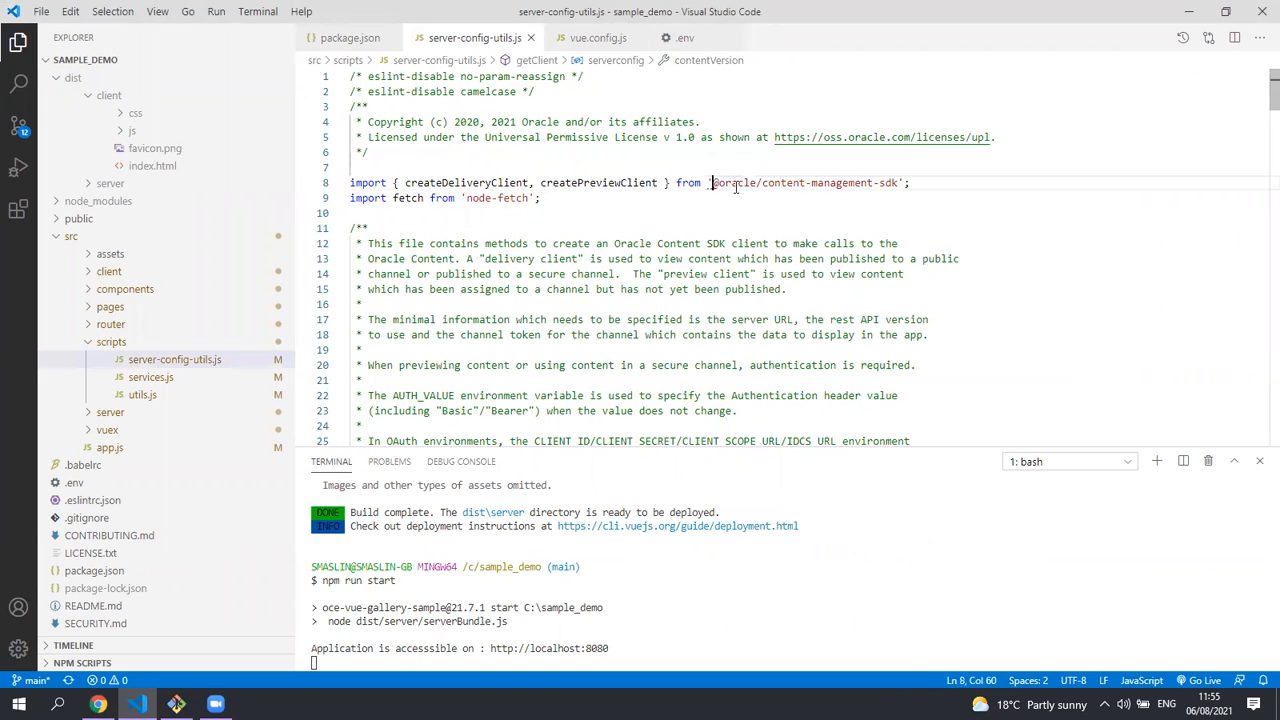
scroll("down", 3)
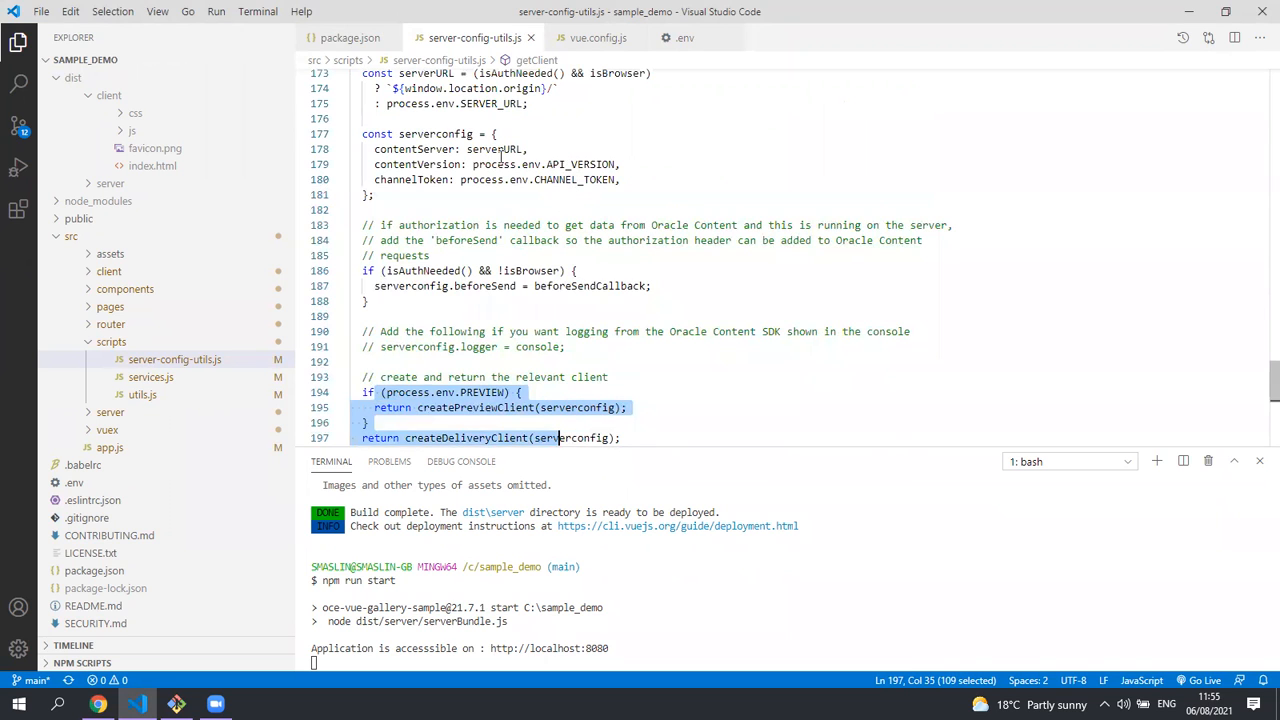
mouse_move(224, 370)
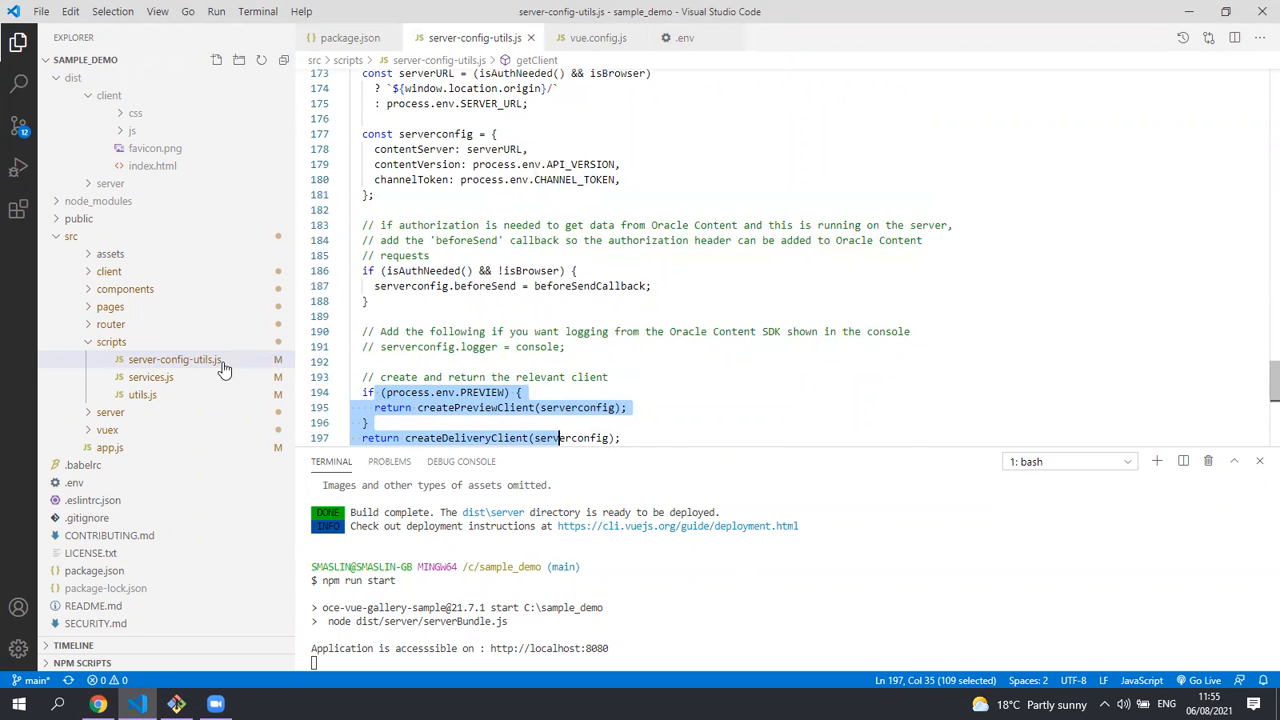
left_click(150, 376)
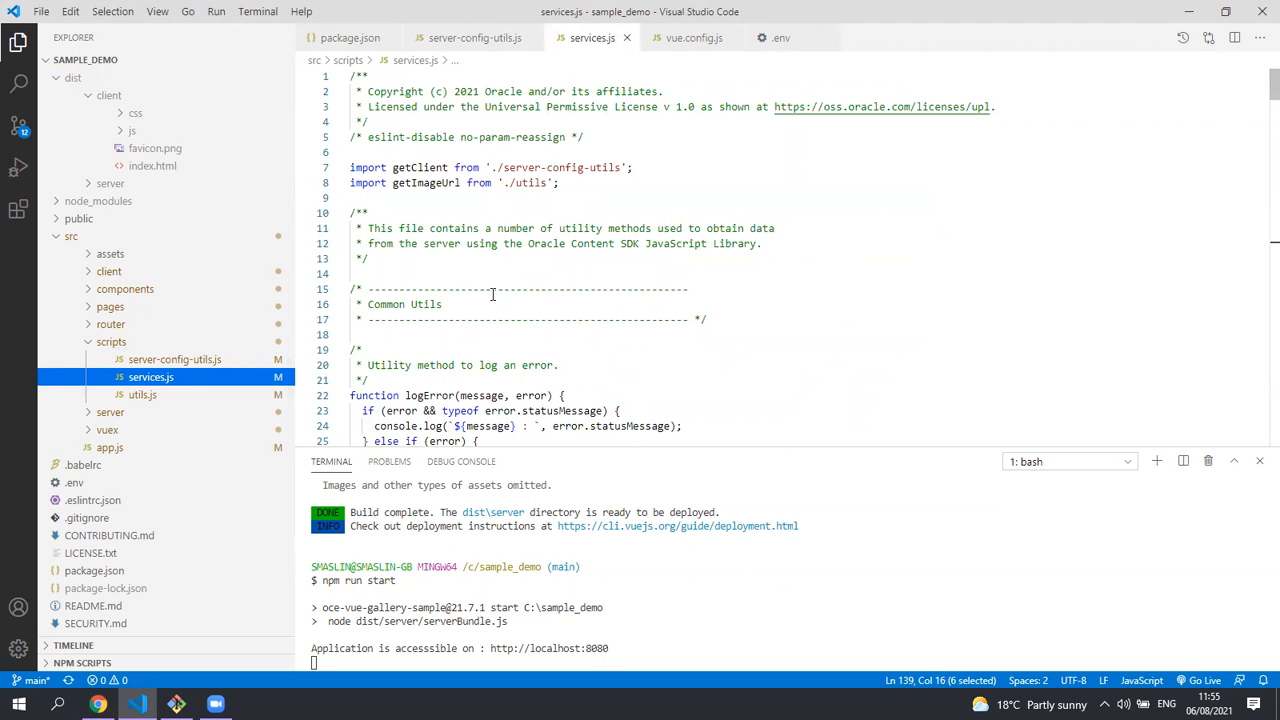
mouse_move(516, 252)
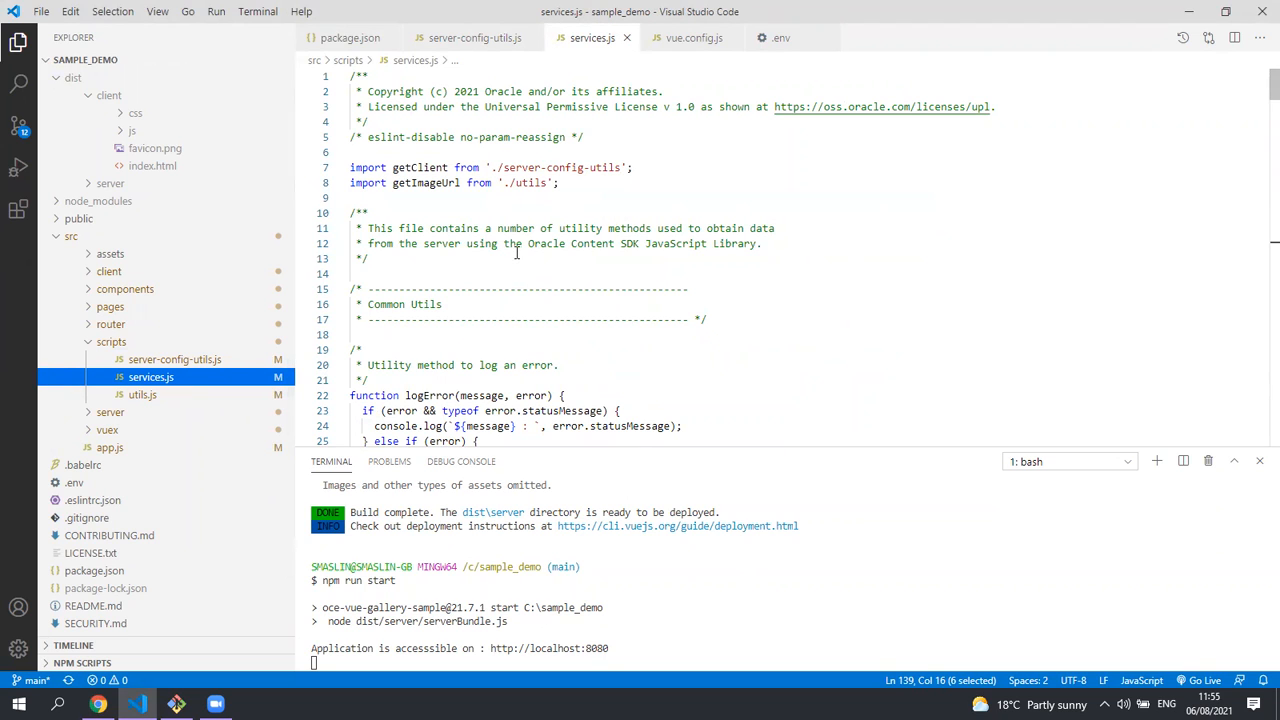
mouse_move(470, 136)
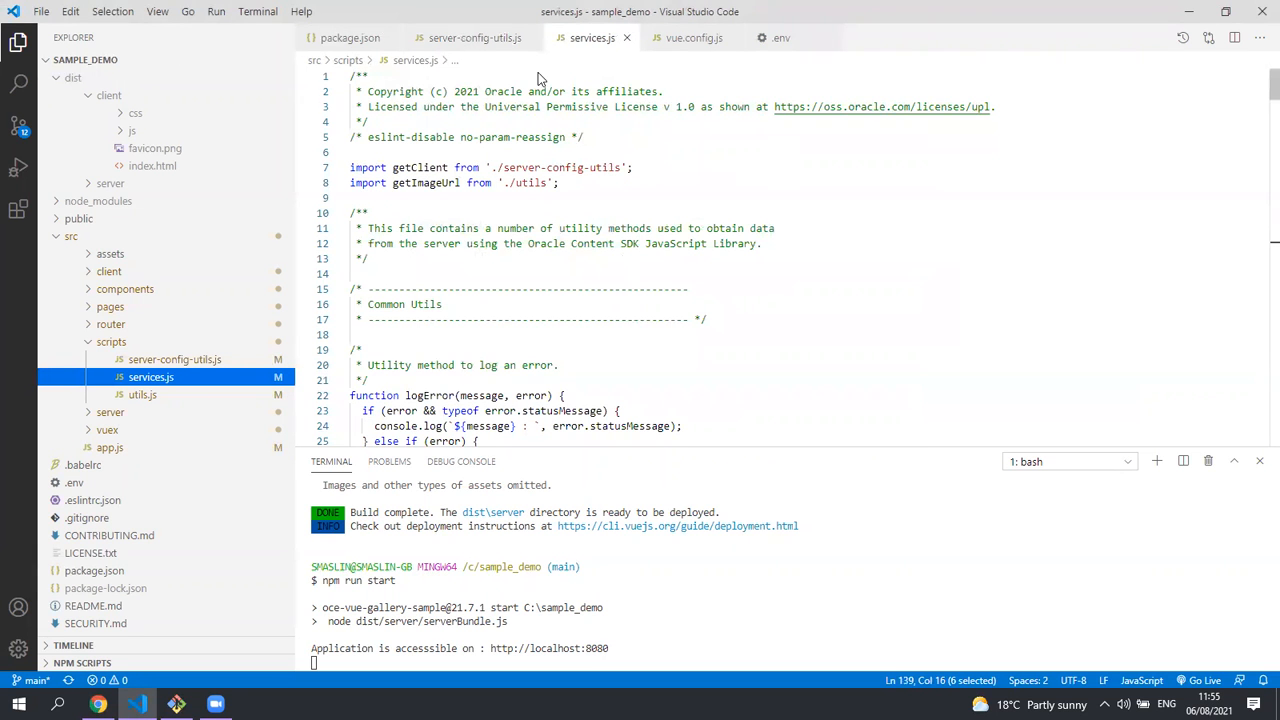
Step: Scroll services.js down to the exported getHomePageData function
scroll("down", 3)
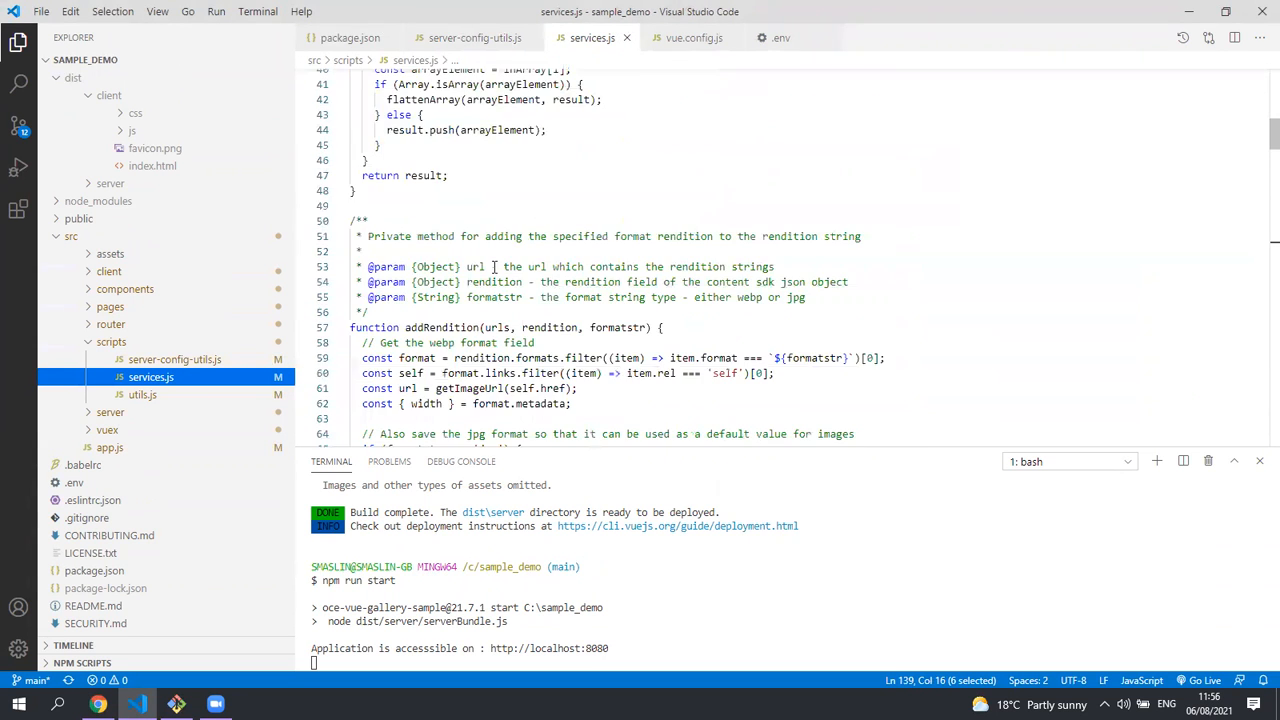
scroll("down", 3)
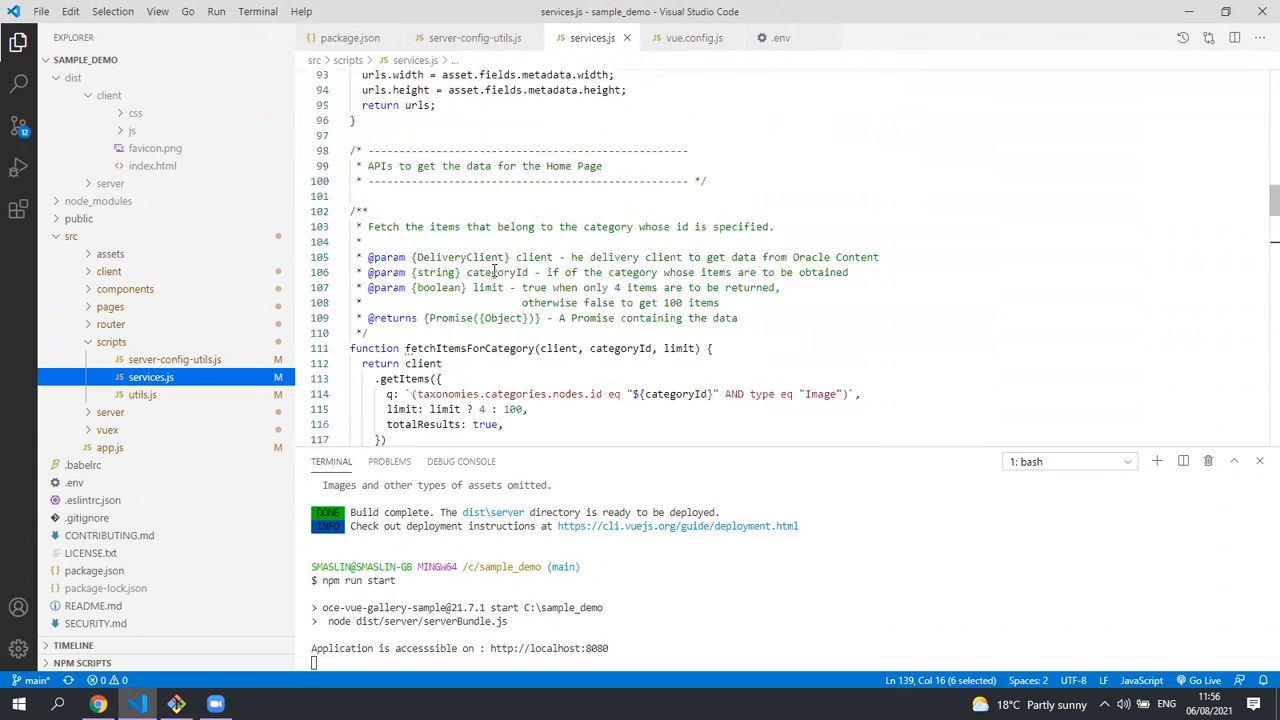
scroll("down", 3)
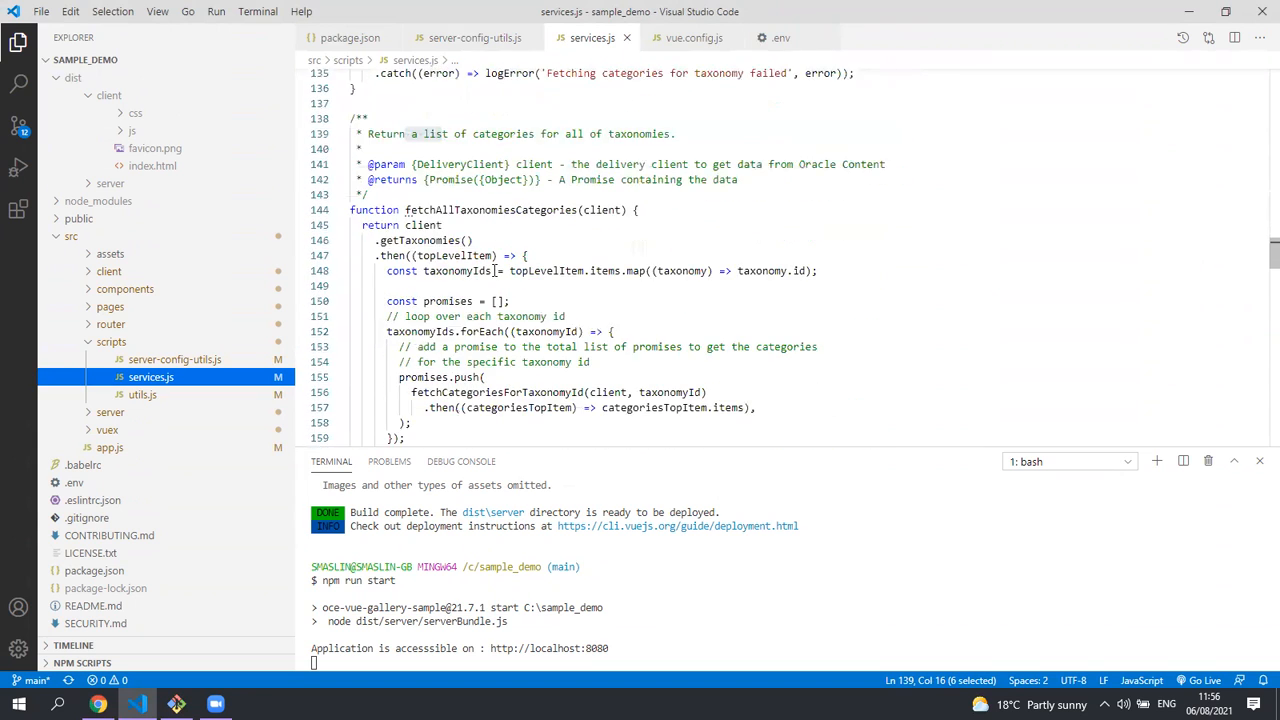
scroll("down", 3)
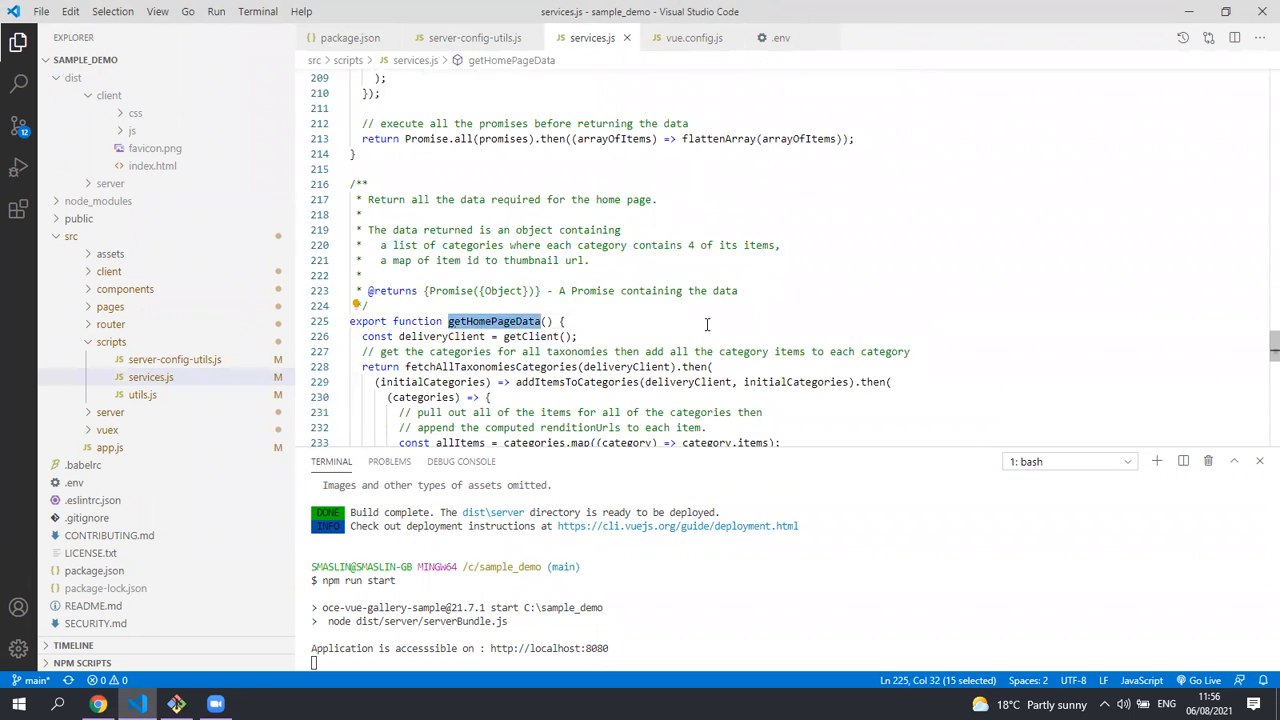
scroll("down", 3)
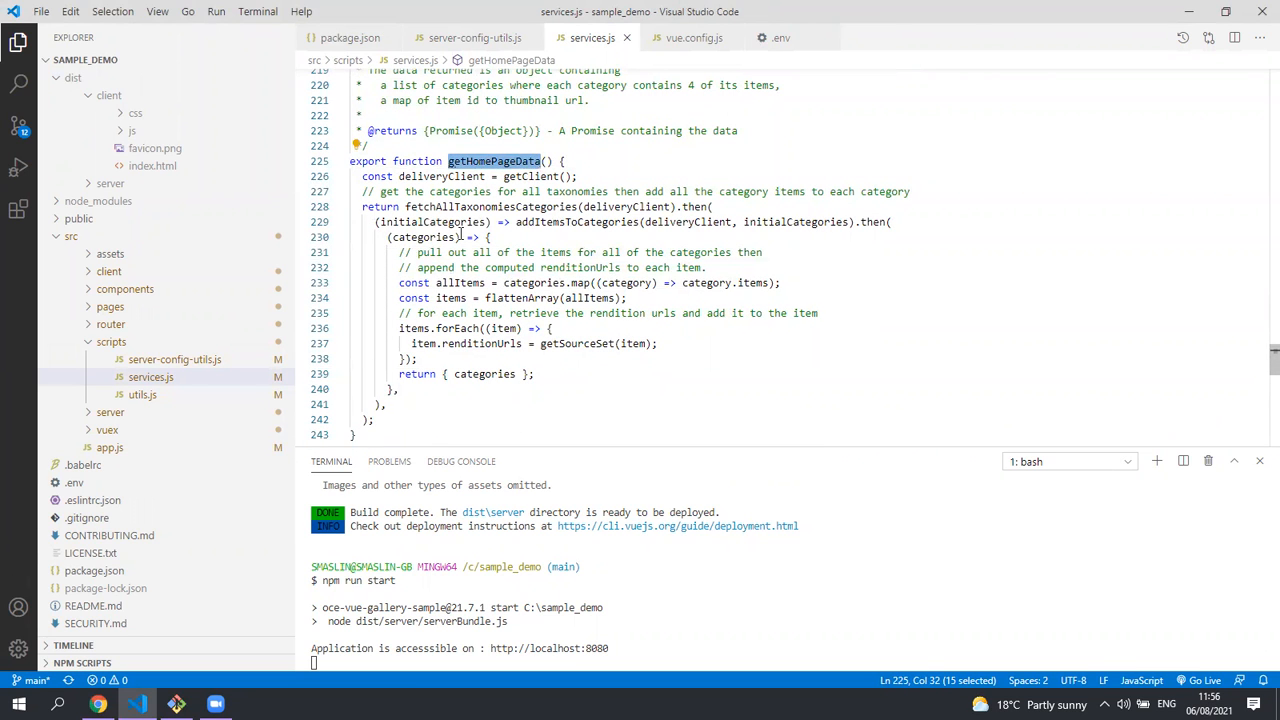
Step: Jump to the fetchAllTaxonomiesCategories definition in services.js and note its client parameter
double_click(490, 206)
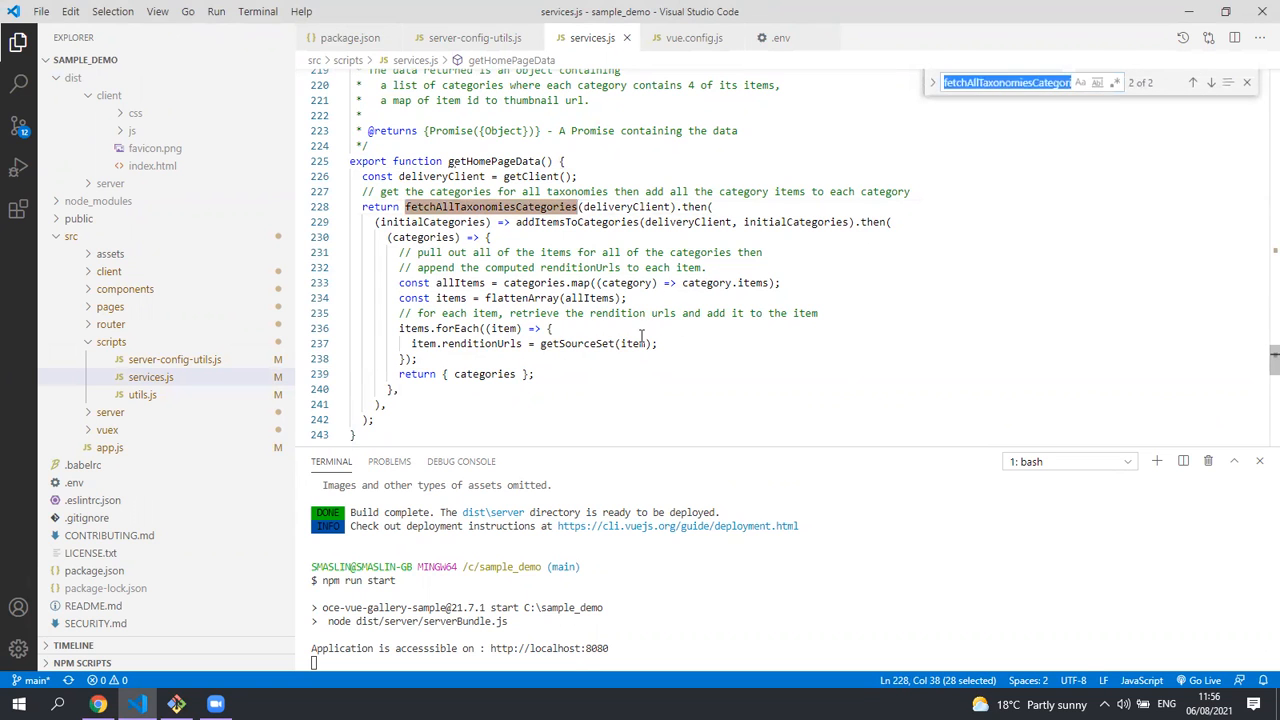
left_click(1192, 82)
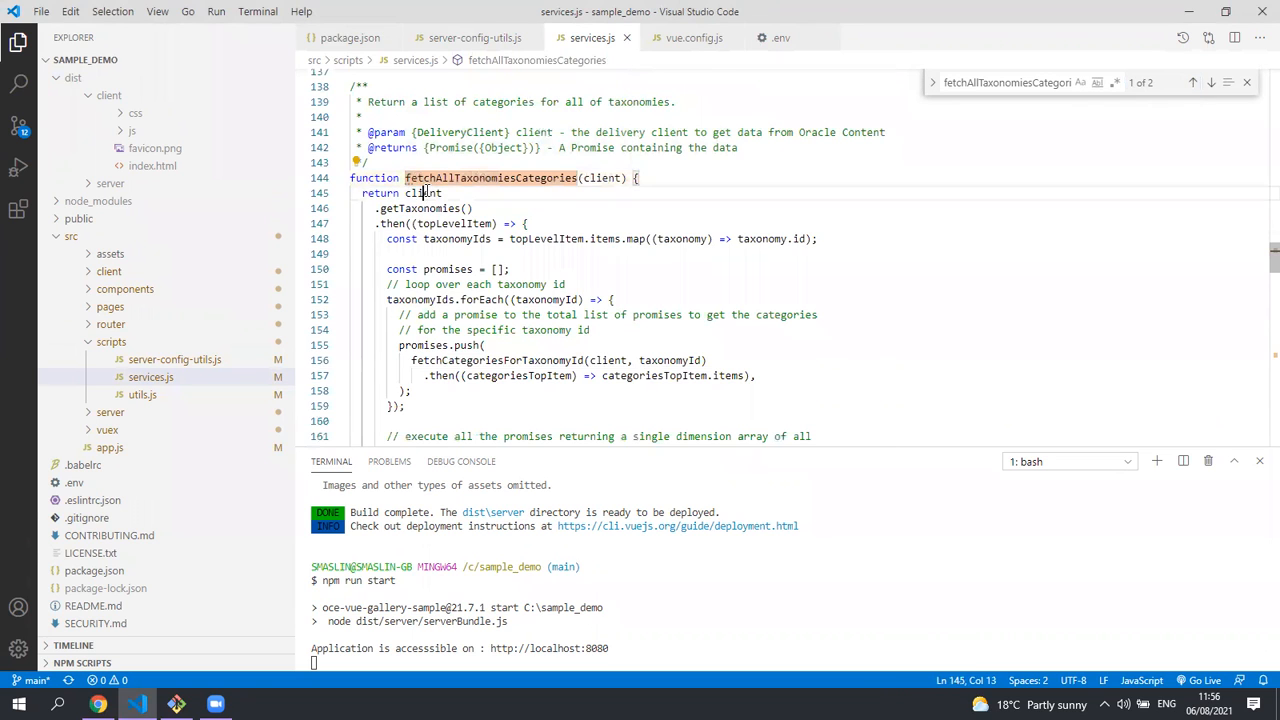
double_click(420, 192)
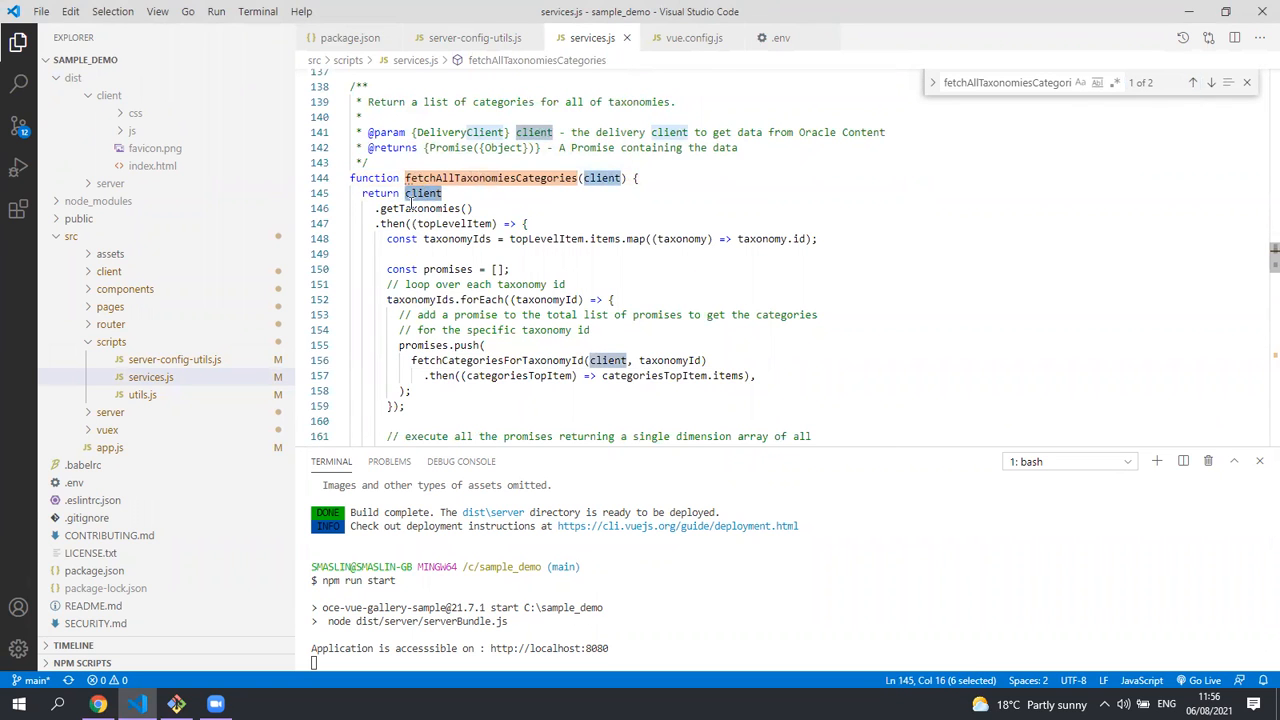
left_click(410, 208)
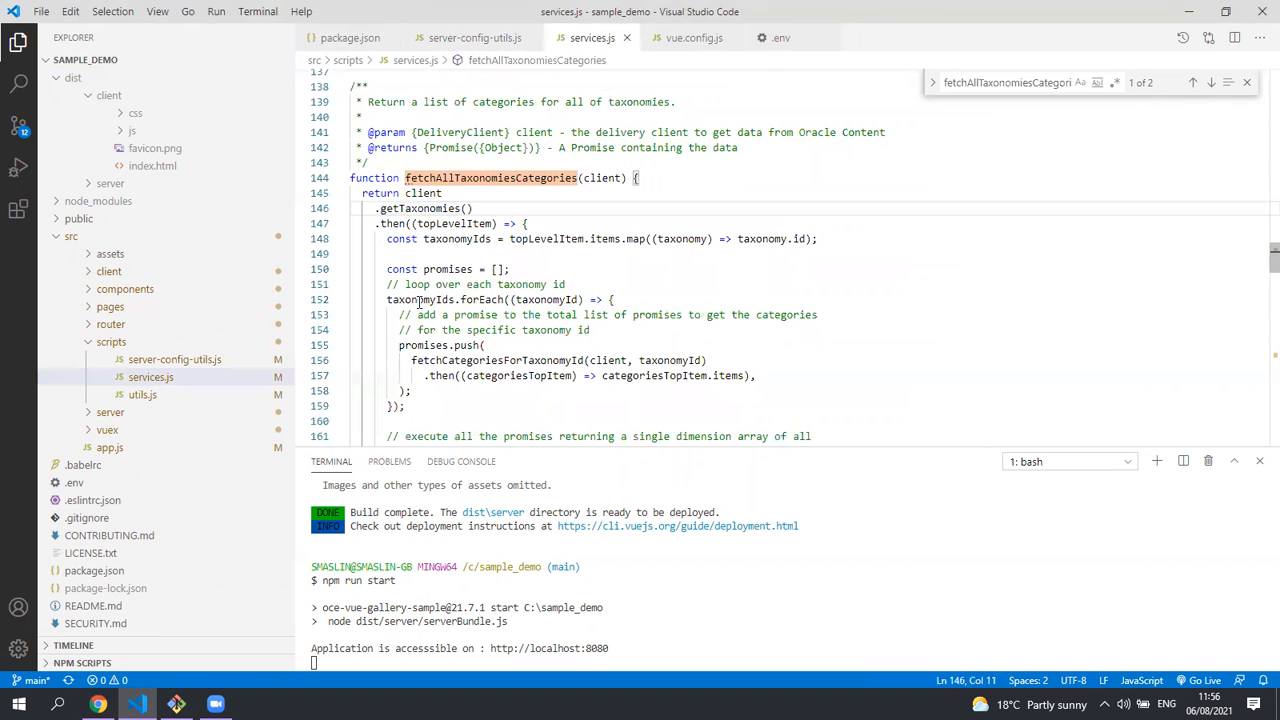
Step: Follow fetchCategoriesForTaxonomyId down through services.js to its definition
double_click(420, 300)
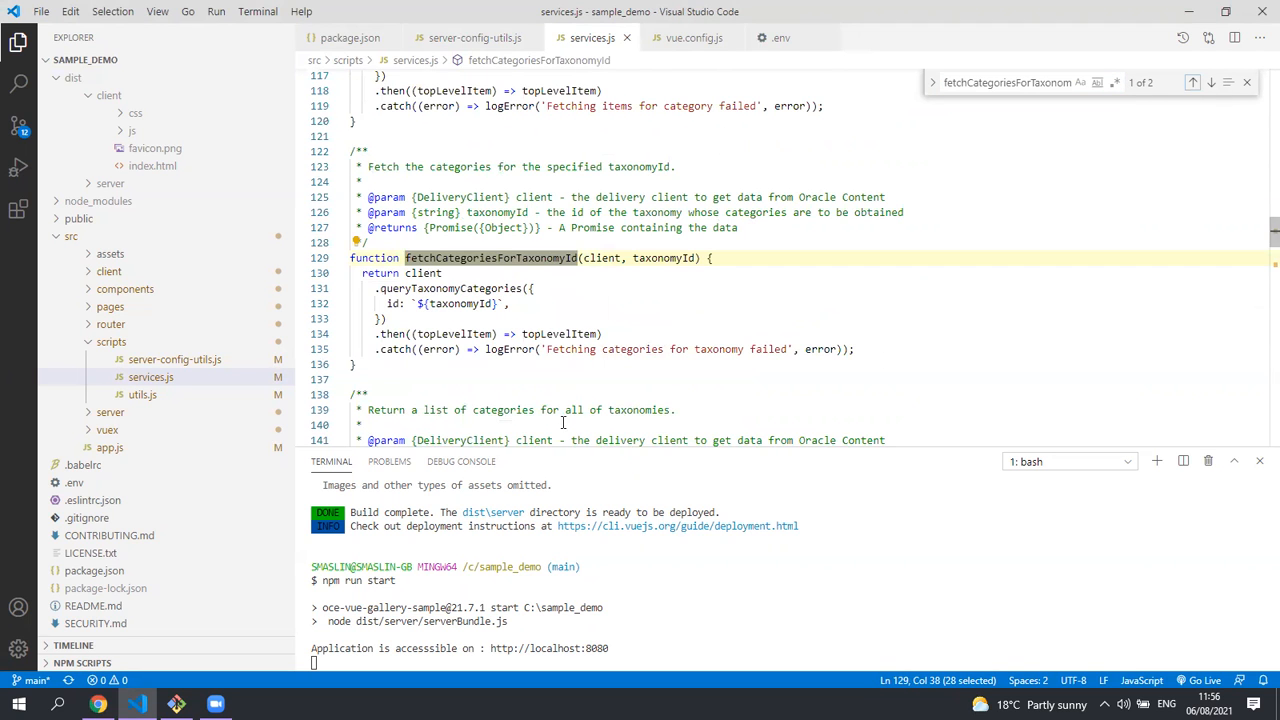
scroll("down", 3)
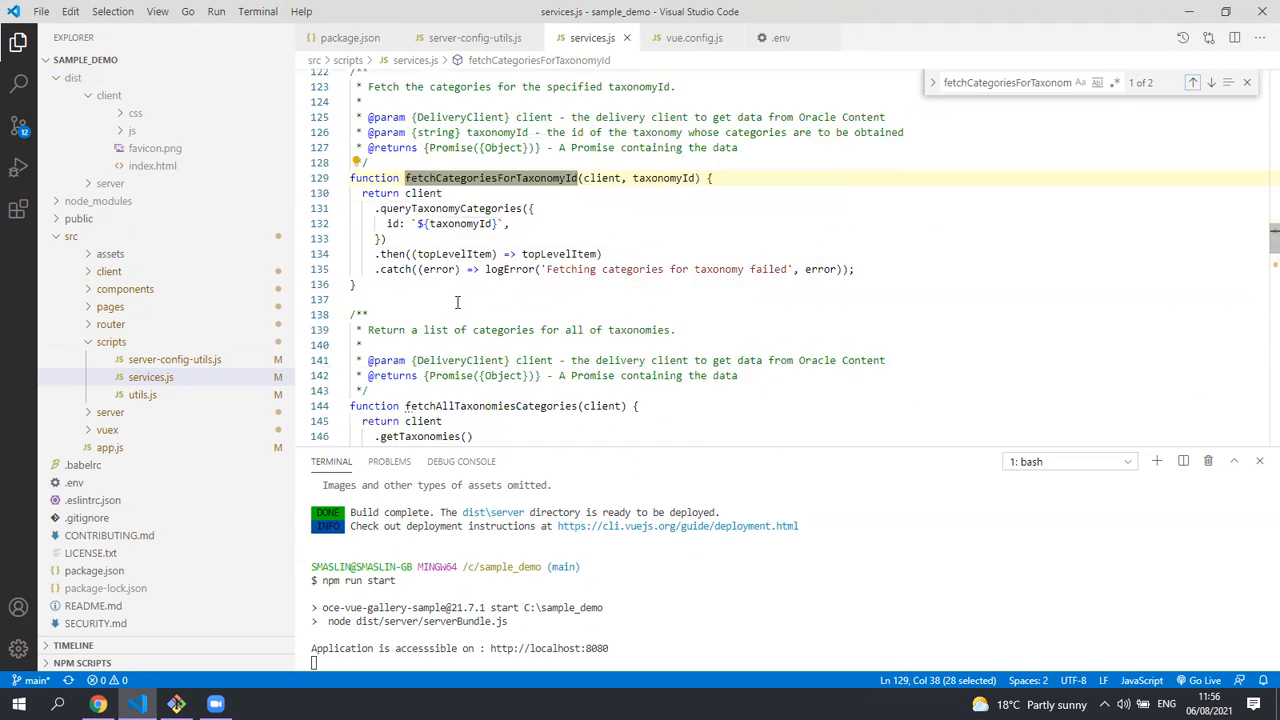
scroll("down", 3)
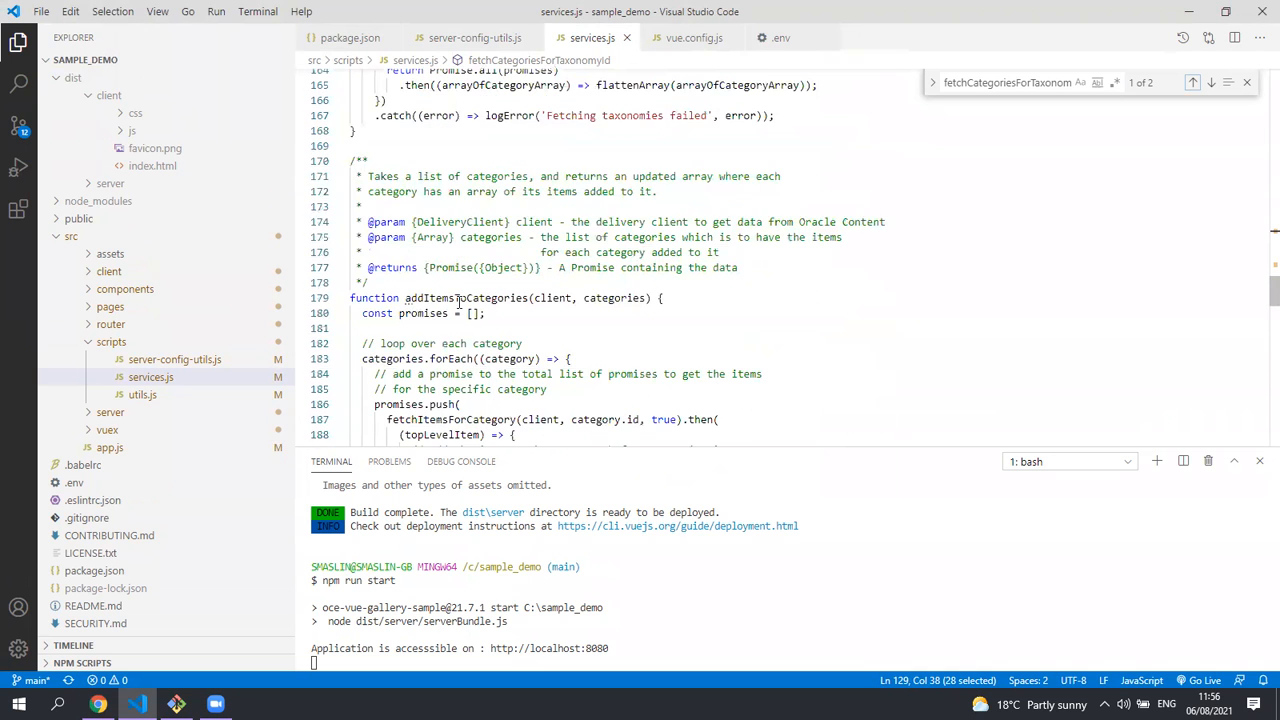
scroll("down", 3)
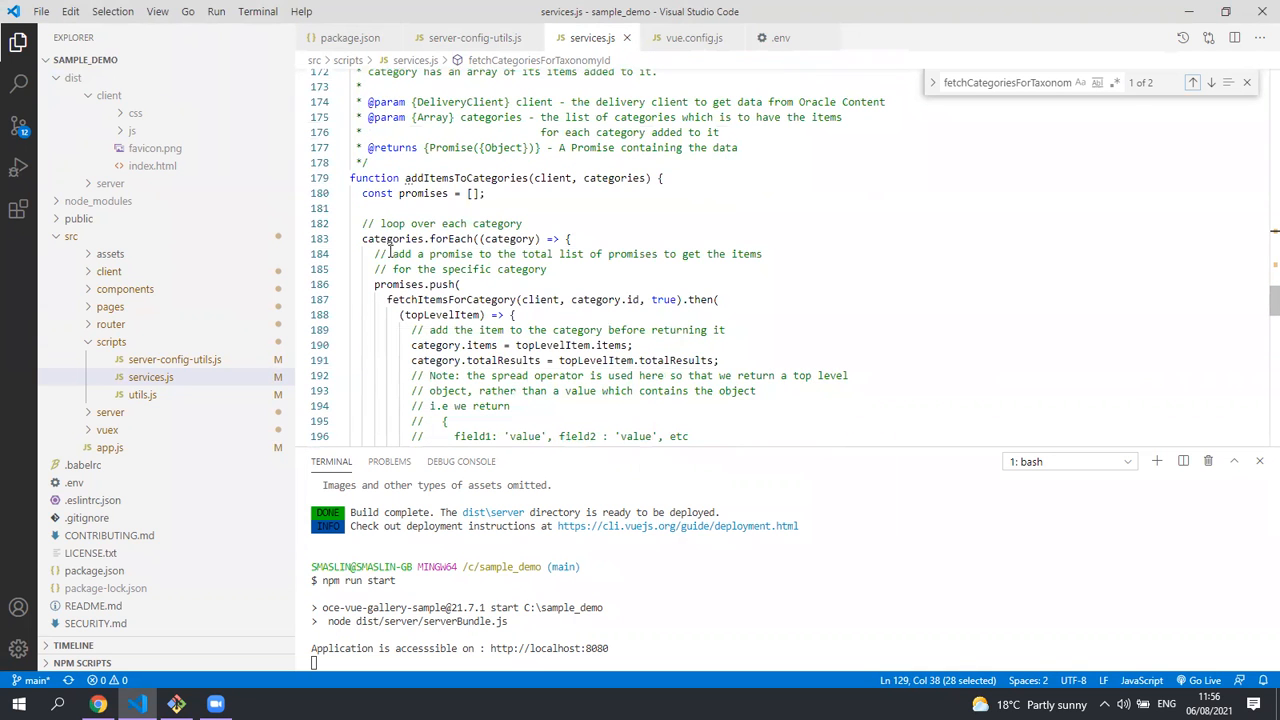
scroll("down", 3)
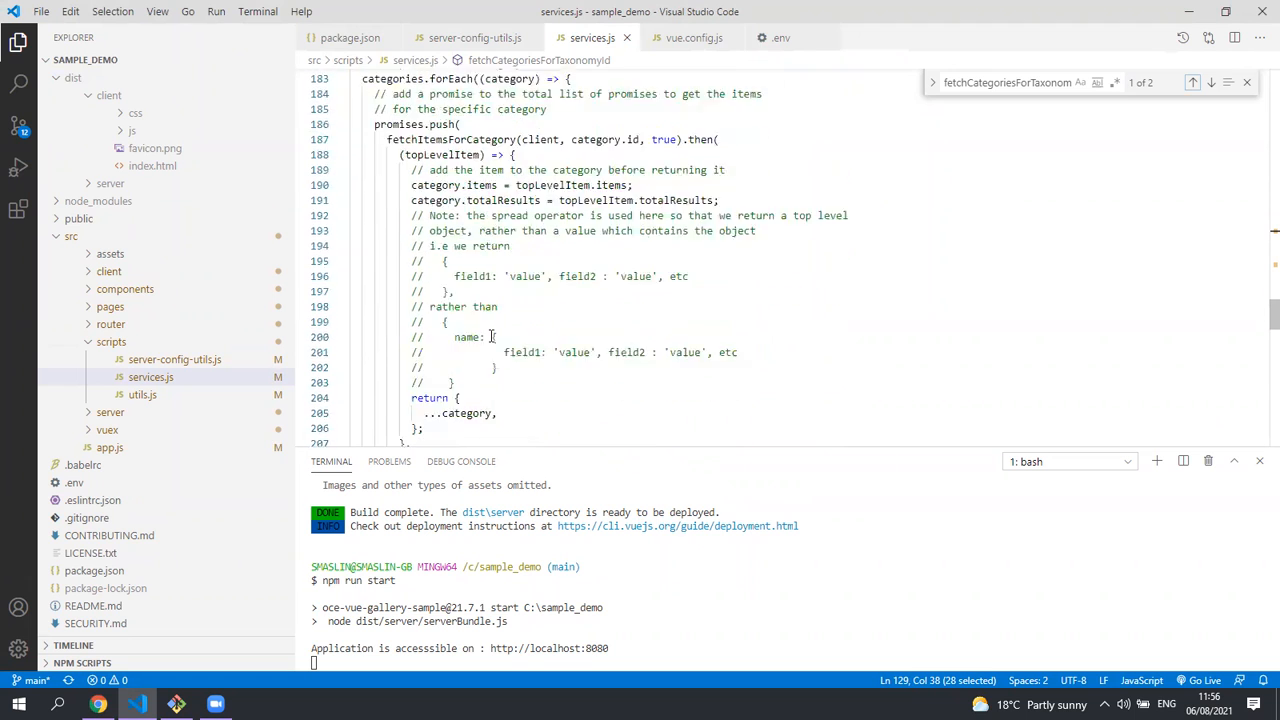
scroll("down", 3)
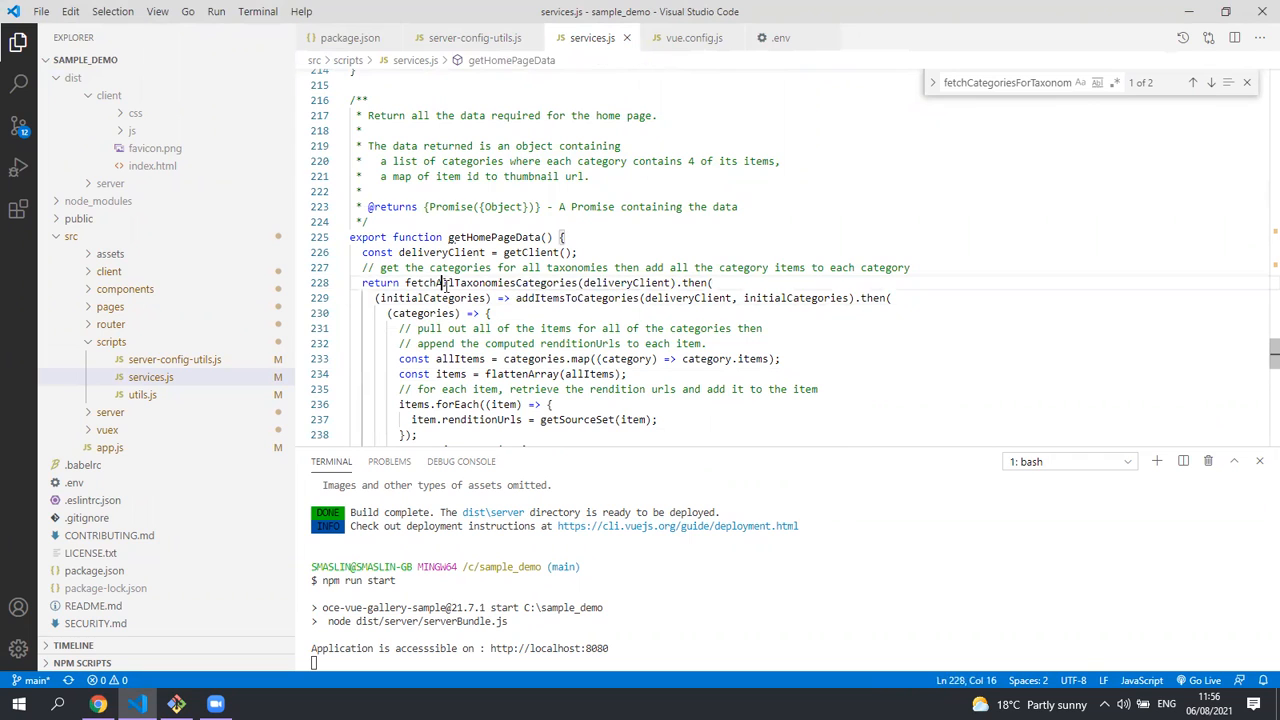
Step: Jump to the addItemsToCategories definition and on to fetchItemsForCategory
double_click(488, 282)
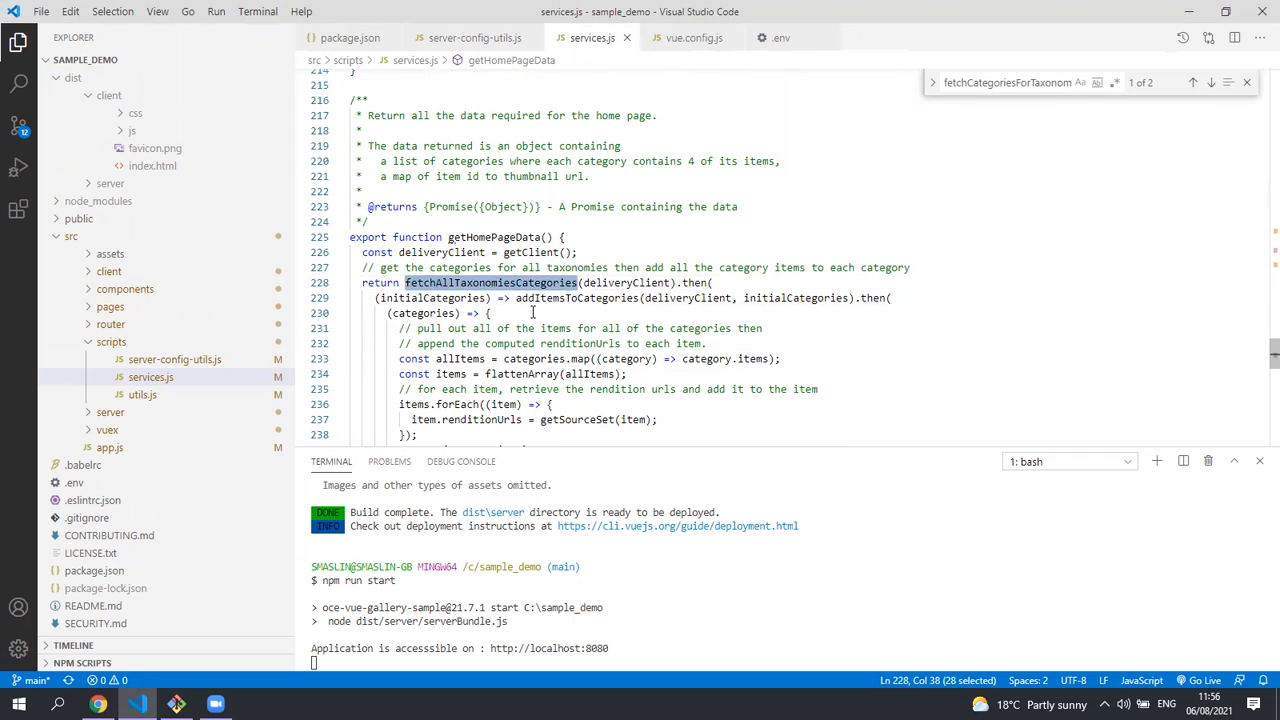
double_click(576, 298)
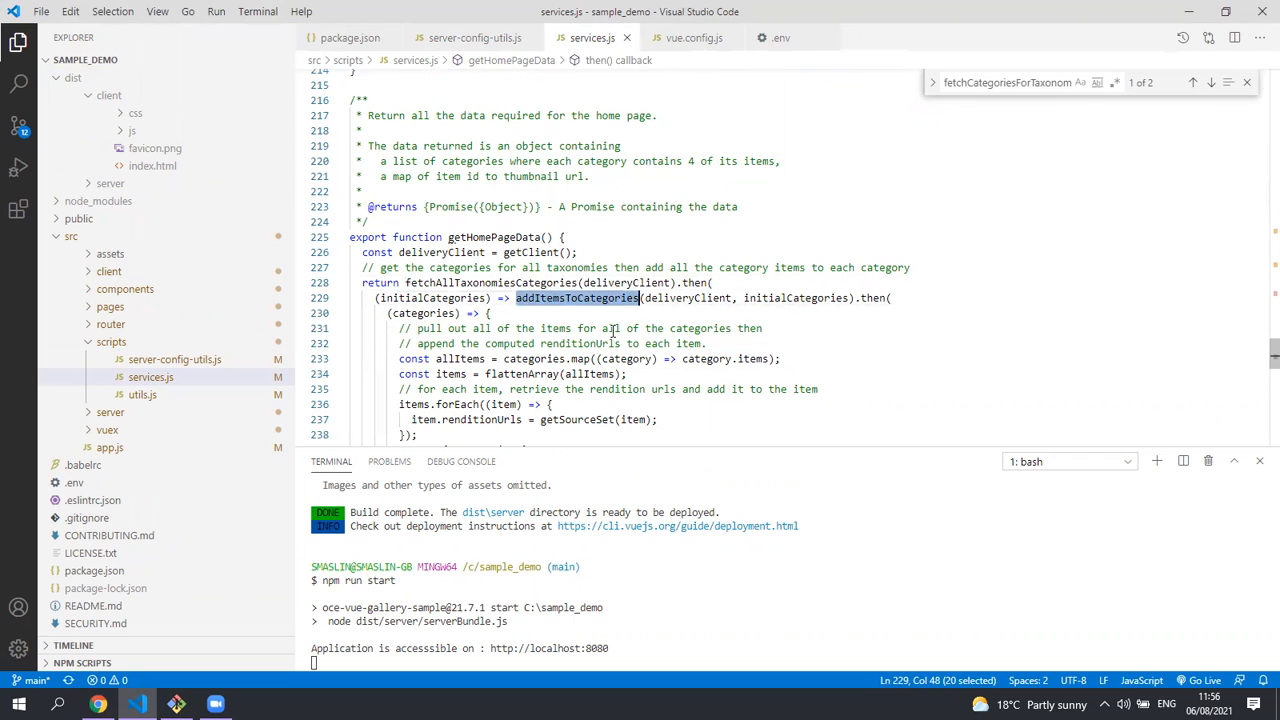
left_click(1192, 82)
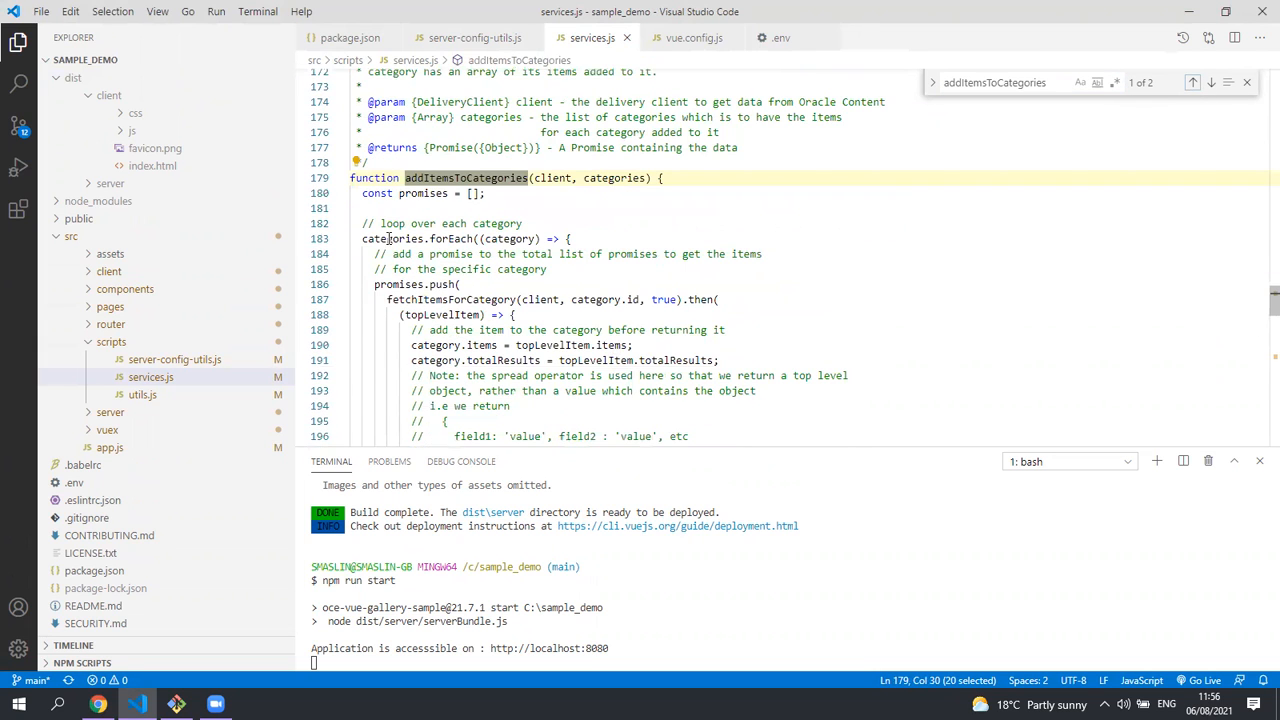
scroll("down", 3)
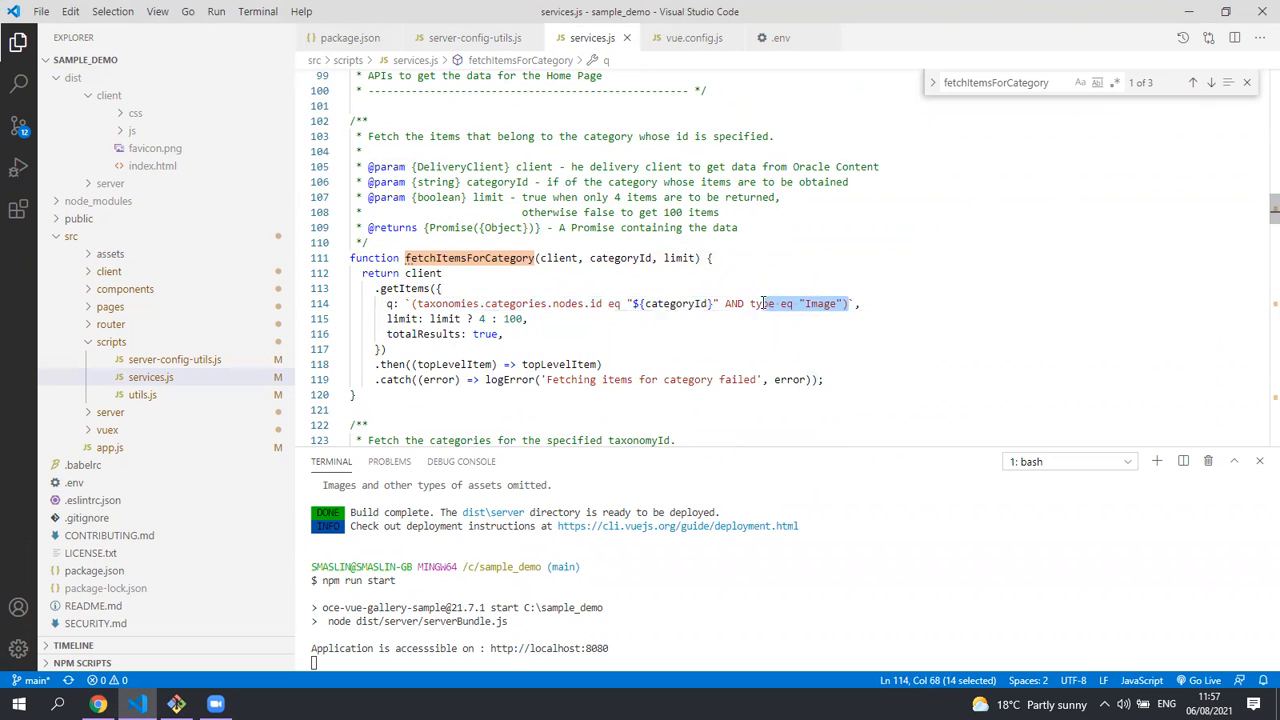
Step: Read through getImageGridPageData and utils.js in the editor
scroll("down", 3)
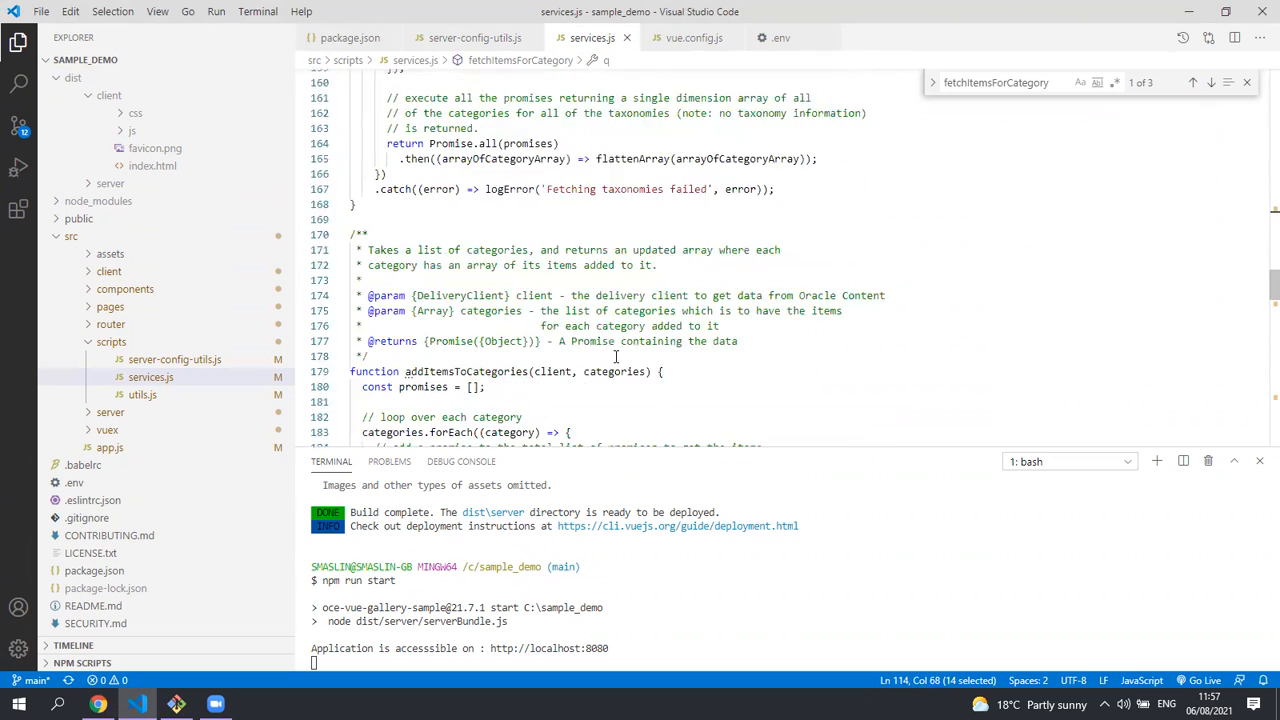
scroll("down", 3)
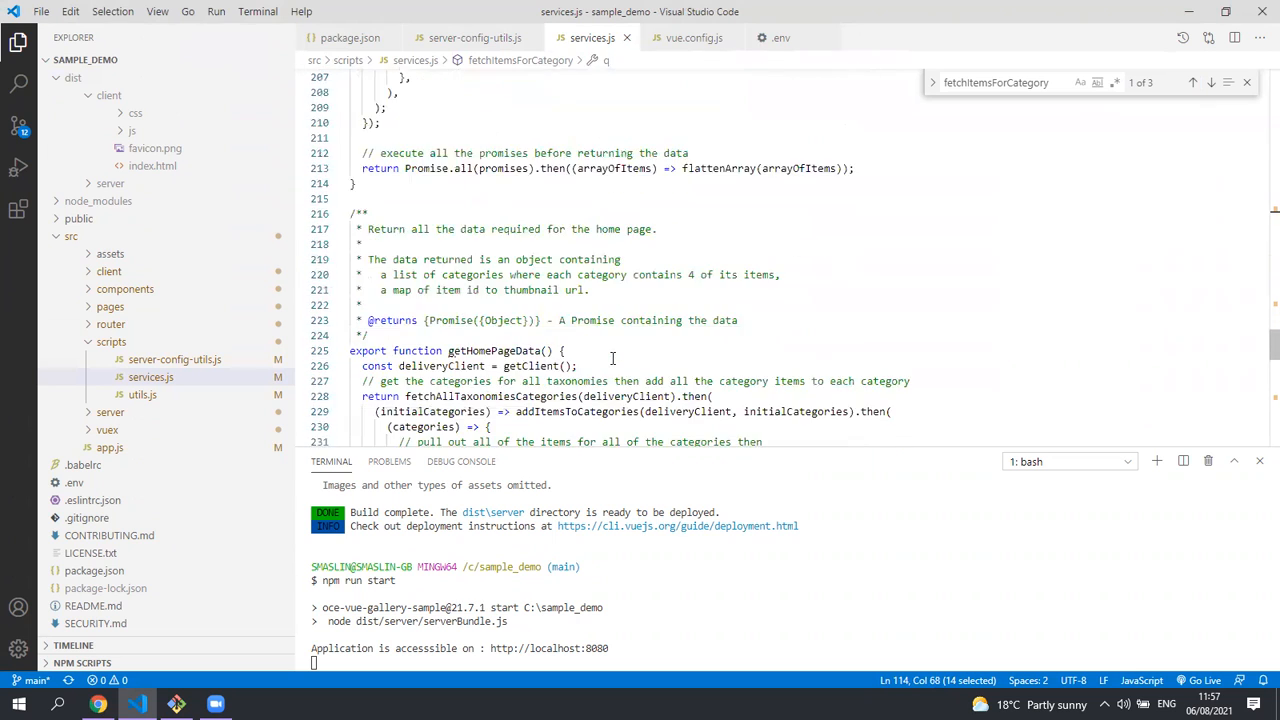
scroll("down", 3)
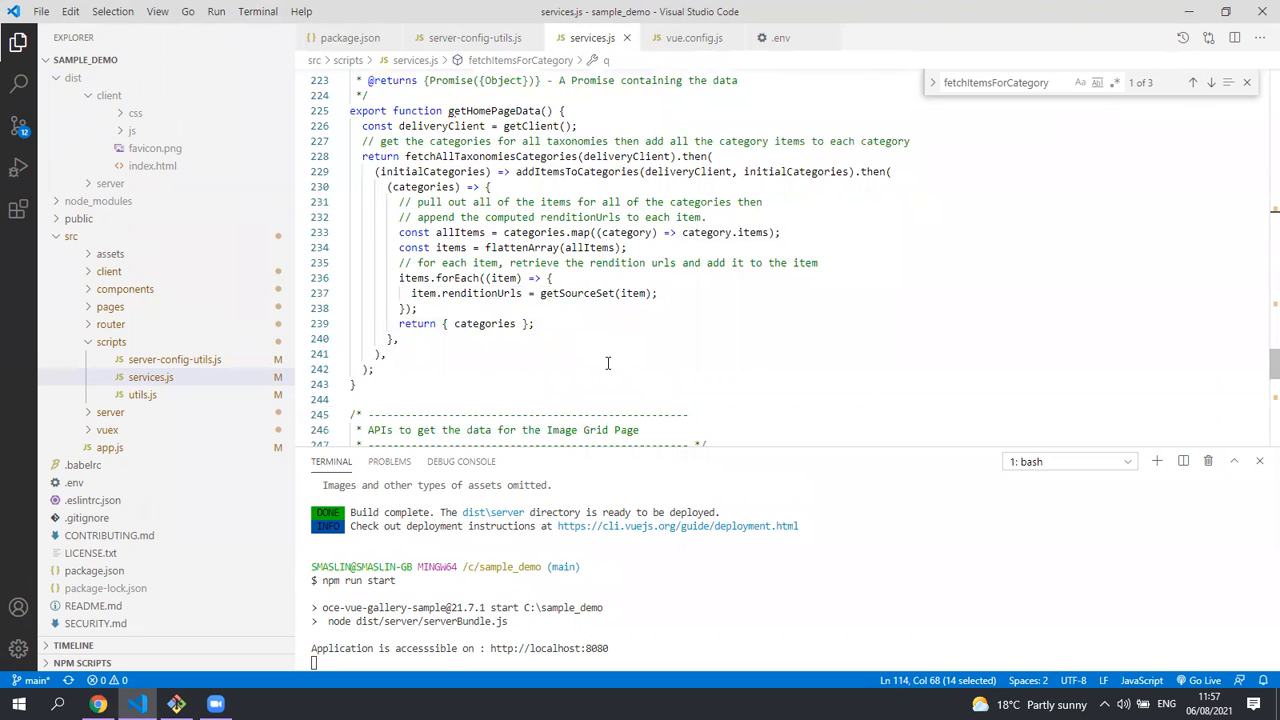
scroll("down", 3)
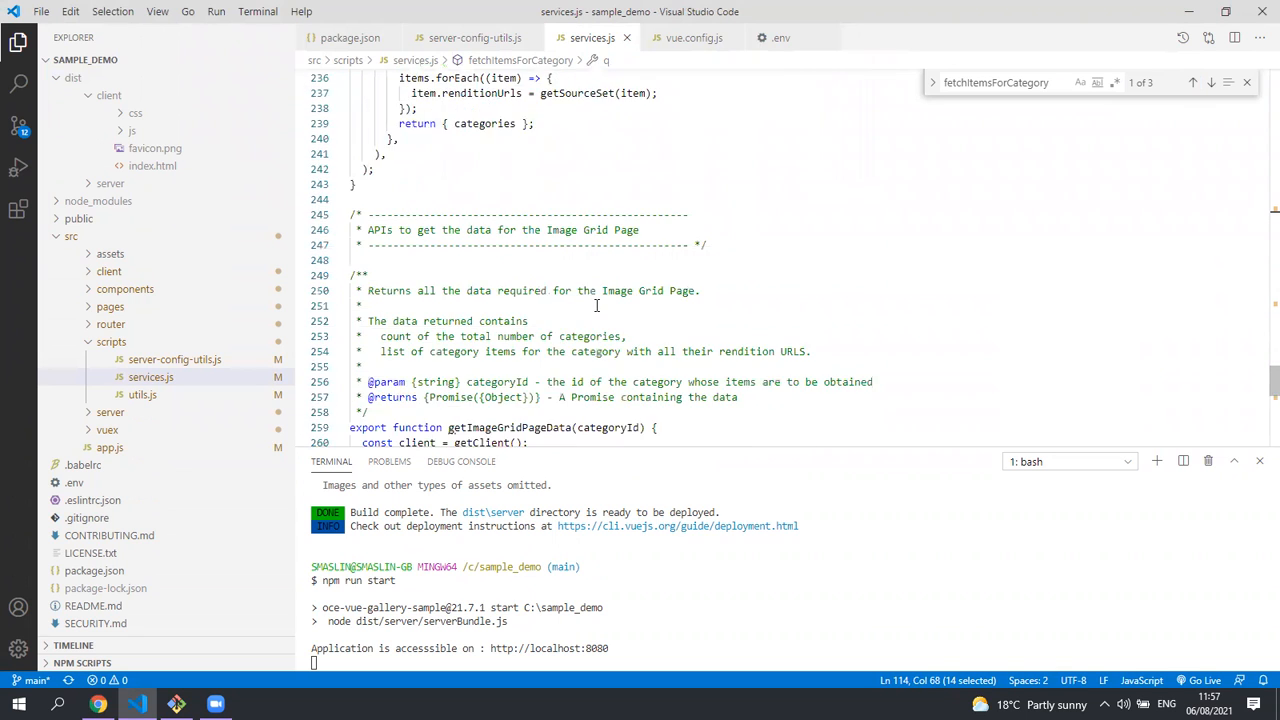
scroll("down", 3)
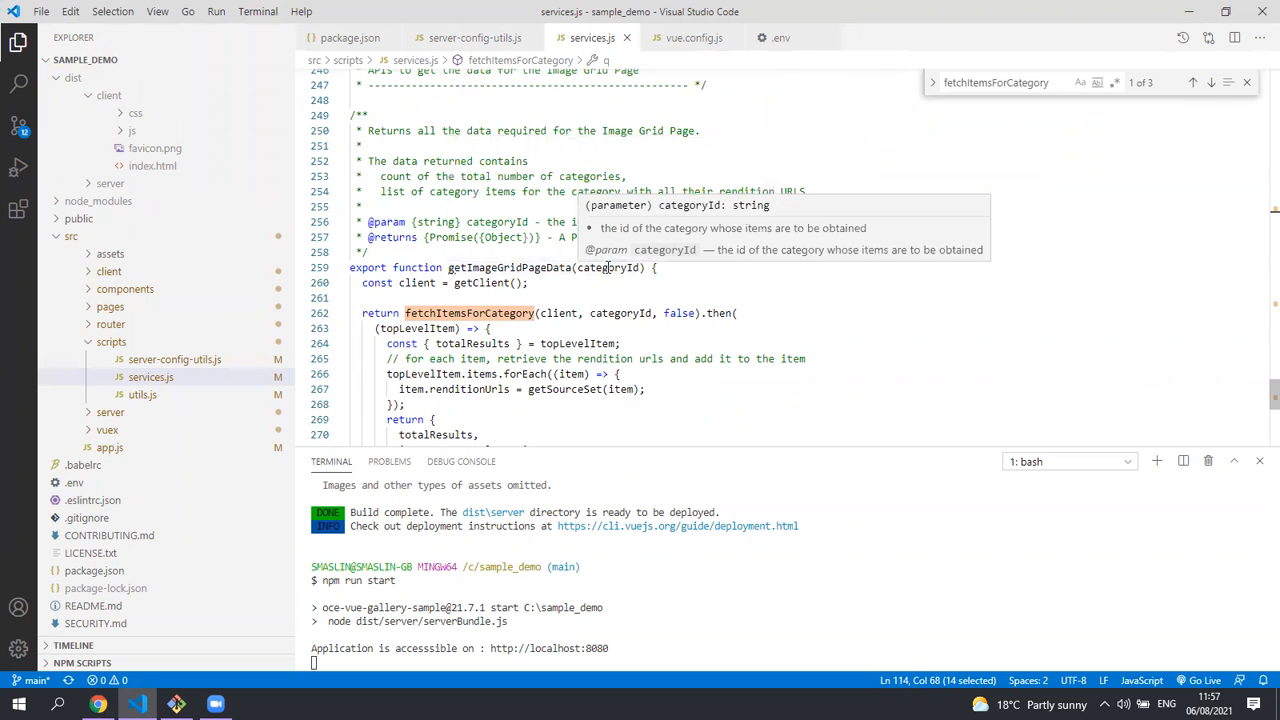
mouse_move(758, 280)
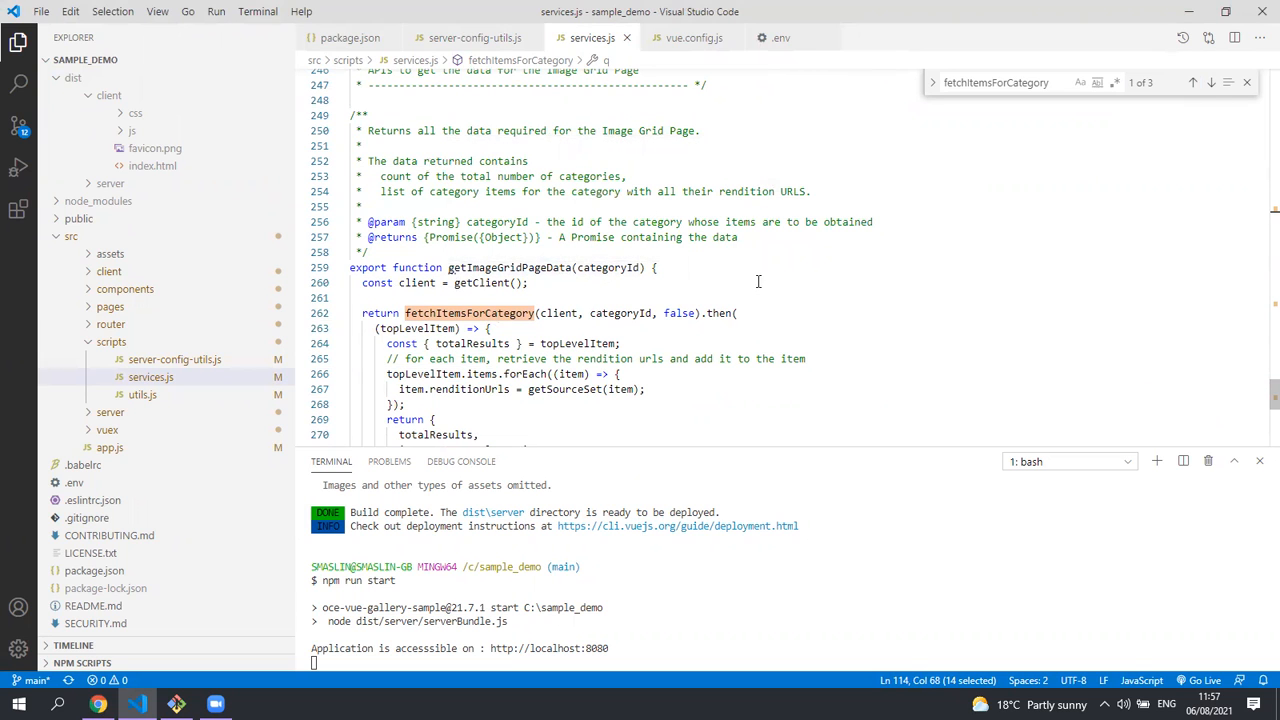
scroll("down", 3)
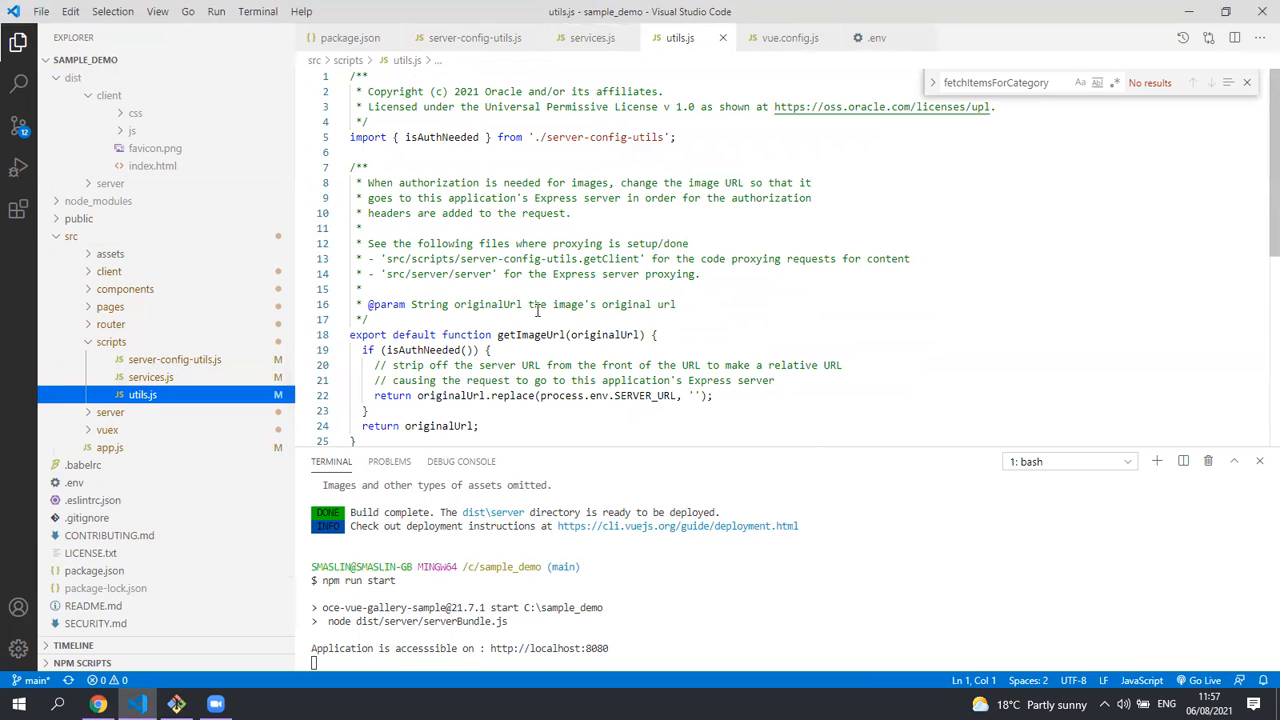
Step: Open index.js from the src/router folder in the Explorer
left_click(110, 324)
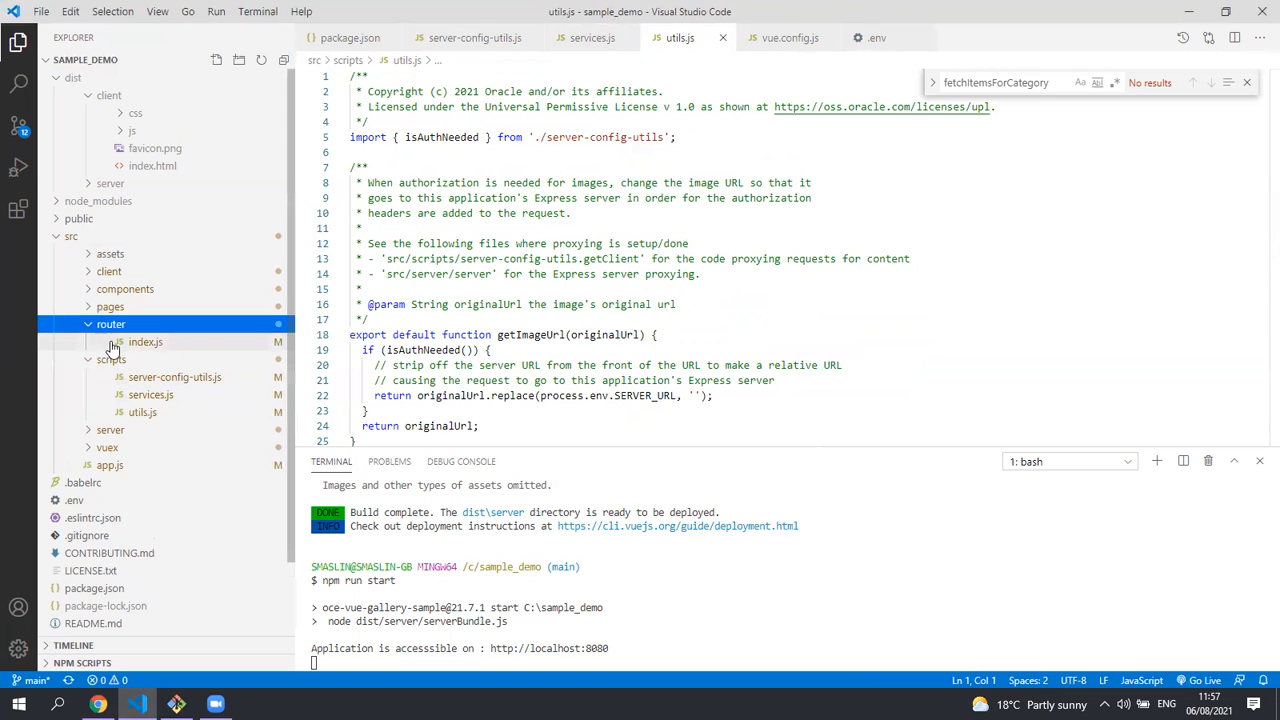
left_click(144, 340)
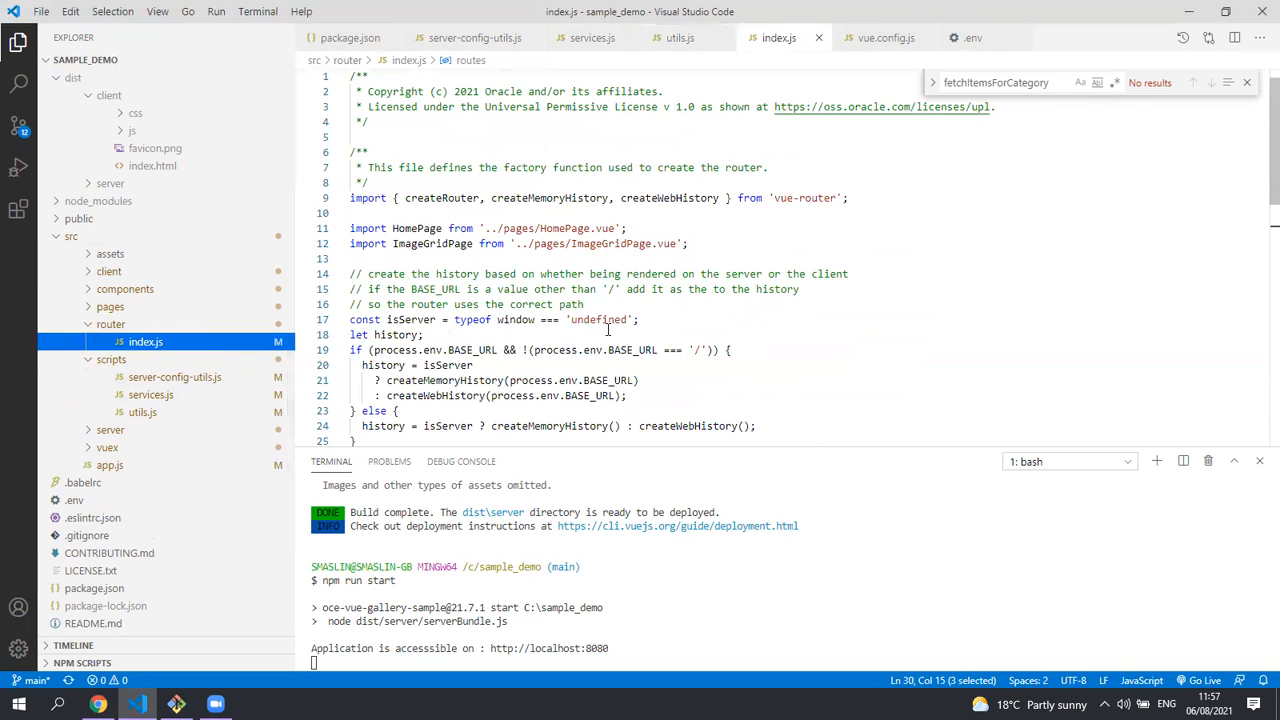
Step: Review the route definitions in src/router/index.js, highlighting the HomePage component name
scroll("down", 3)
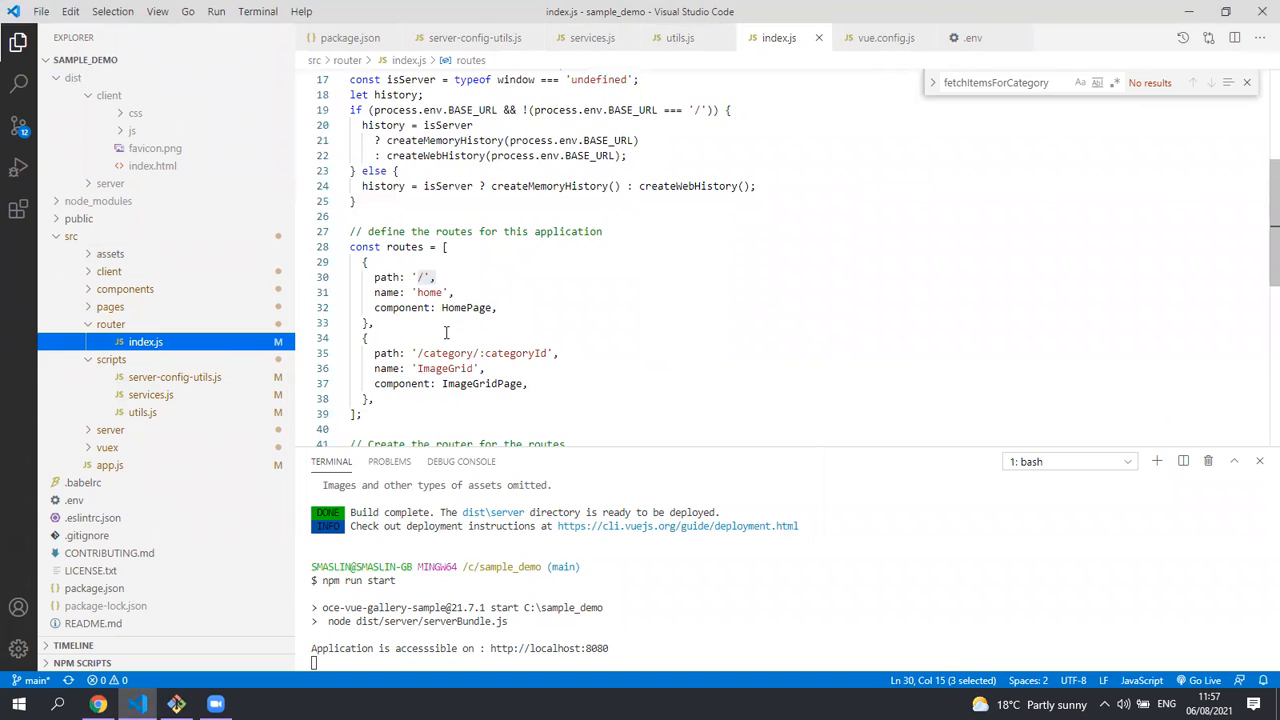
mouse_move(444, 358)
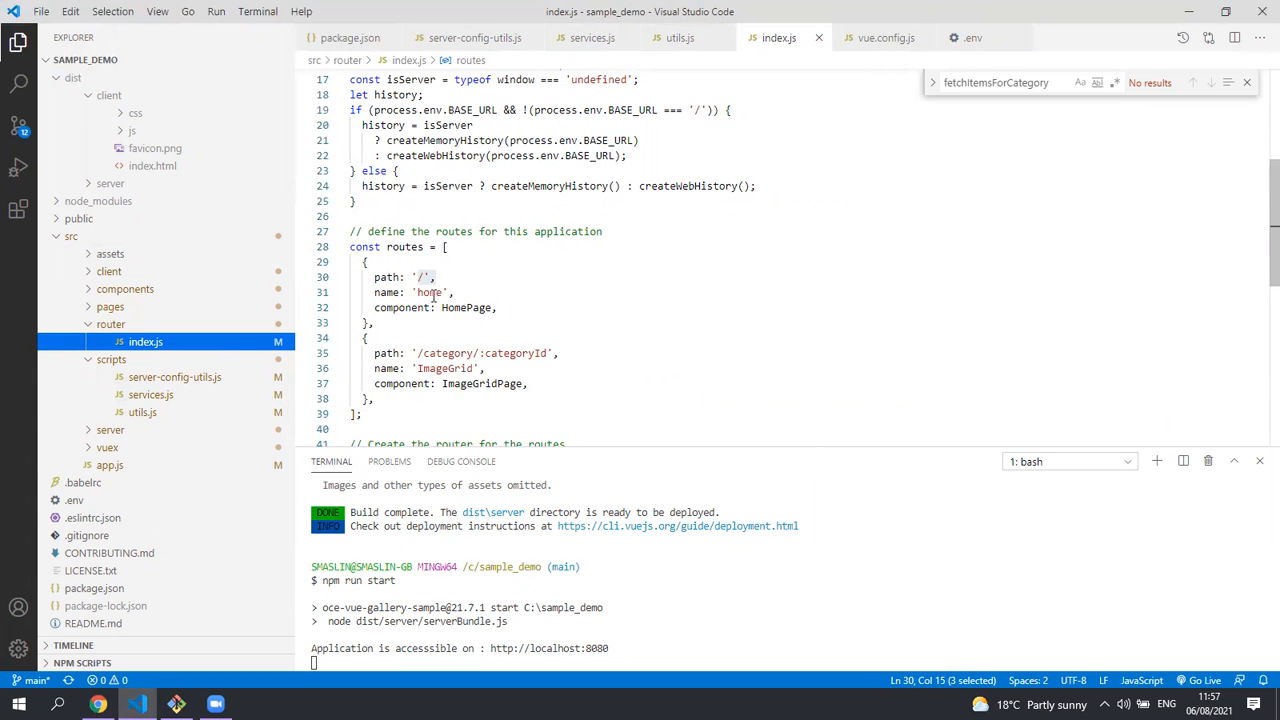
left_click(466, 308)
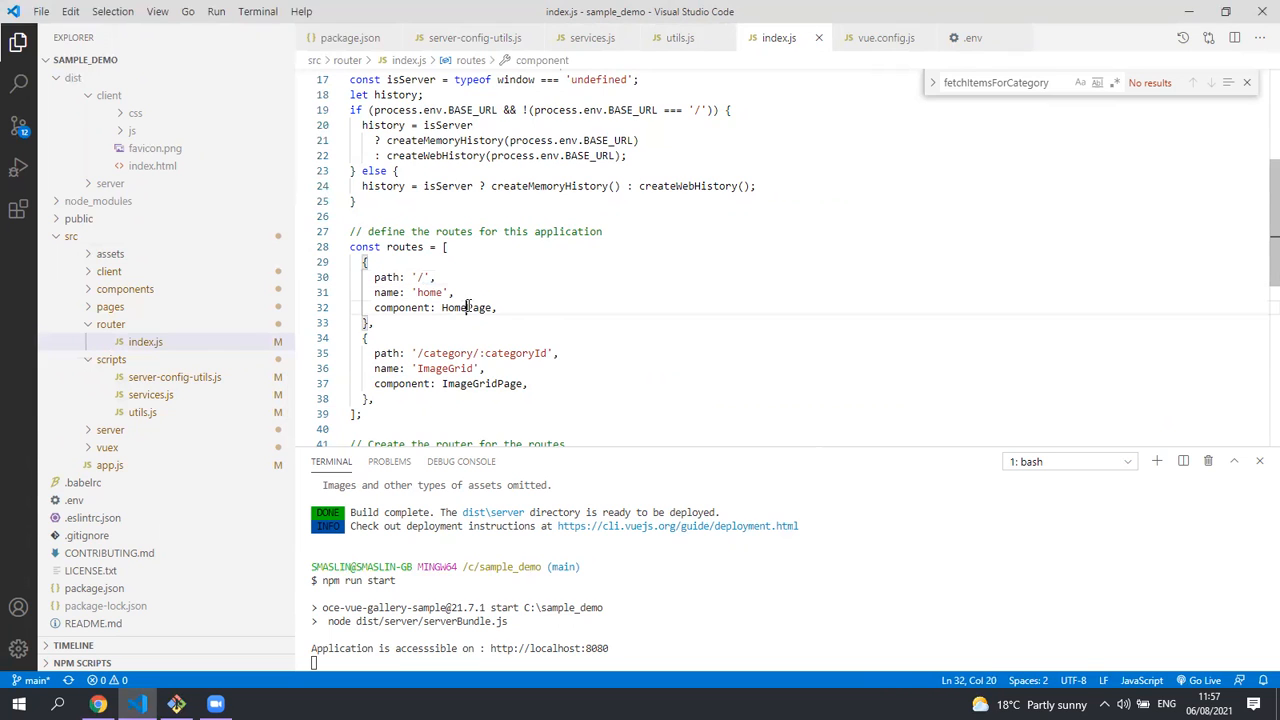
double_click(464, 308)
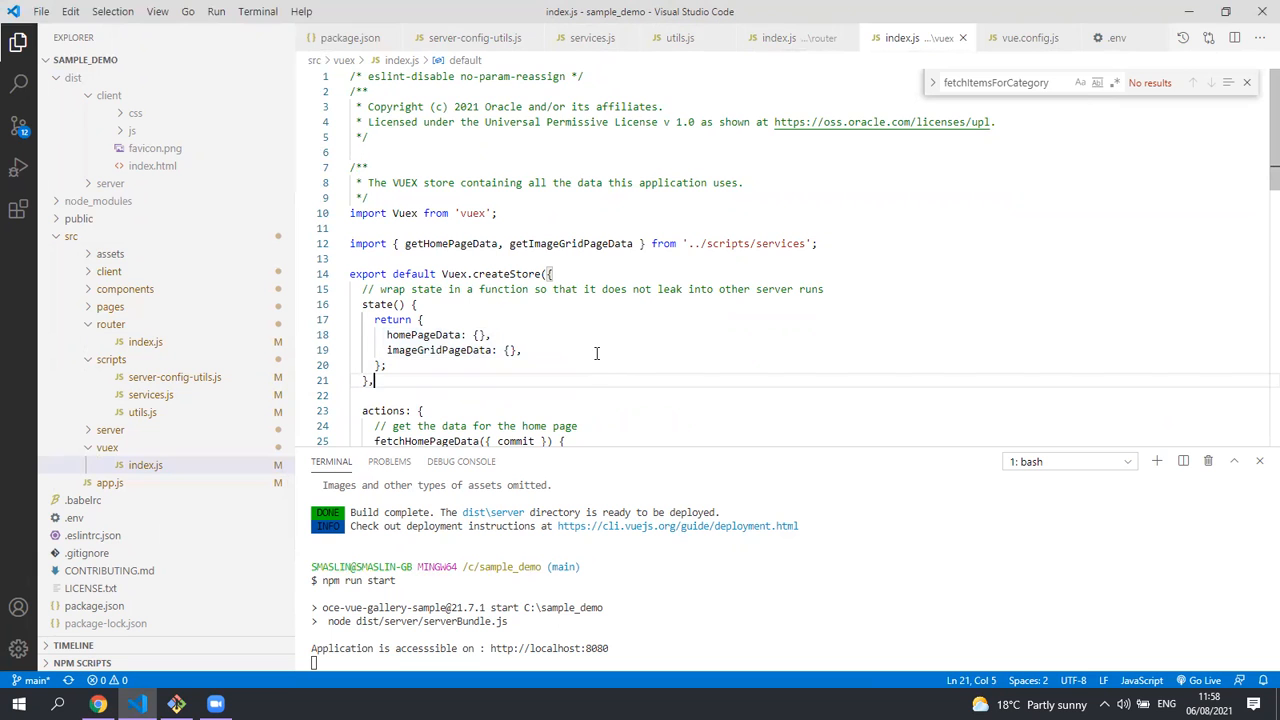
Step: Expand the src/pages and src/components folders to list App.vue, HomePage.vue, ImageGridPage.vue and Gallery.vue
scroll("down", 3)
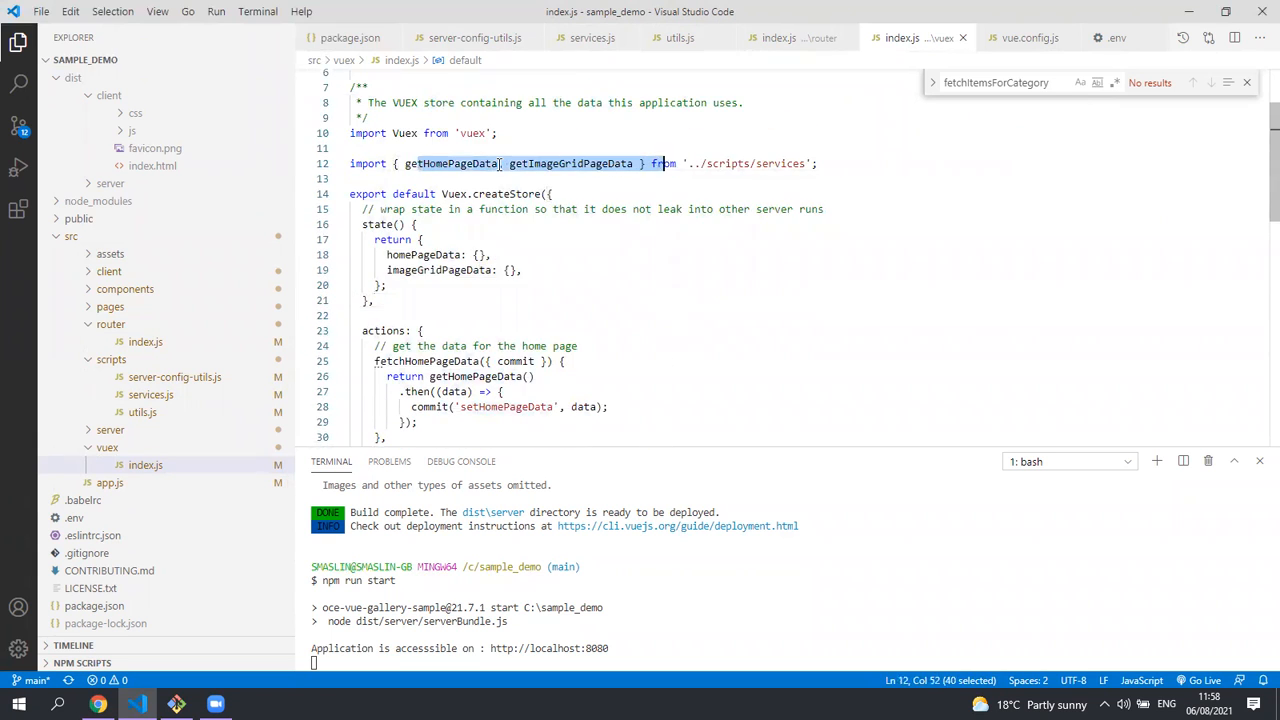
scroll("down", 3)
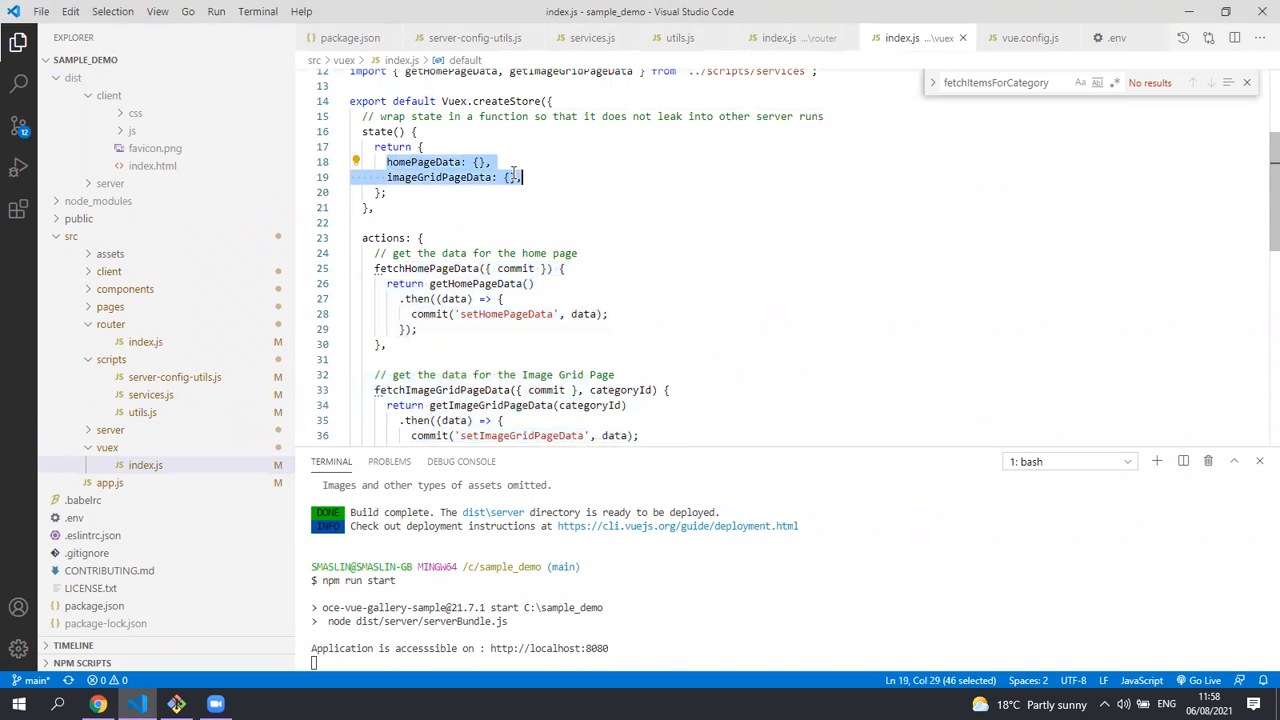
mouse_move(356, 388)
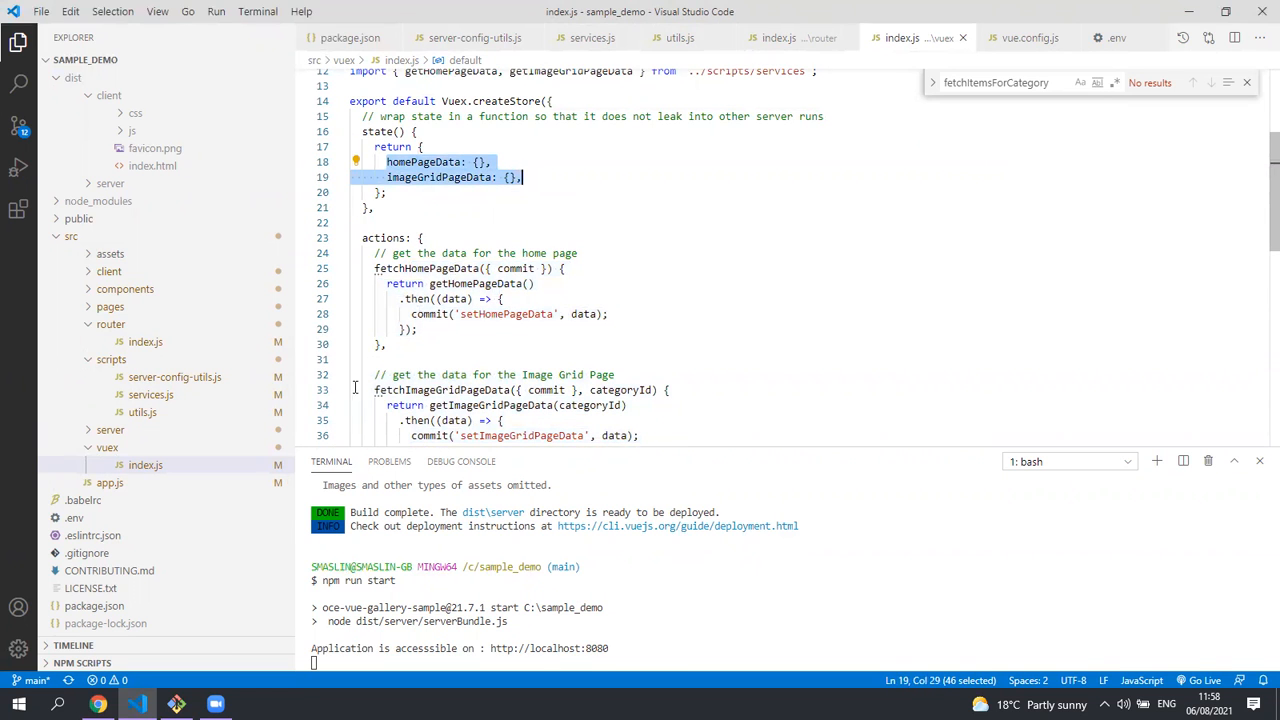
left_click(124, 288)
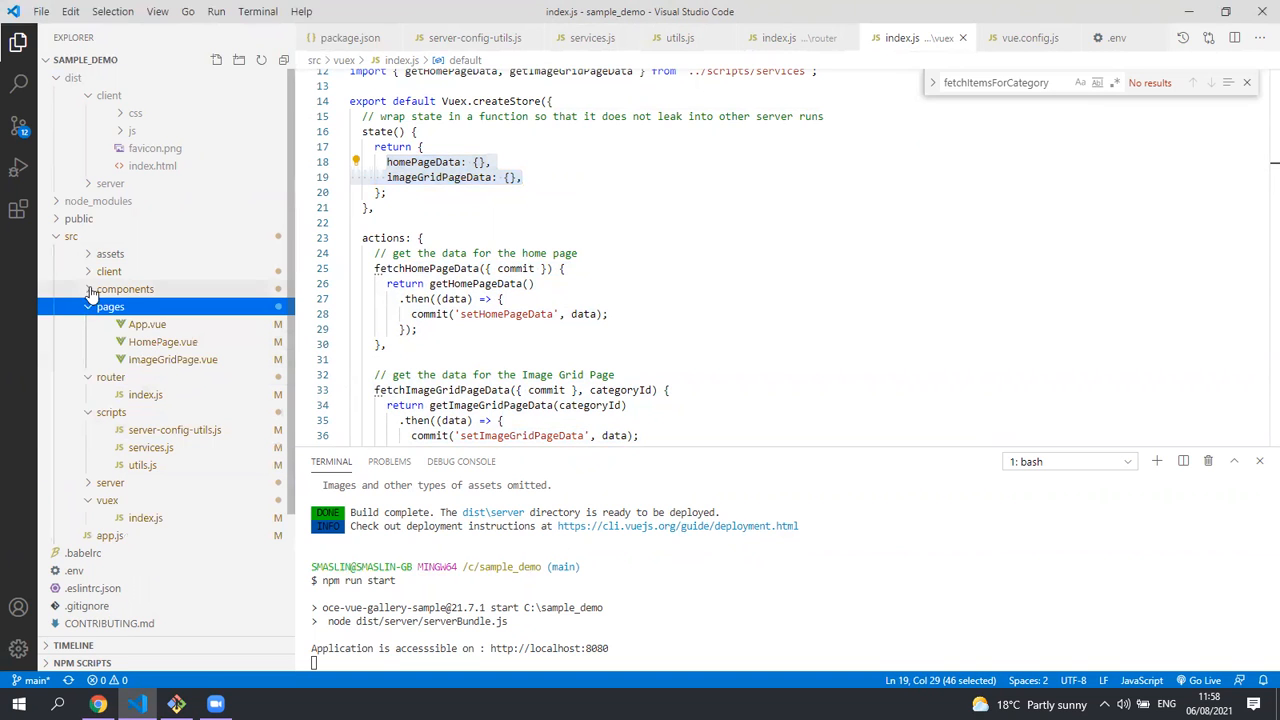
left_click(124, 288)
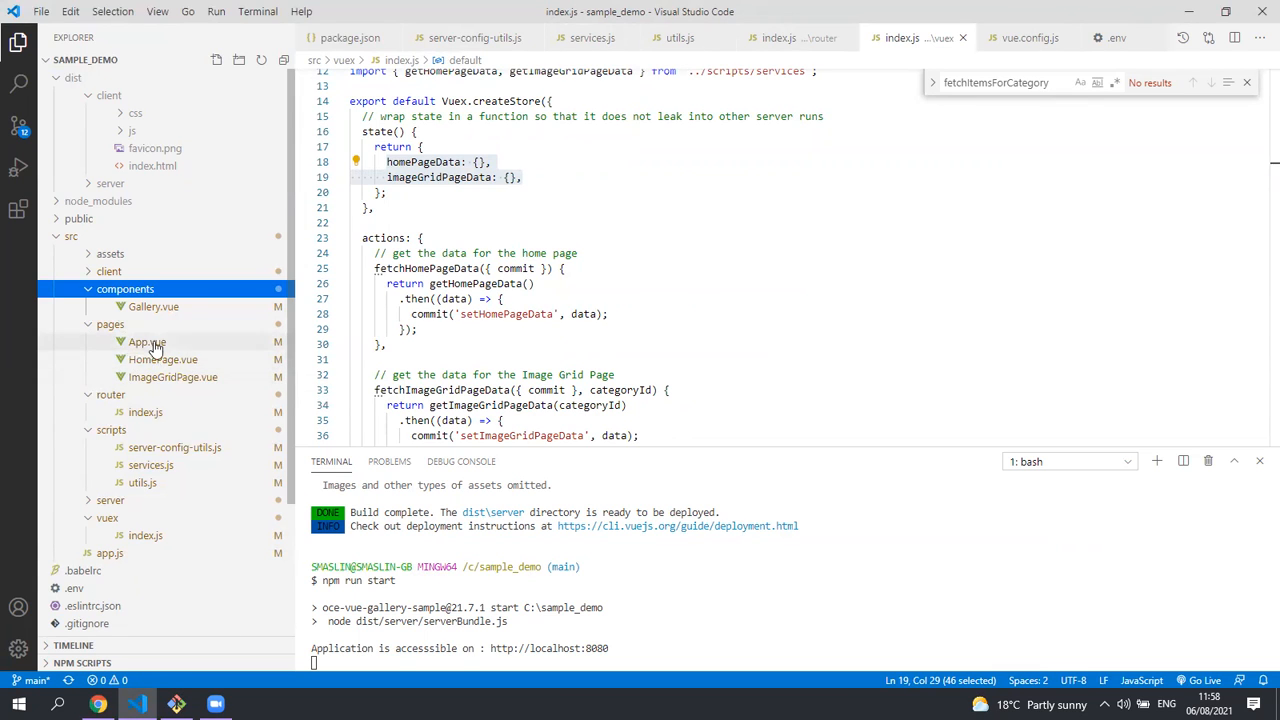
mouse_move(172, 376)
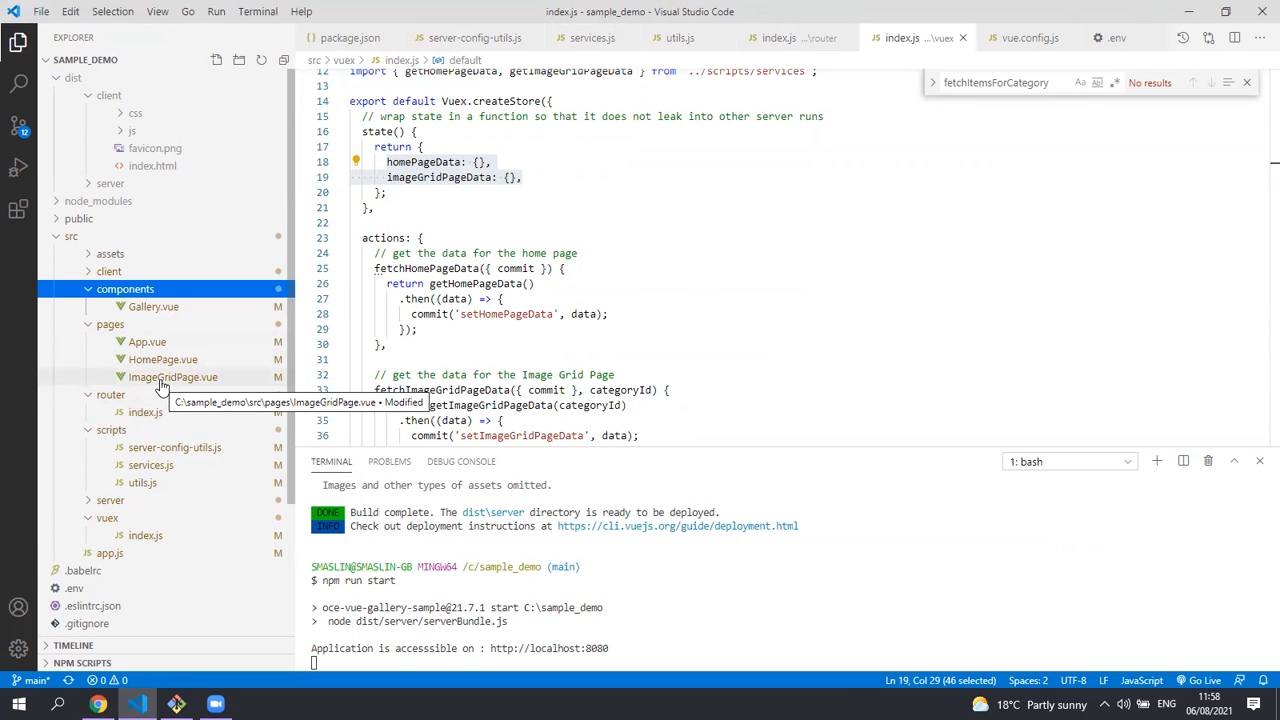
mouse_move(152, 306)
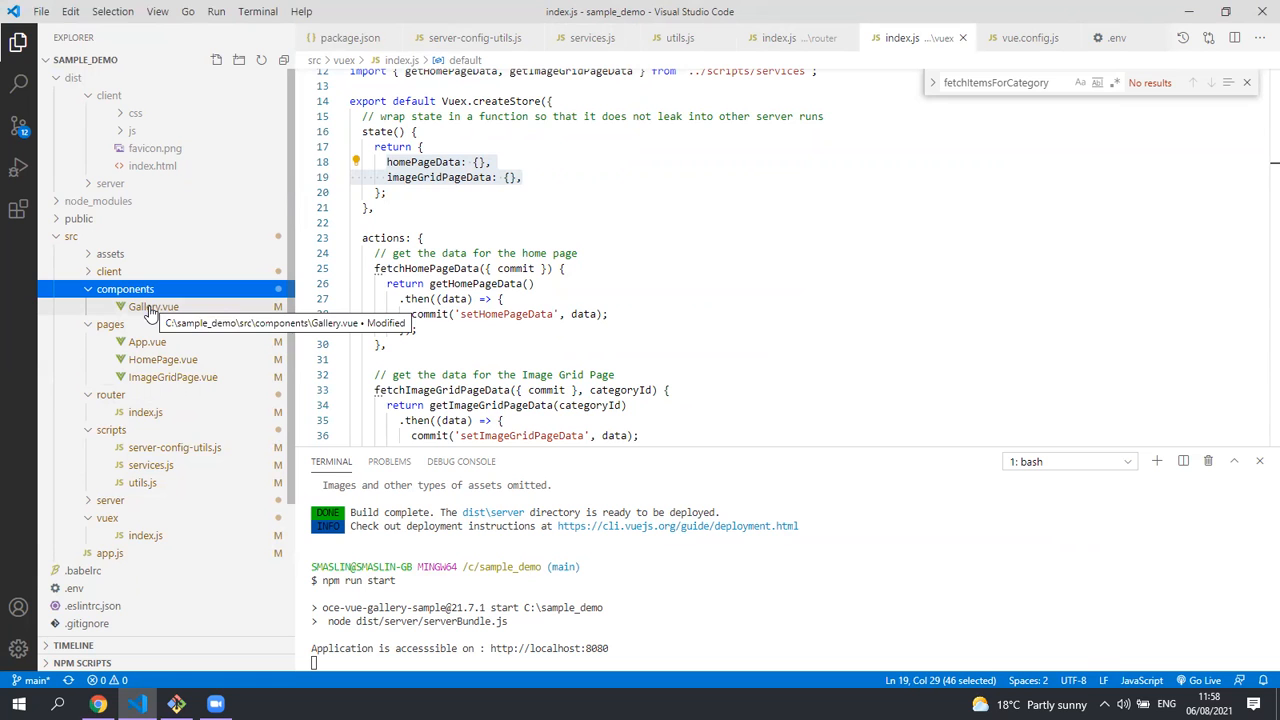
mouse_move(170, 368)
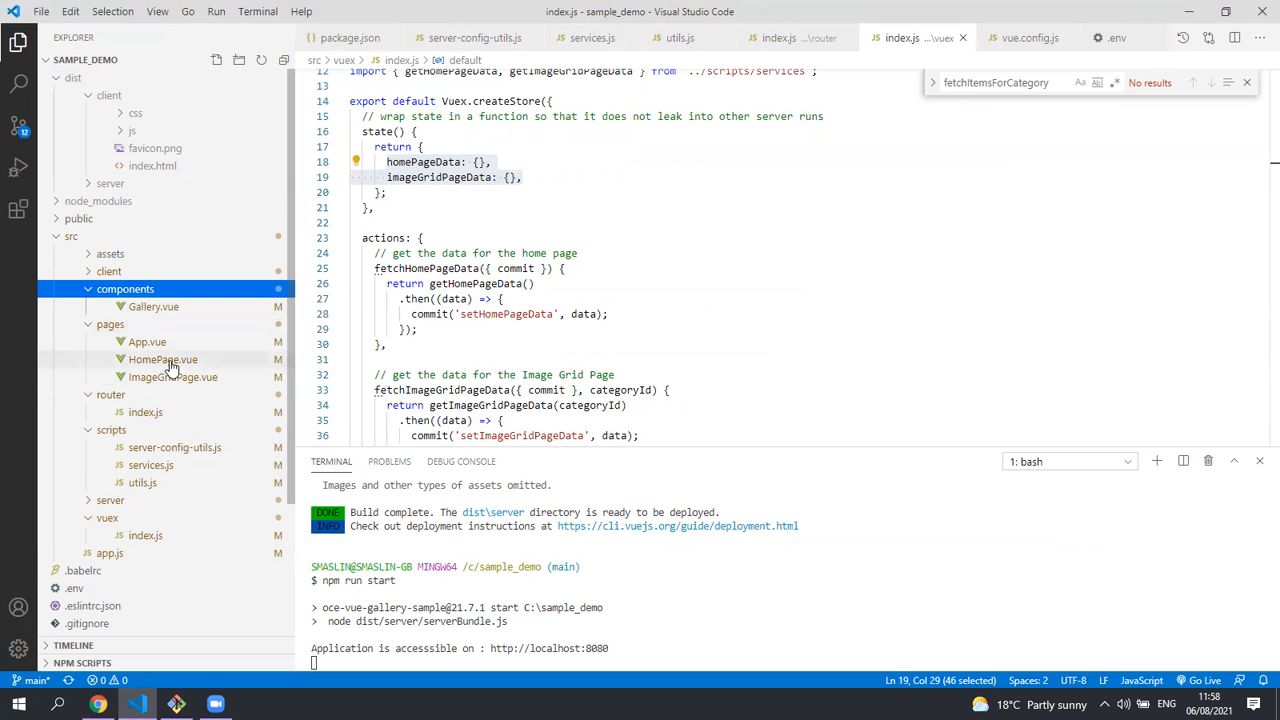
Step: Open HomePage.vue and read its template with the Gallery element and Gallery import
left_click(162, 360)
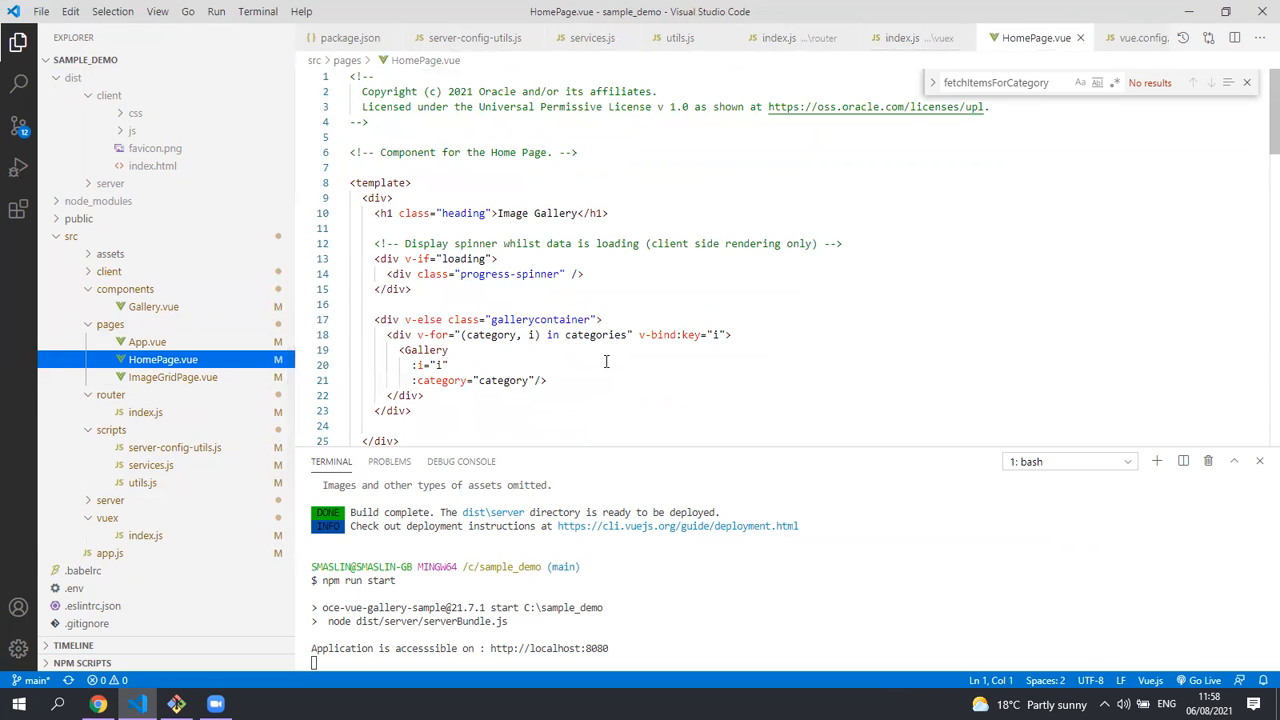
scroll("down", 3)
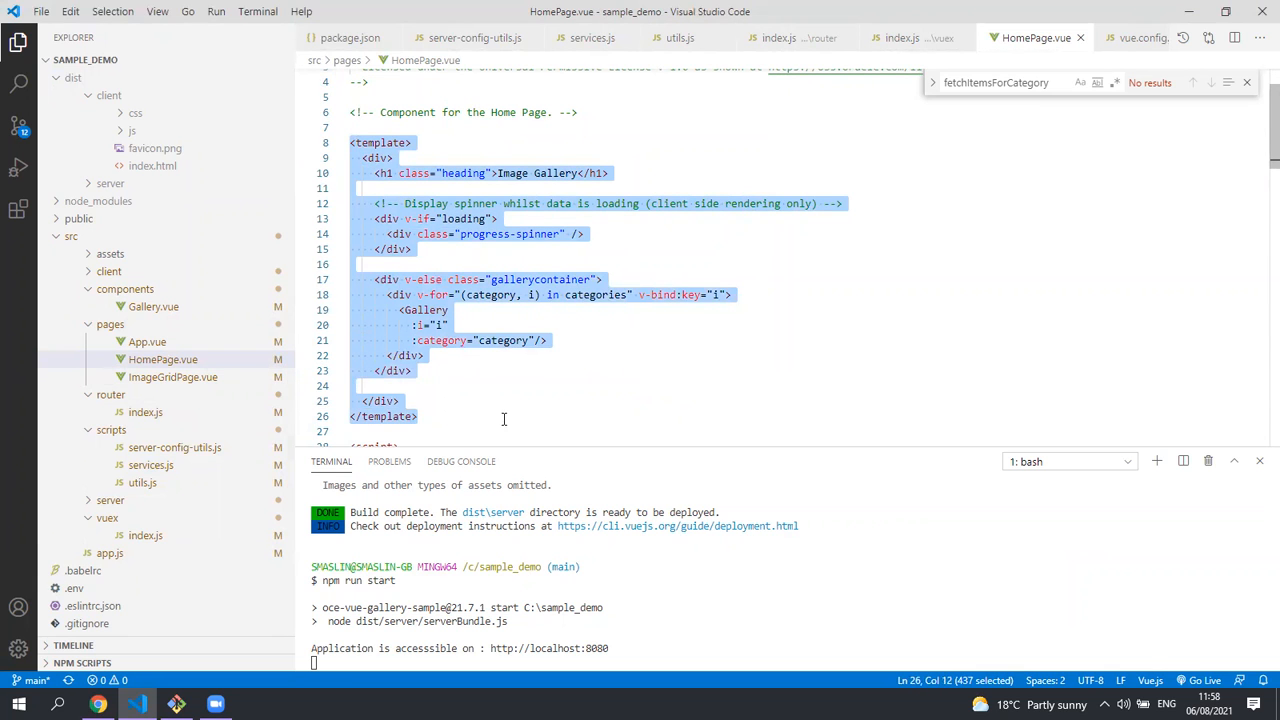
left_click(398, 400)
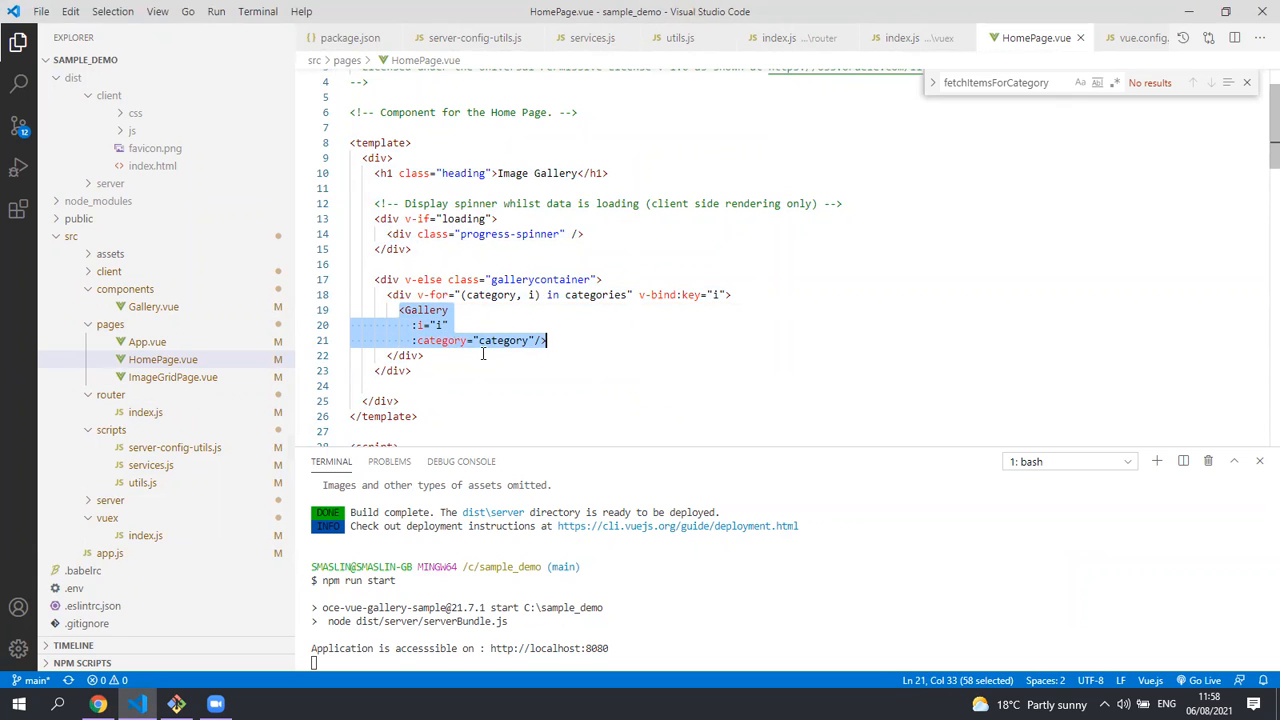
mouse_move(512, 360)
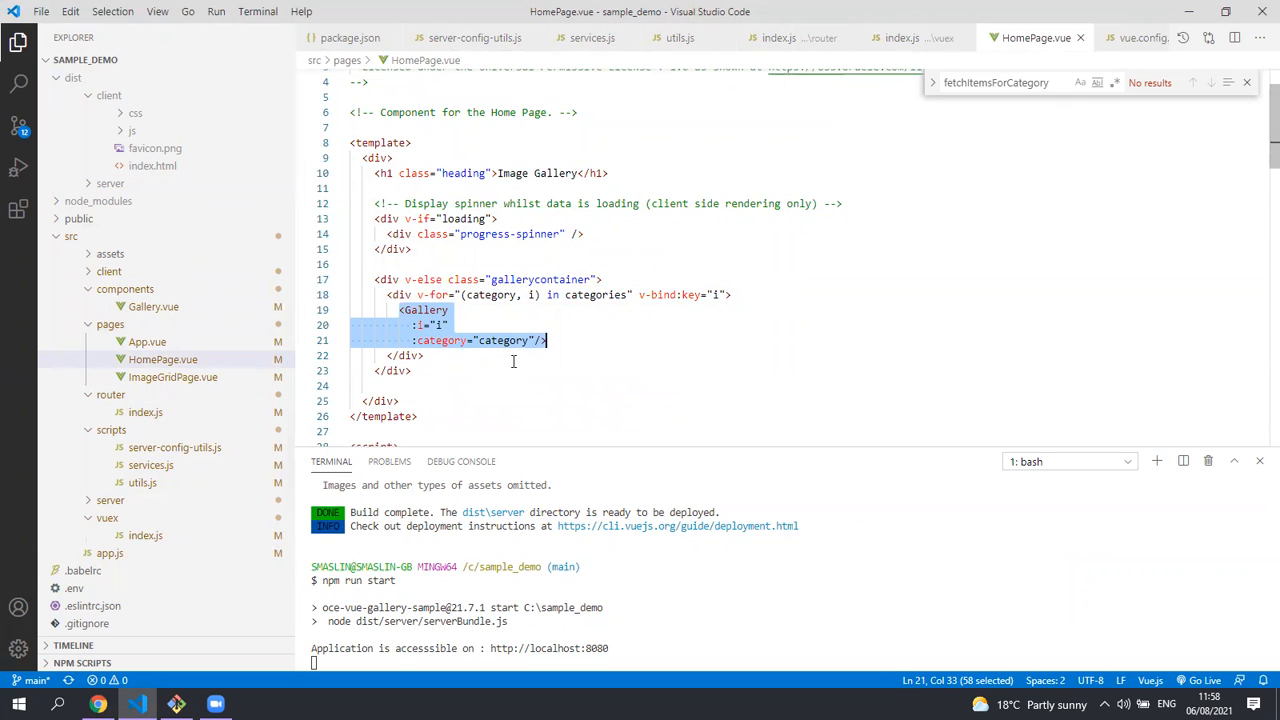
scroll("down", 3)
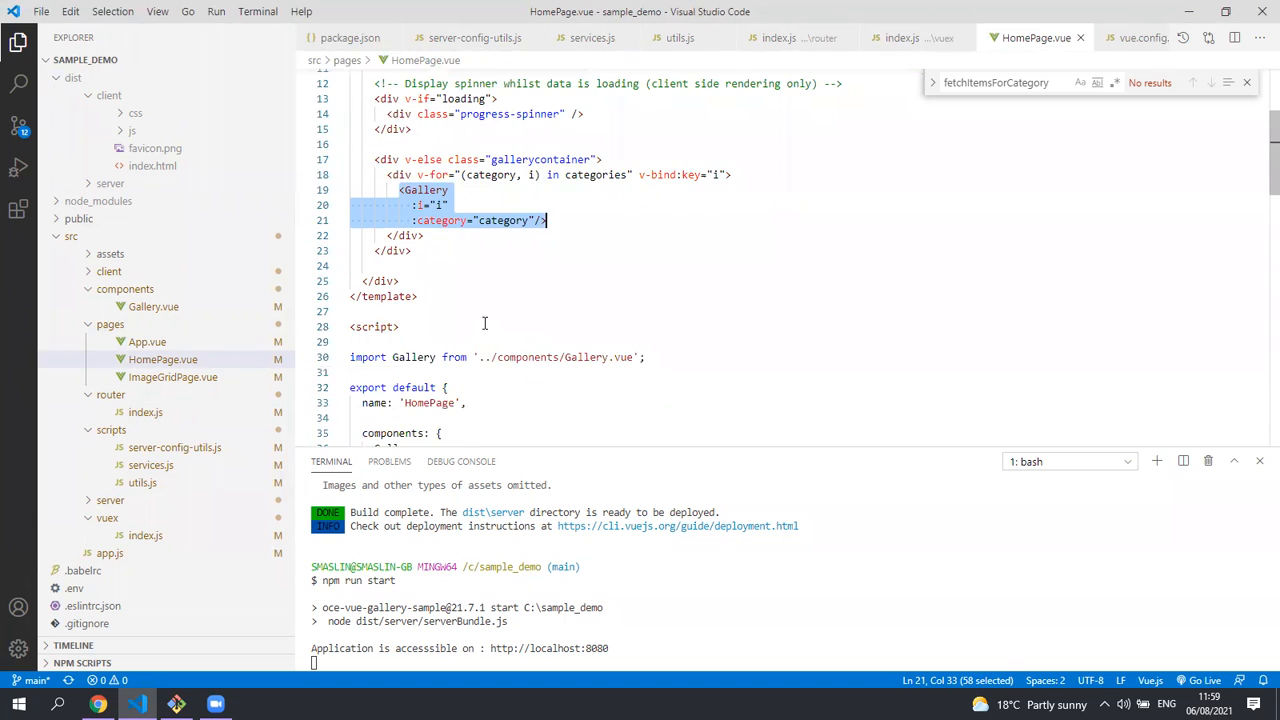
scroll("down", 3)
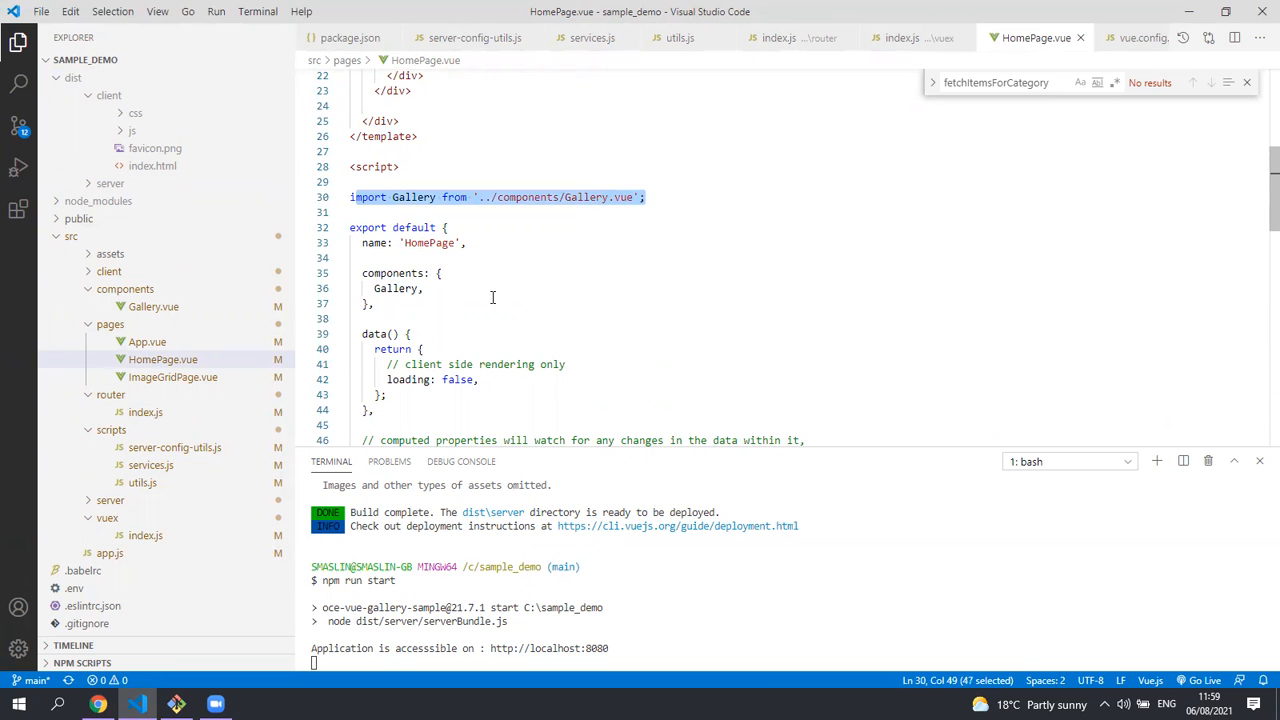
scroll("down", 3)
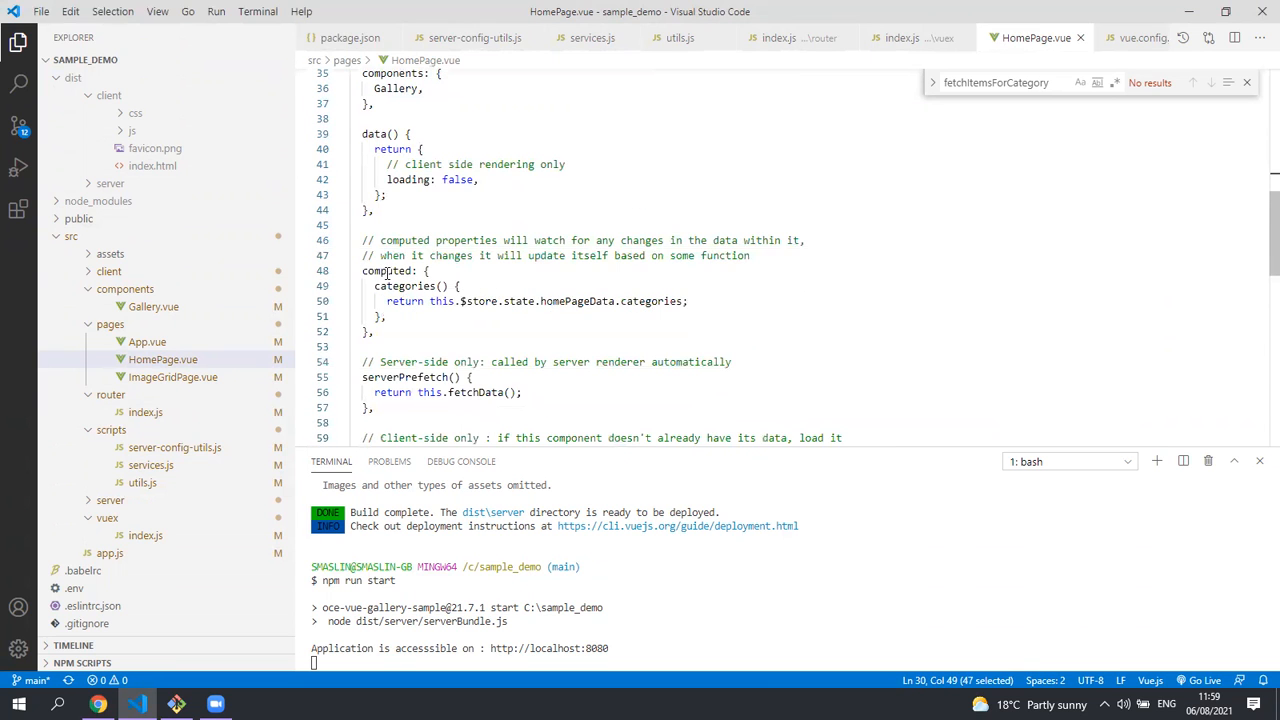
double_click(404, 286)
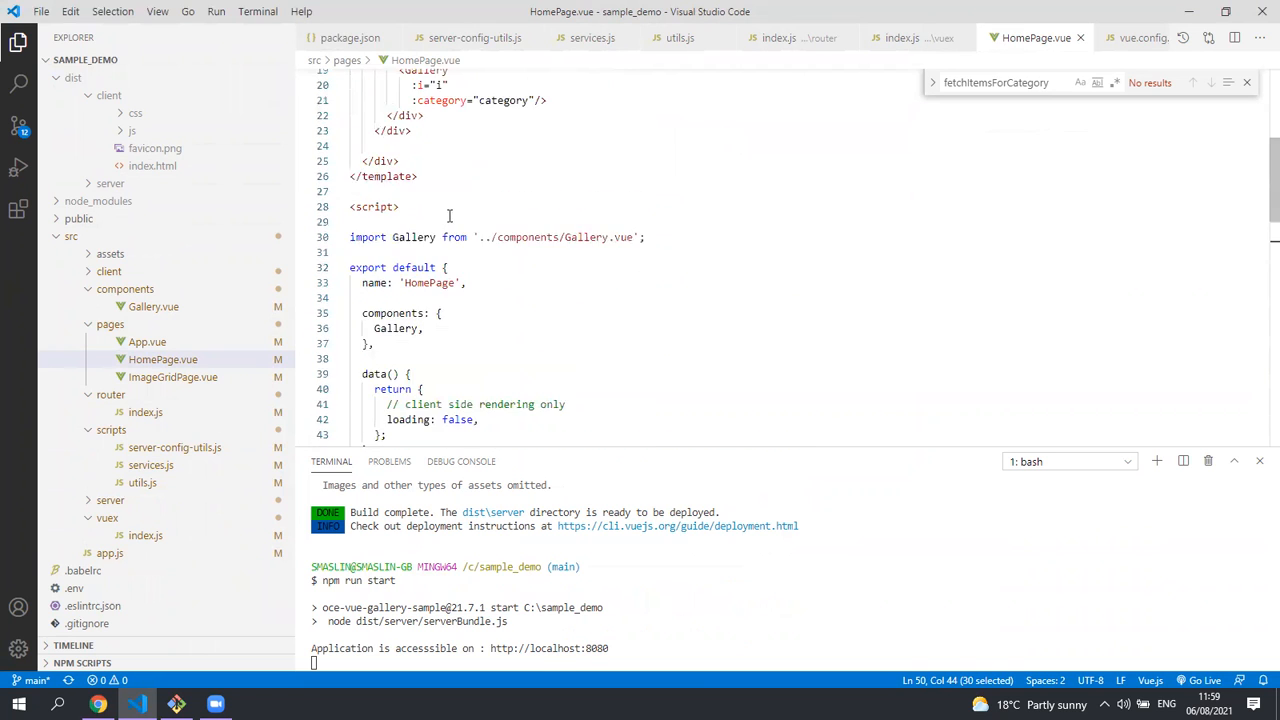
Step: Review the computed categories, serverPrefetch and the mounted() block that fetches missing categories
scroll("down", 3)
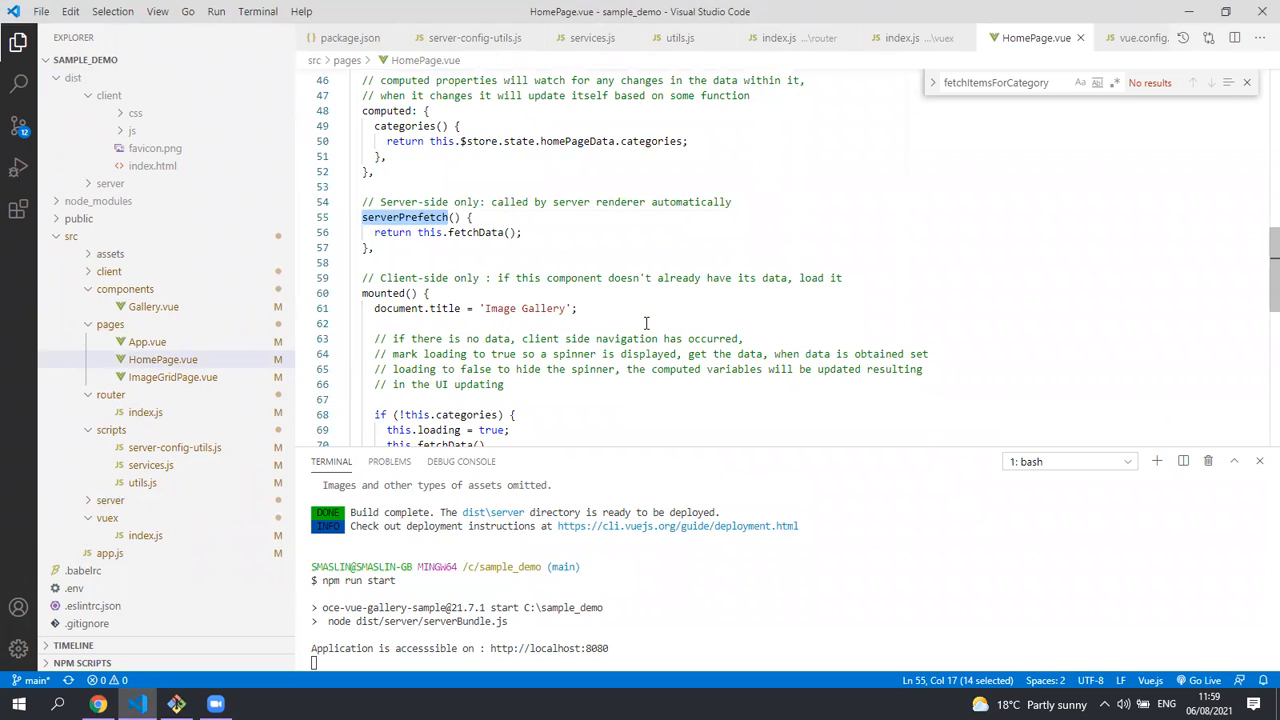
scroll("down", 3)
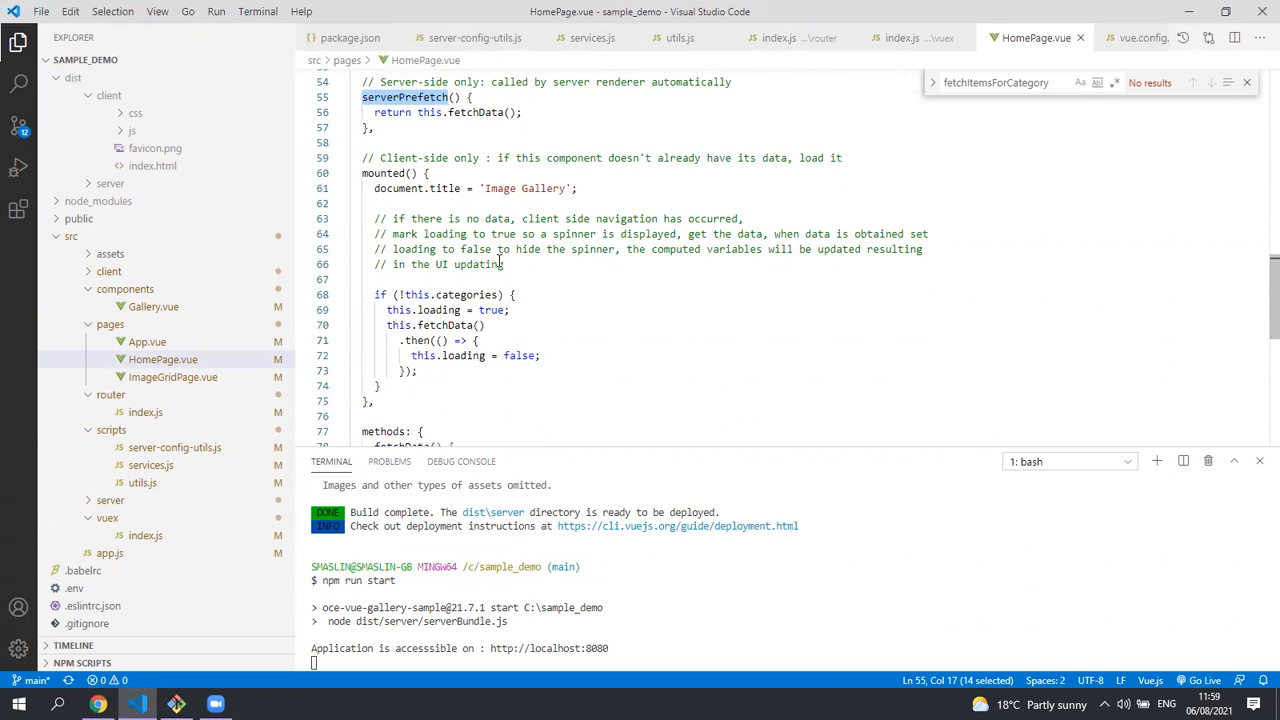
scroll("down", 3)
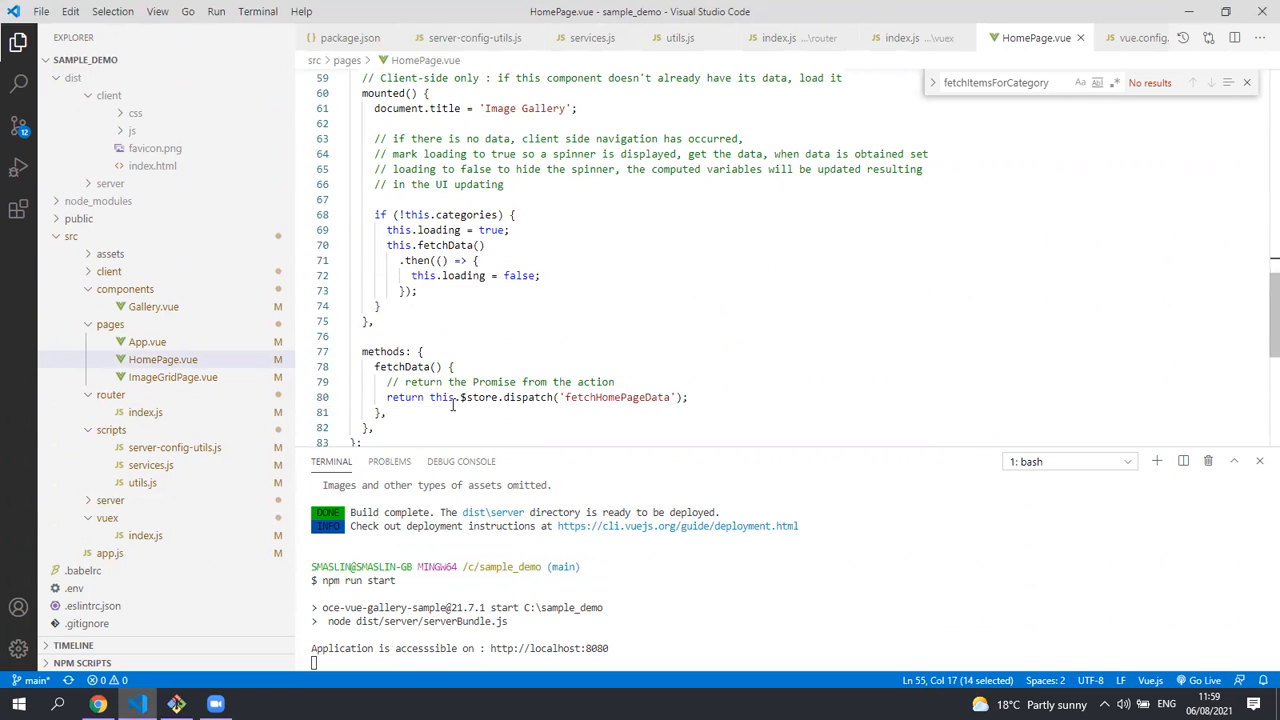
double_click(444, 396)
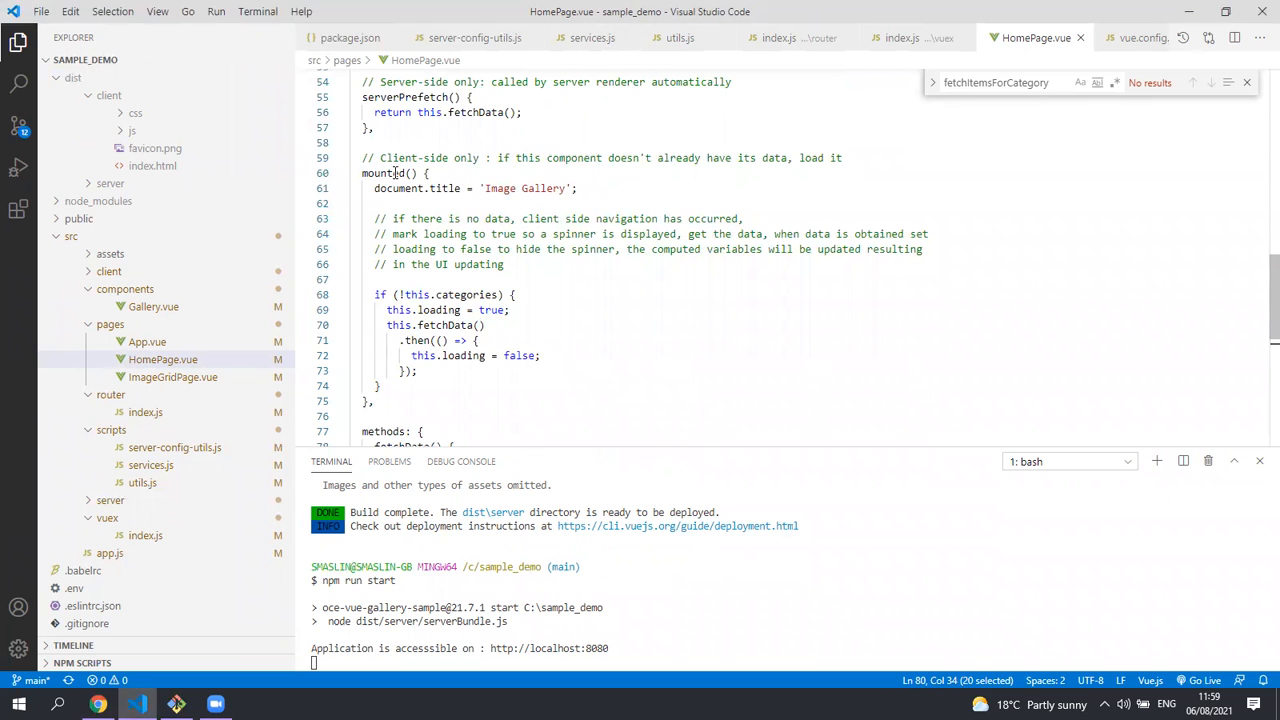
mouse_move(408, 192)
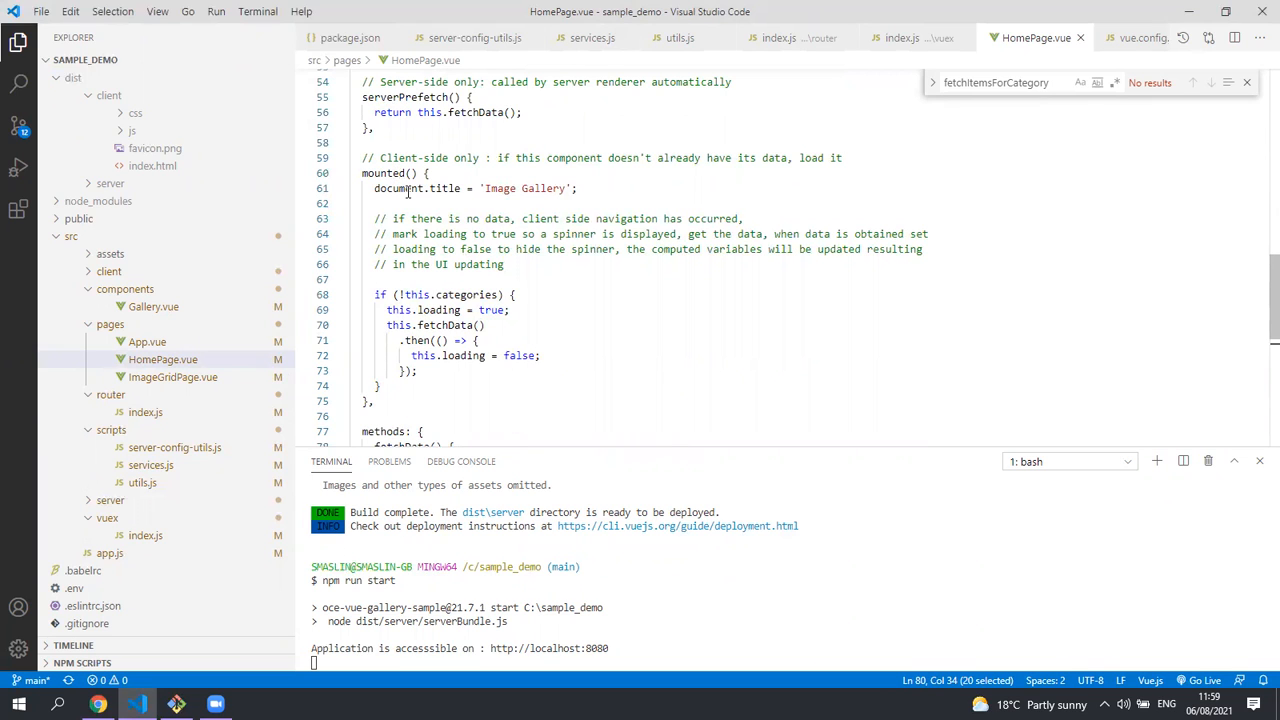
mouse_move(568, 196)
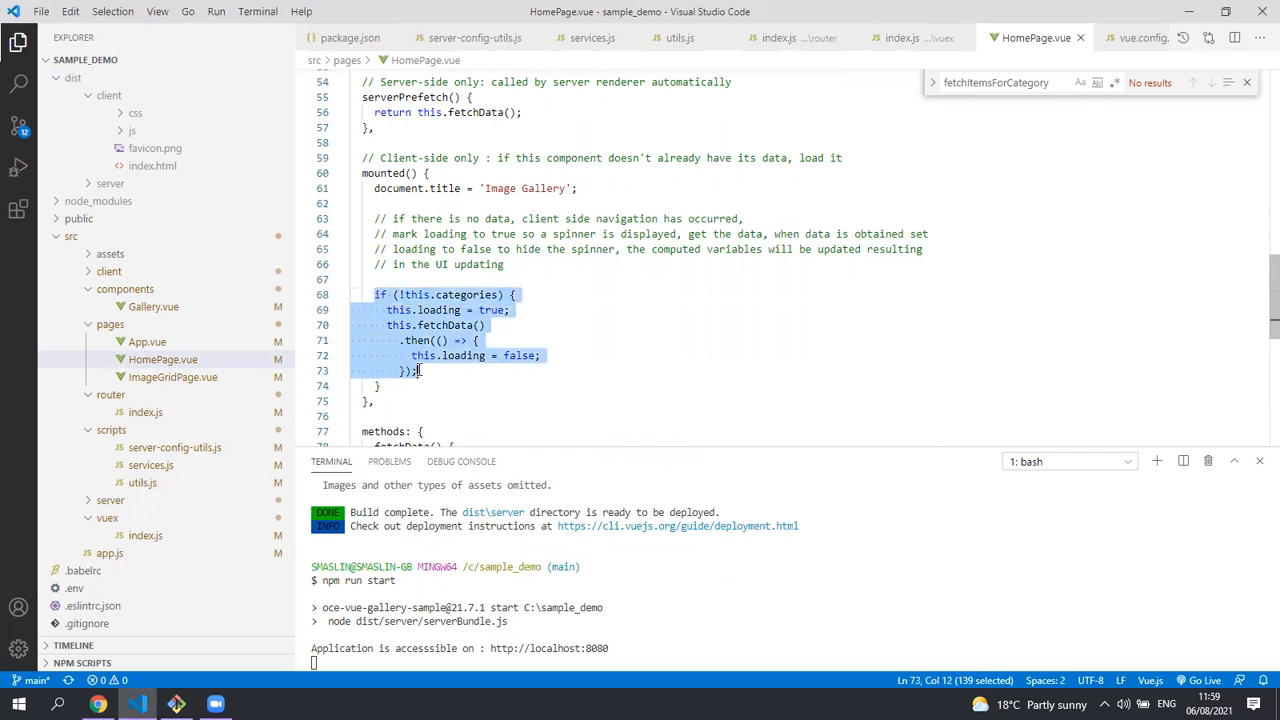
left_click(424, 384)
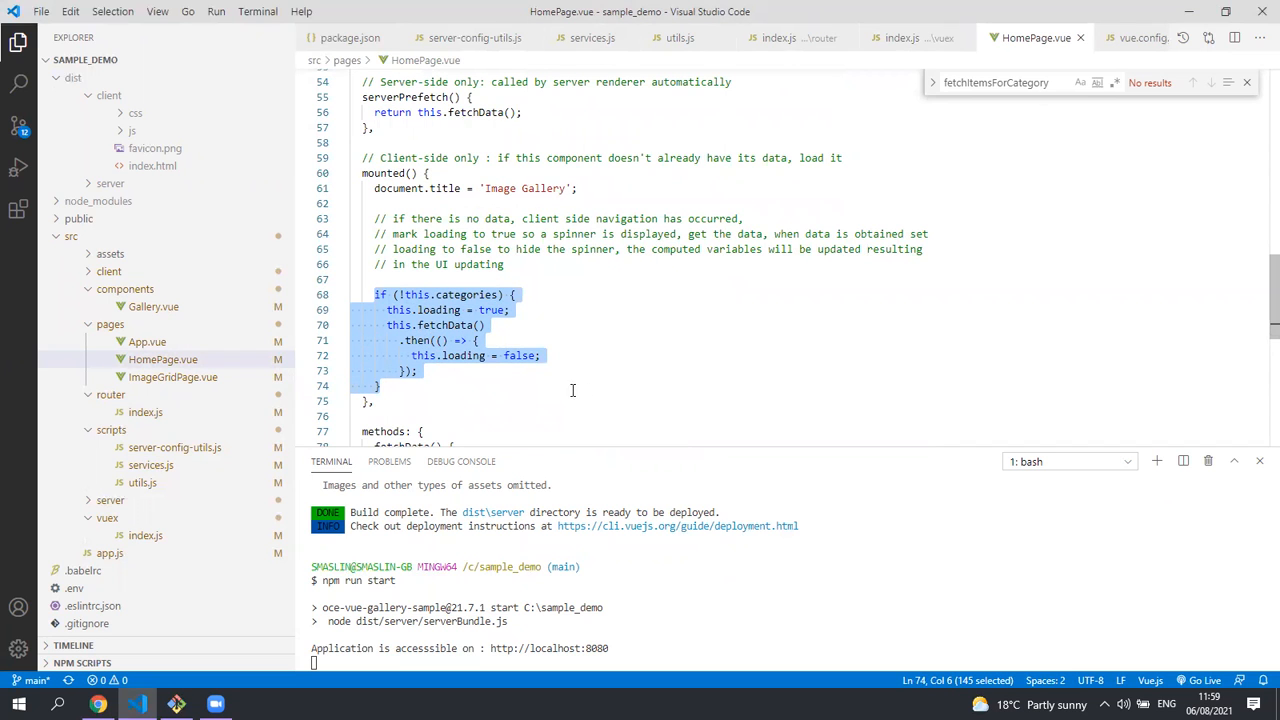
left_click(172, 376)
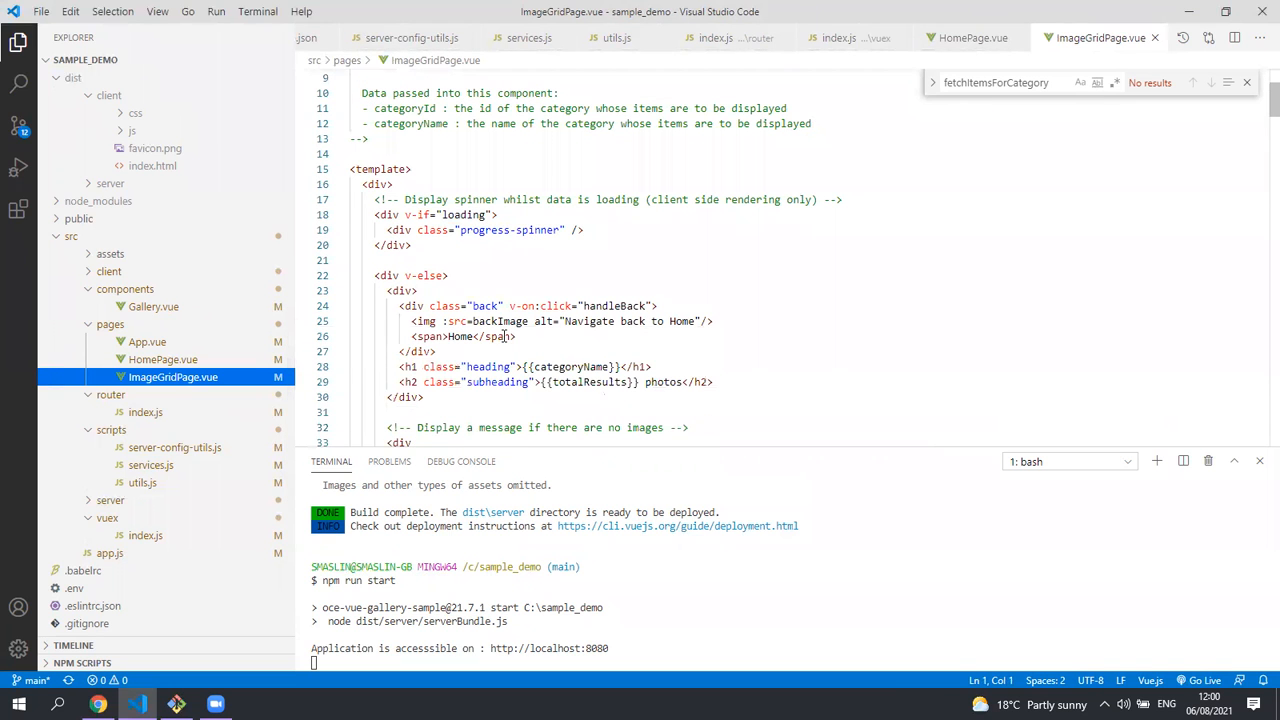
Step: Read through ImageGridPage.vue's spinner template and data() state down to the end
scroll("down", 3)
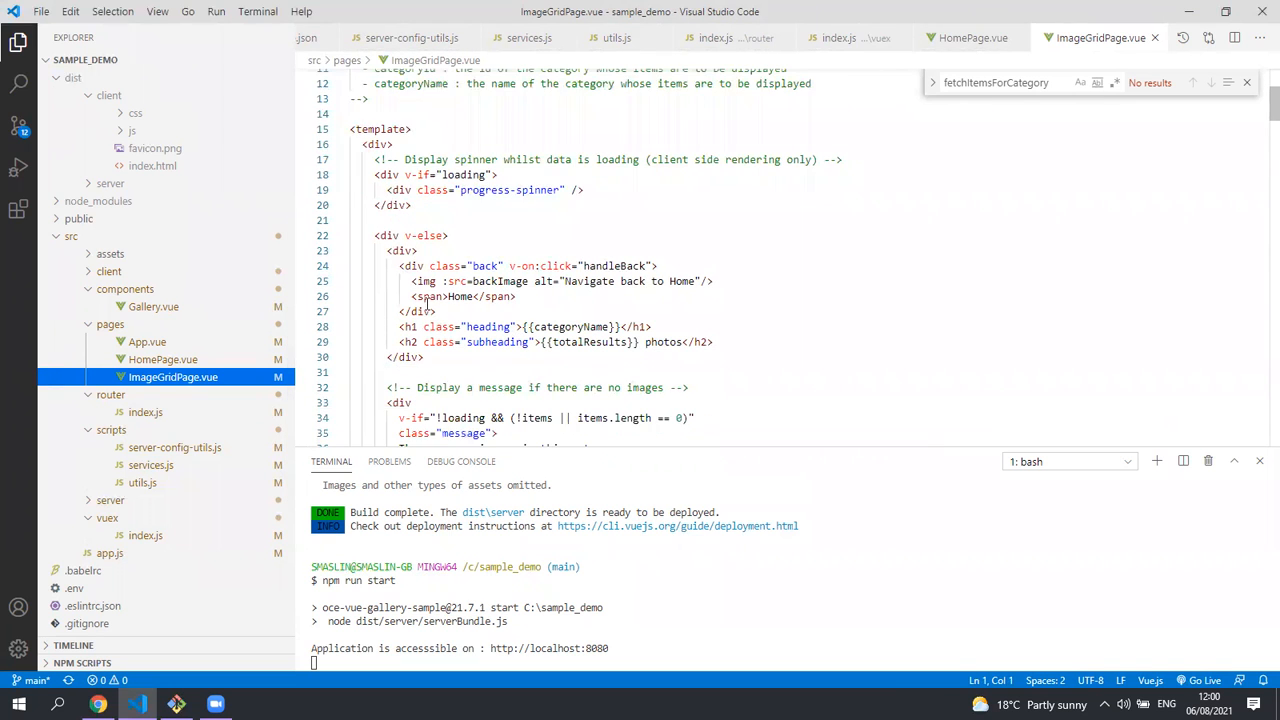
scroll("down", 3)
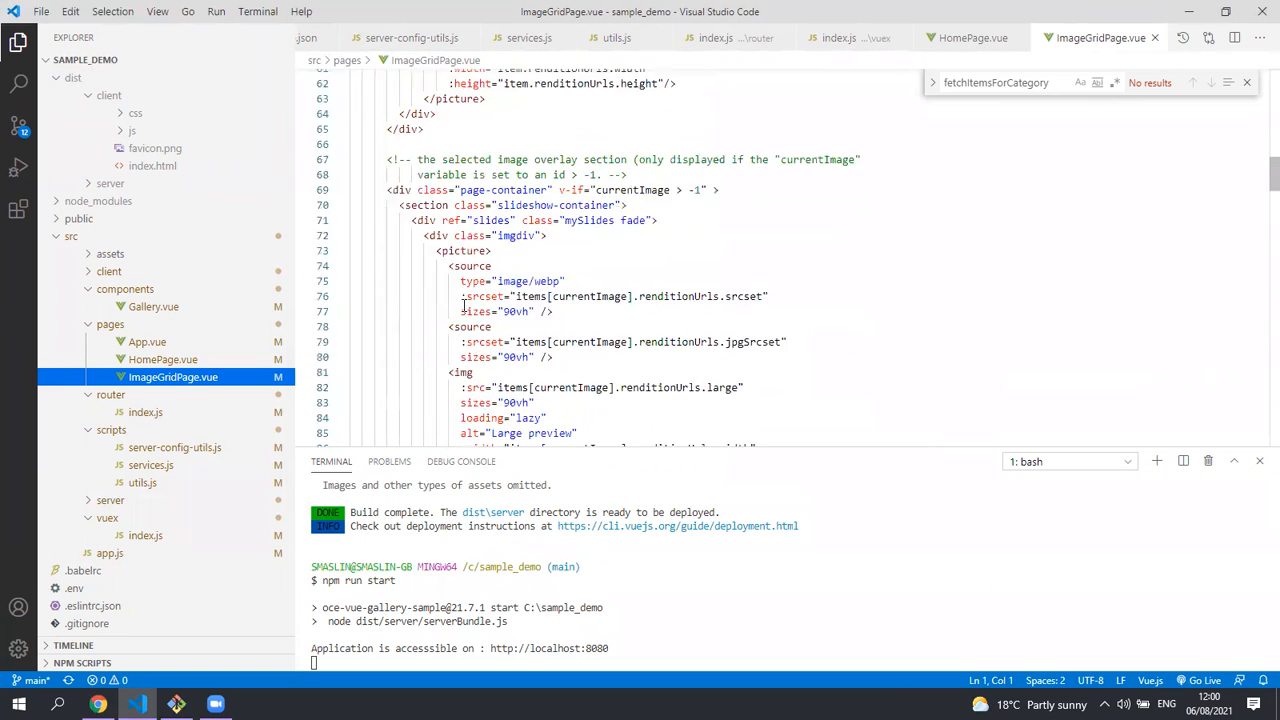
scroll("down", 3)
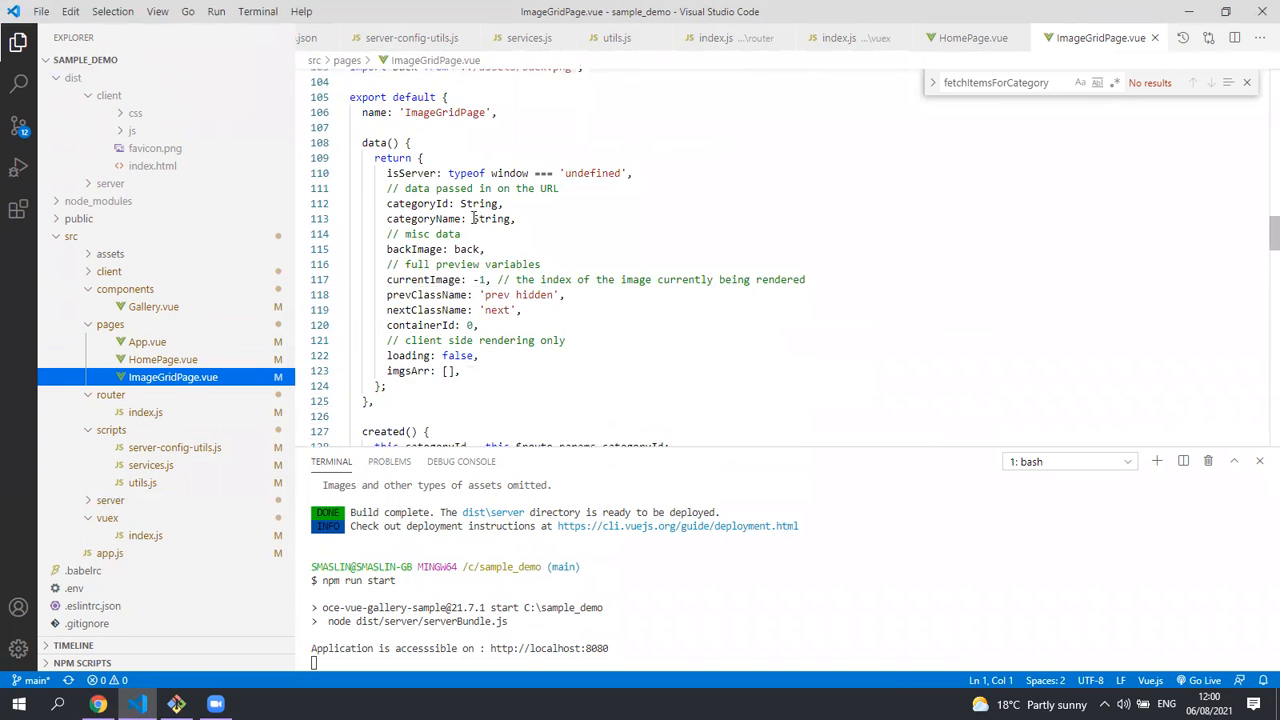
scroll("down", 3)
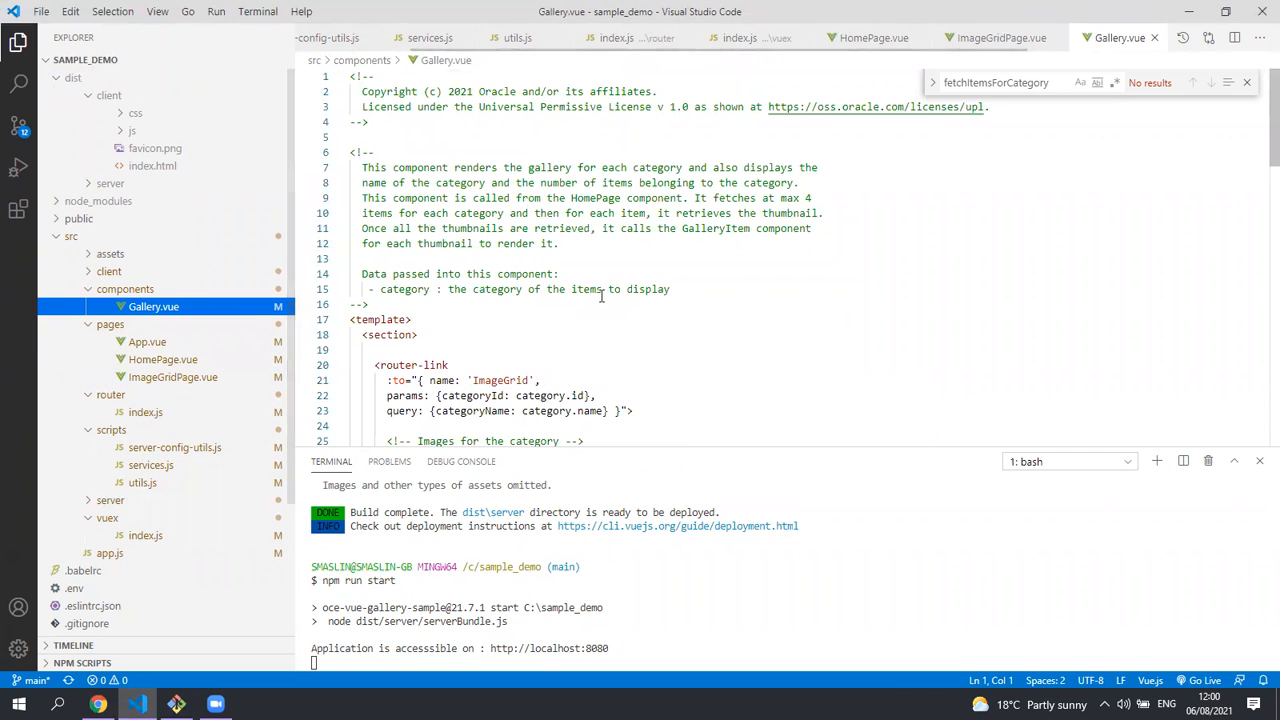
Step: Read Gallery.vue's category links, renditions and caption, then open client/main.js and server/server.js
scroll("down", 3)
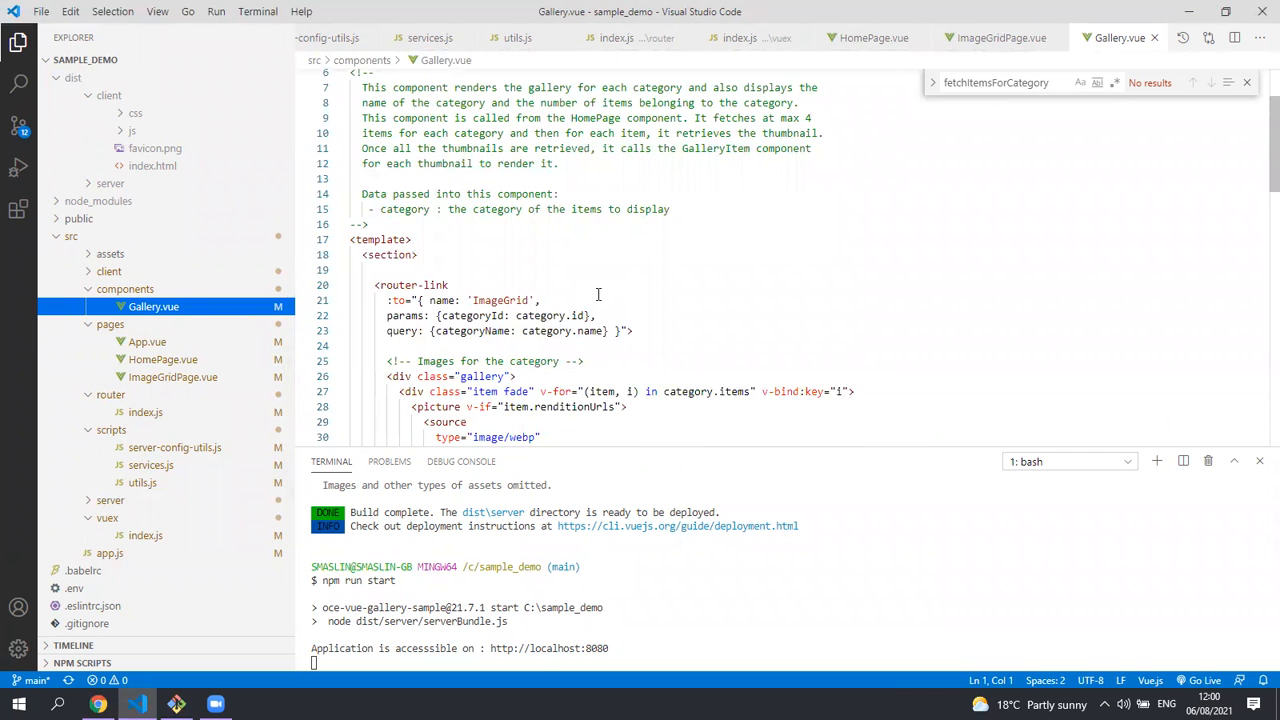
scroll("down", 3)
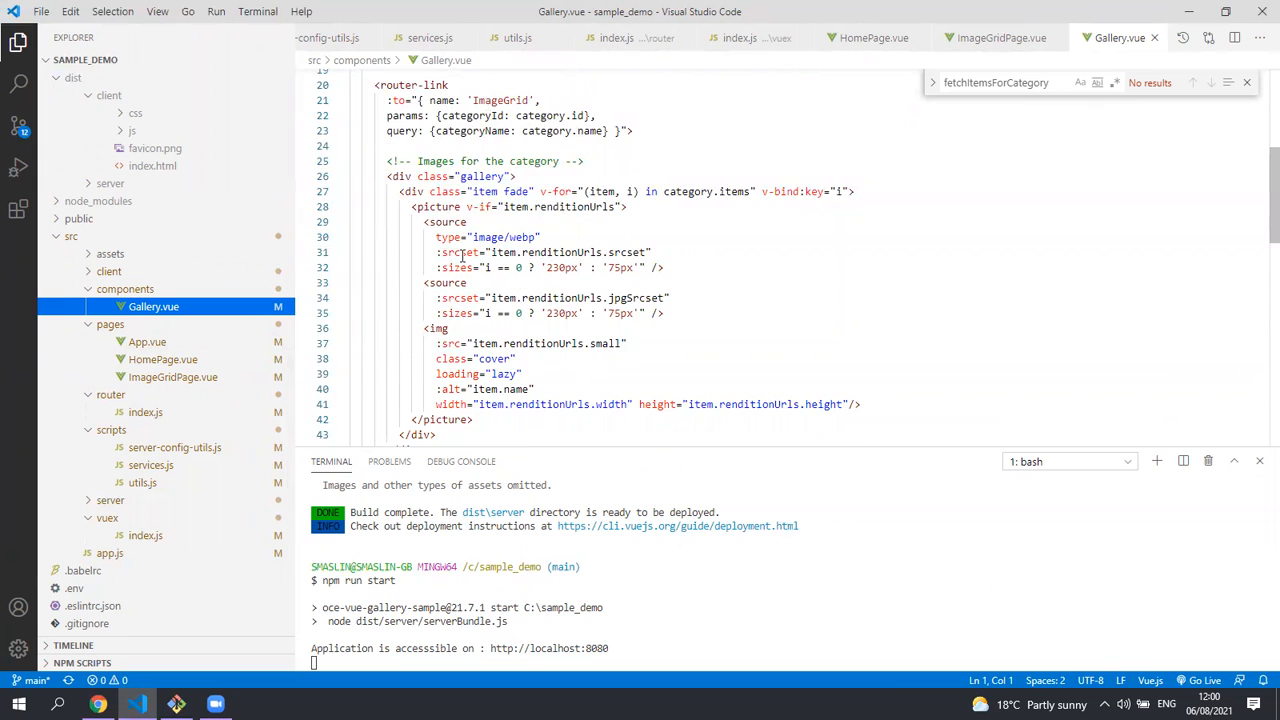
scroll("down", 3)
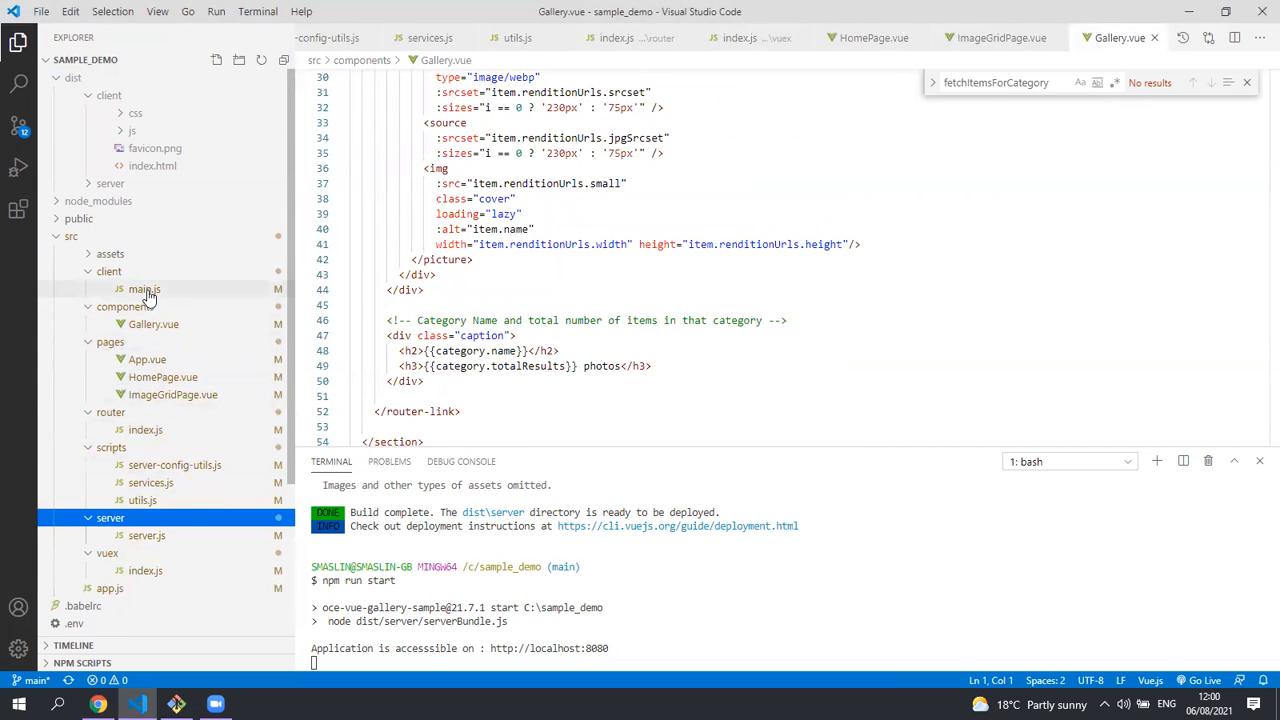
left_click(144, 288)
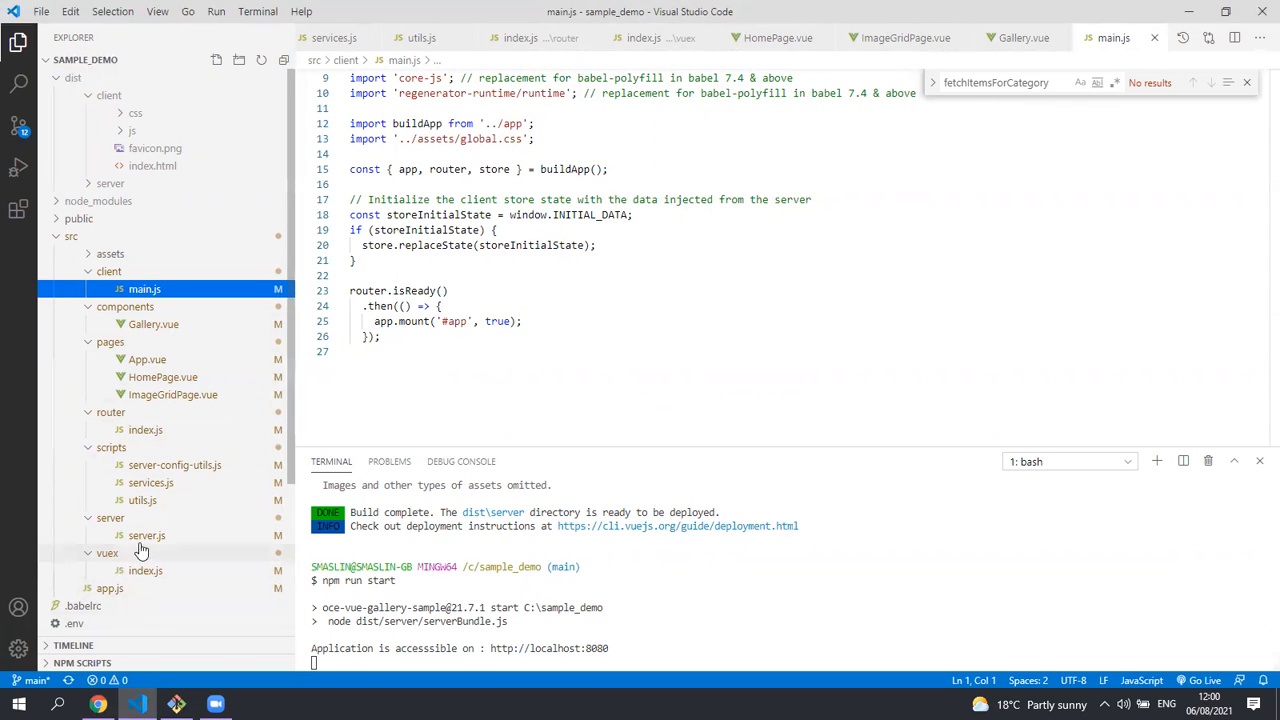
left_click(146, 536)
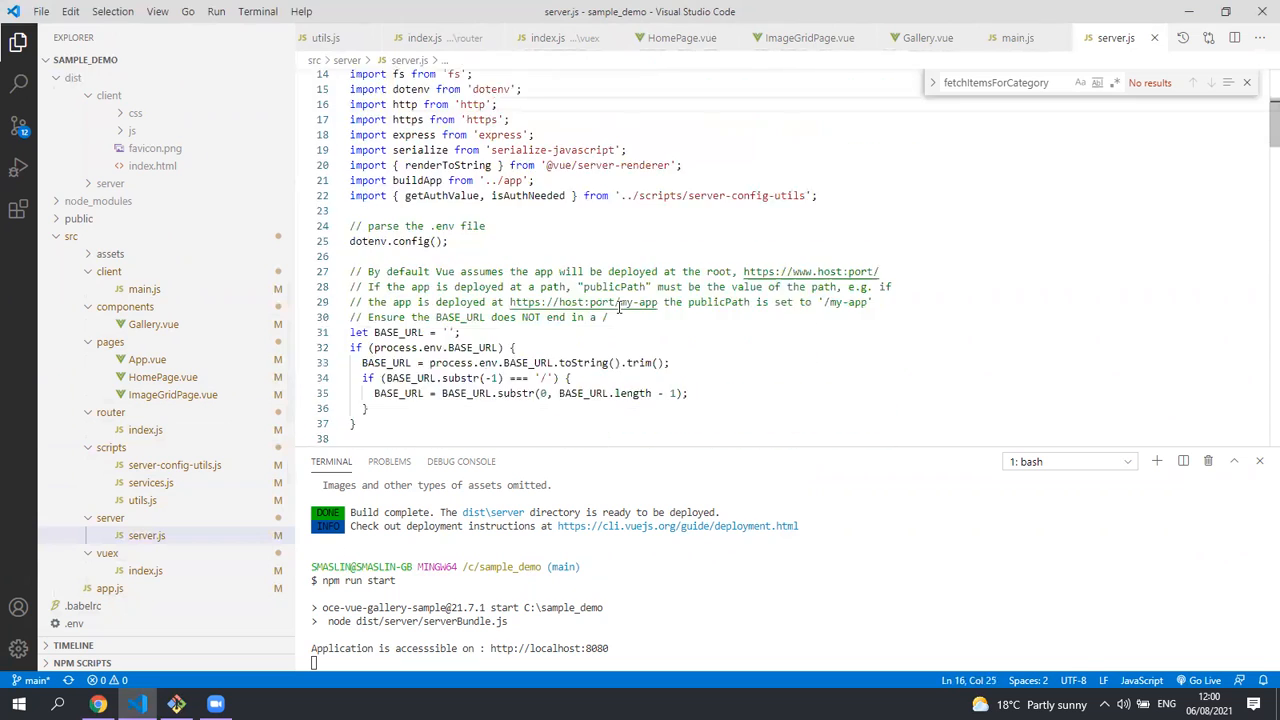
Step: Review server.js's catch-all route and serialize(store.state), then switch to the Vue image gallery tutorial tab in Chrome
scroll("down", 3)
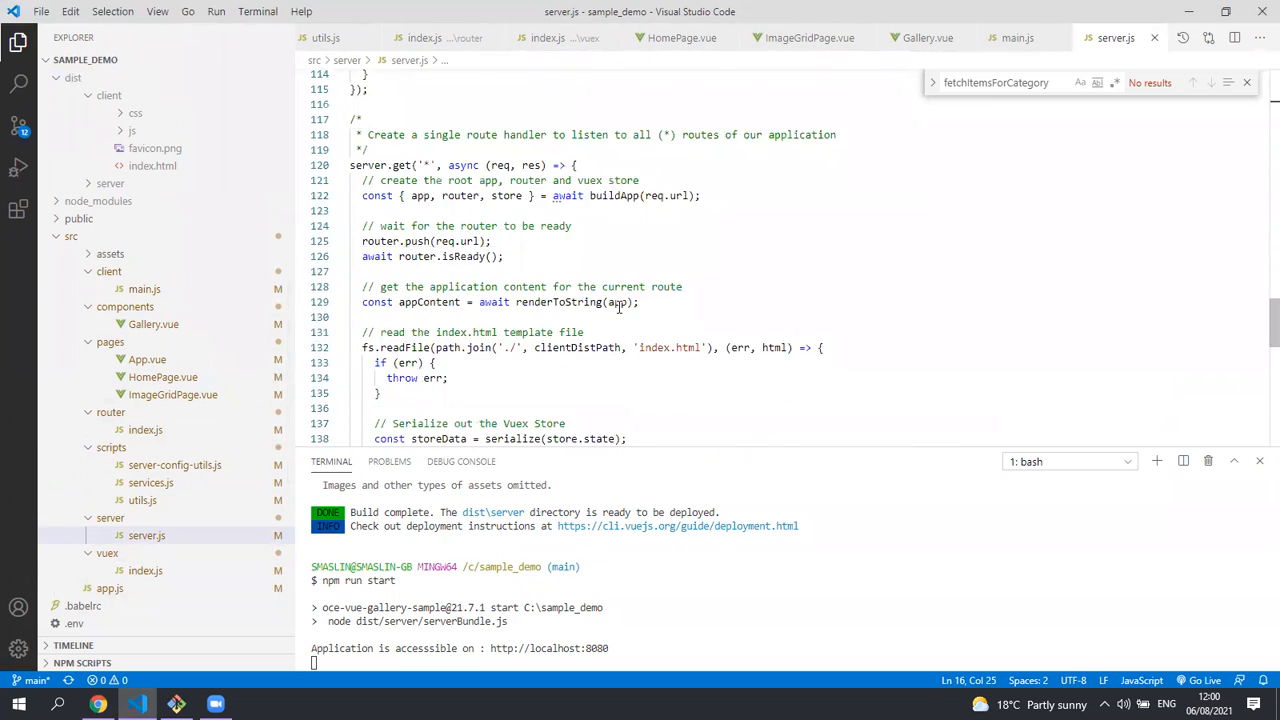
scroll("down", 3)
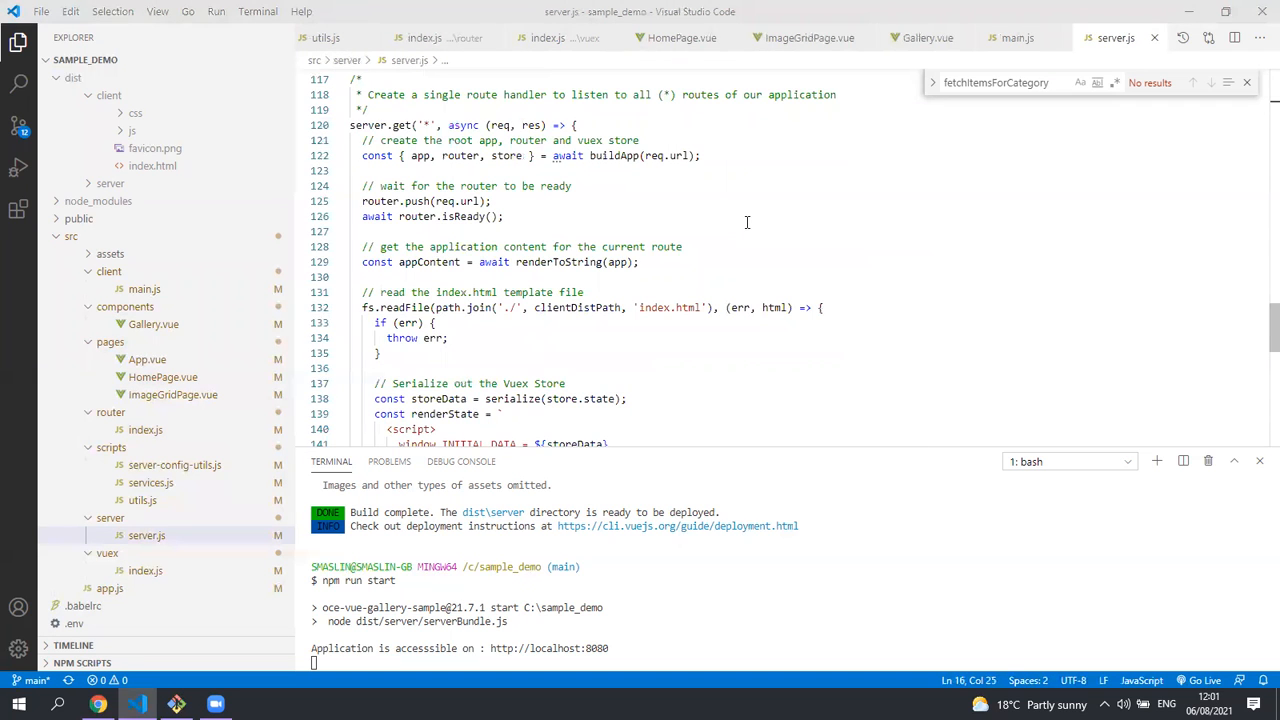
double_click(428, 262)
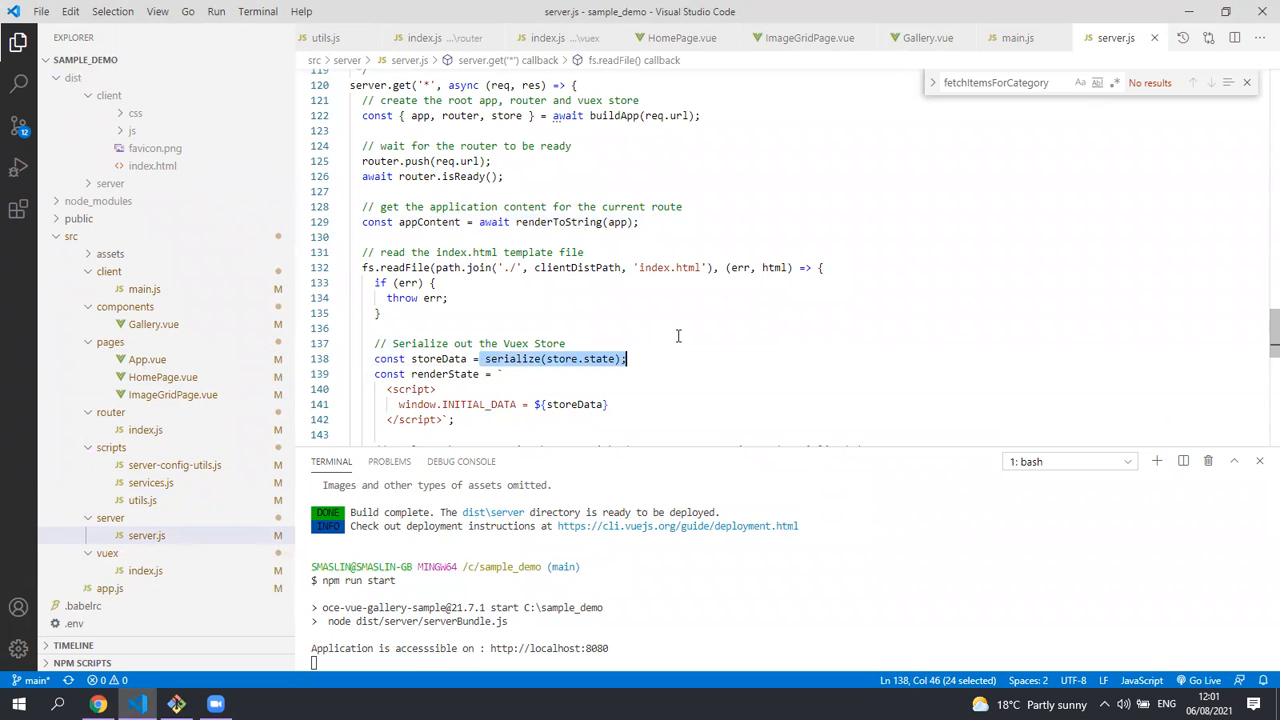
scroll("down", 3)
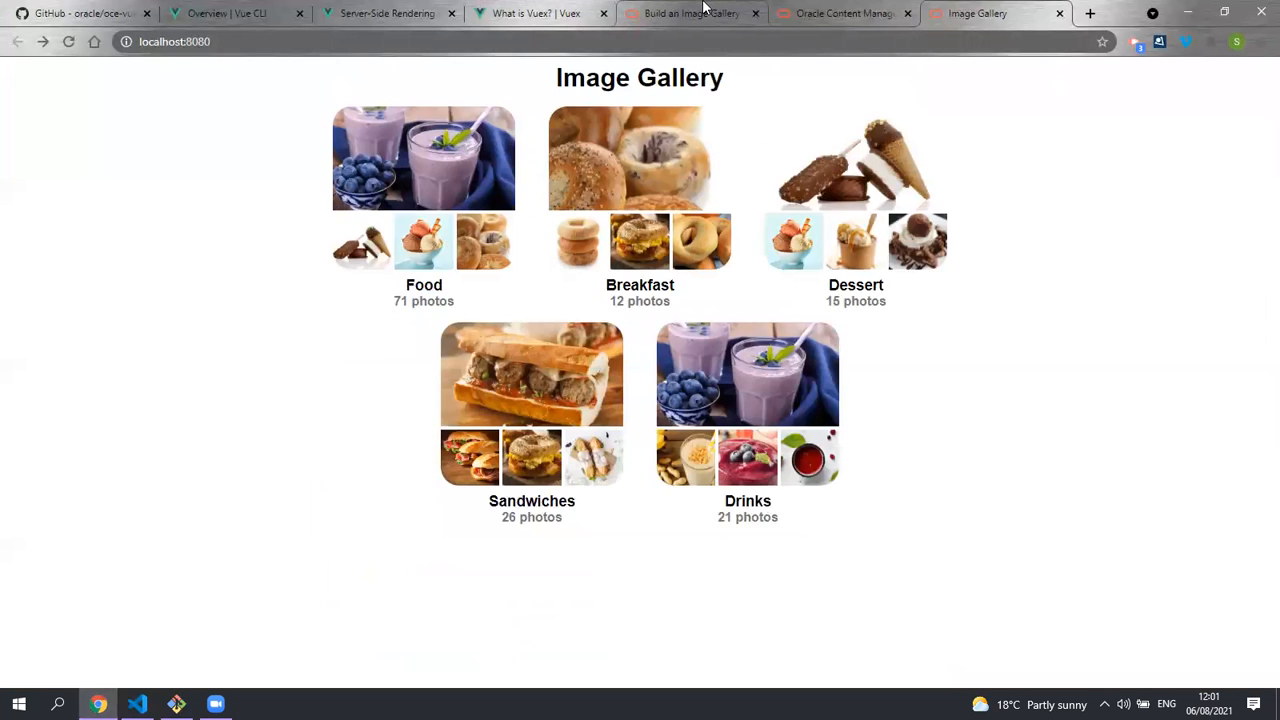
left_click(690, 12)
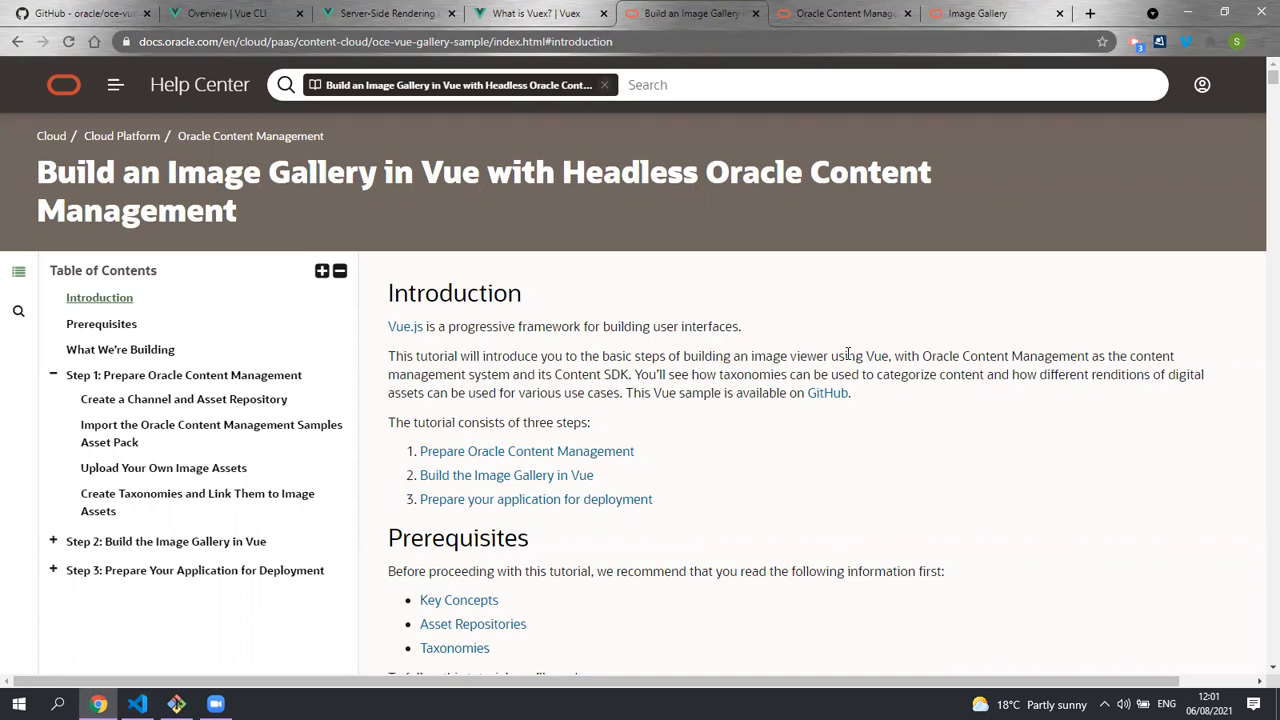
Step: Page through the tutorial's repository steps and follow the Samples link to the Oracle Content Management Samples page
scroll("down", 3)
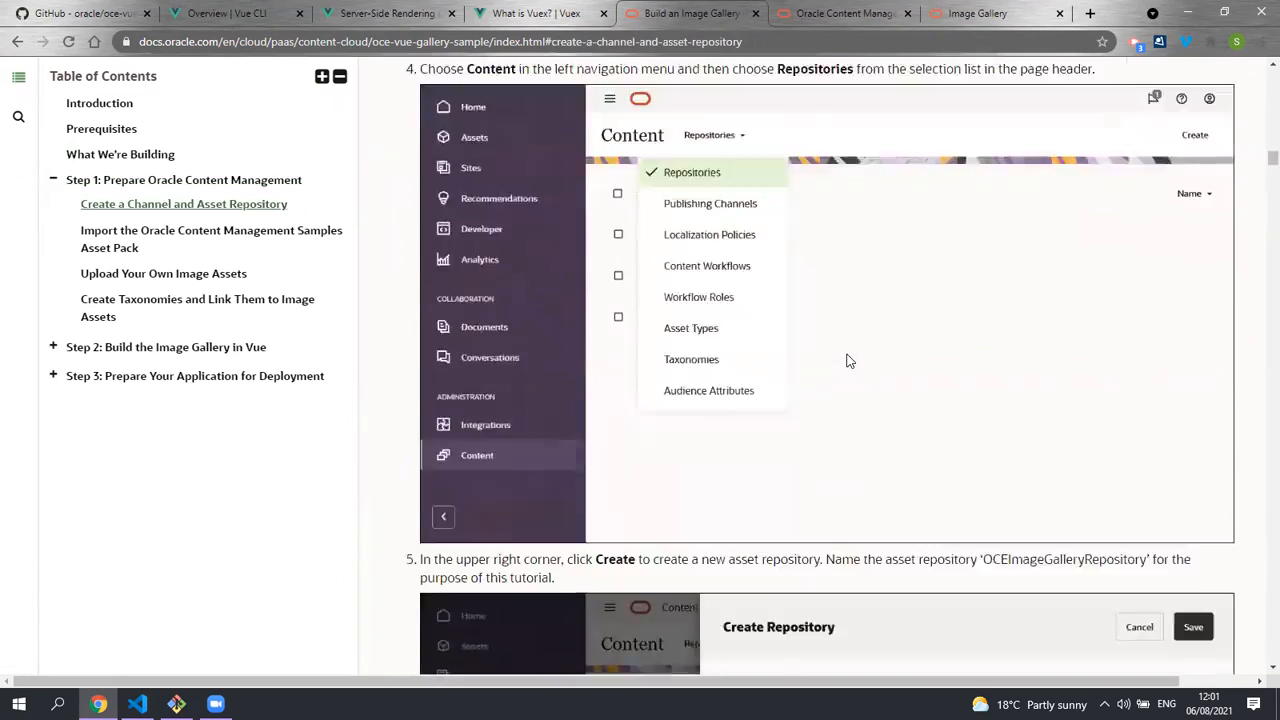
left_click(120, 154)
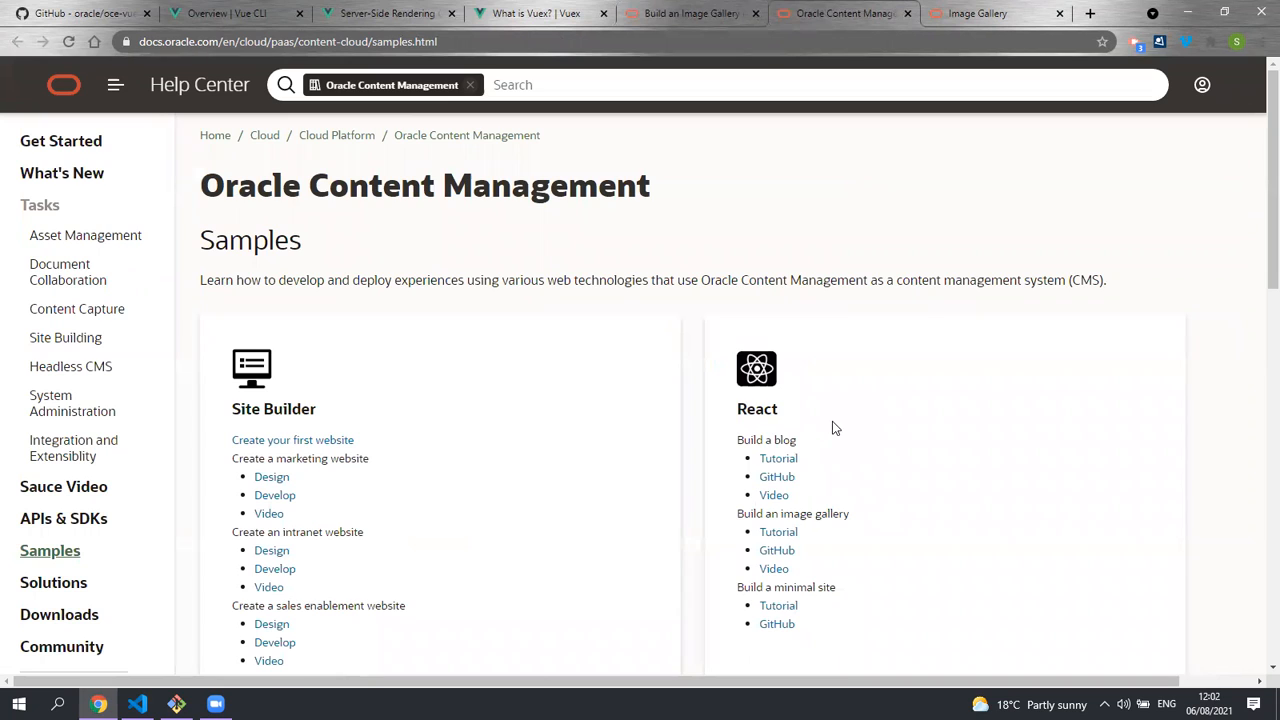
mouse_move(862, 440)
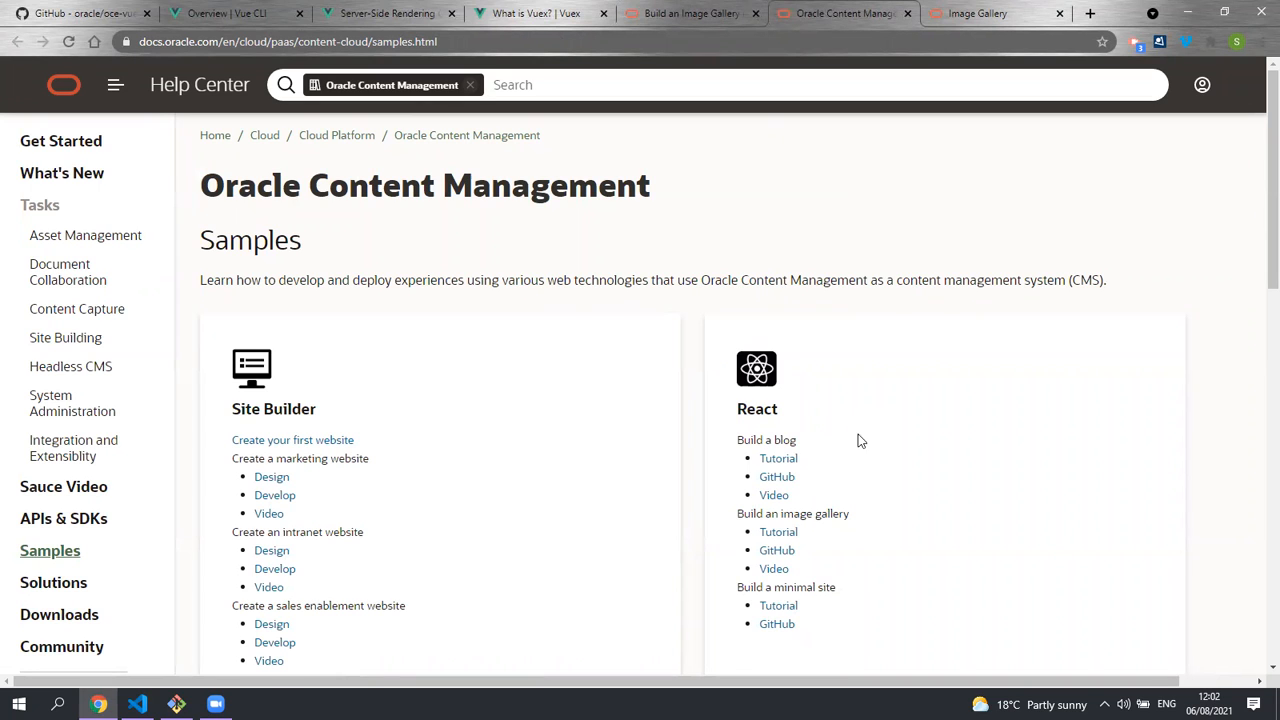
mouse_move(924, 514)
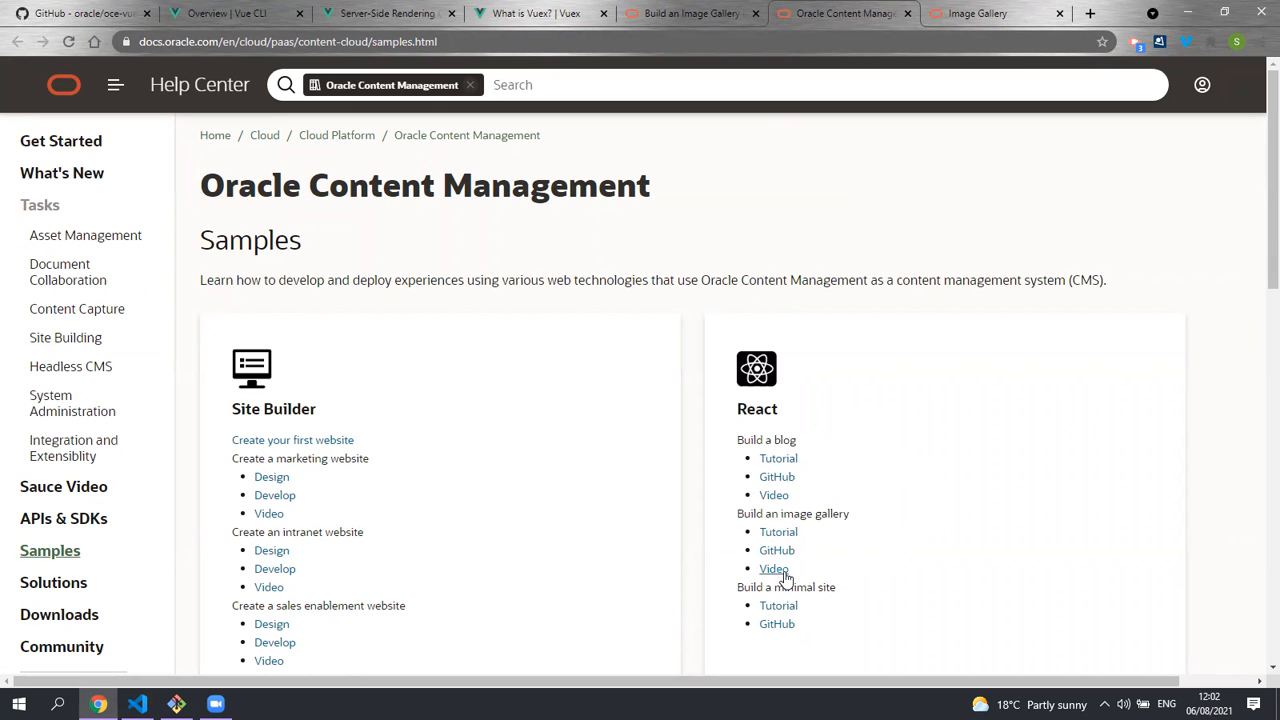
mouse_move(808, 388)
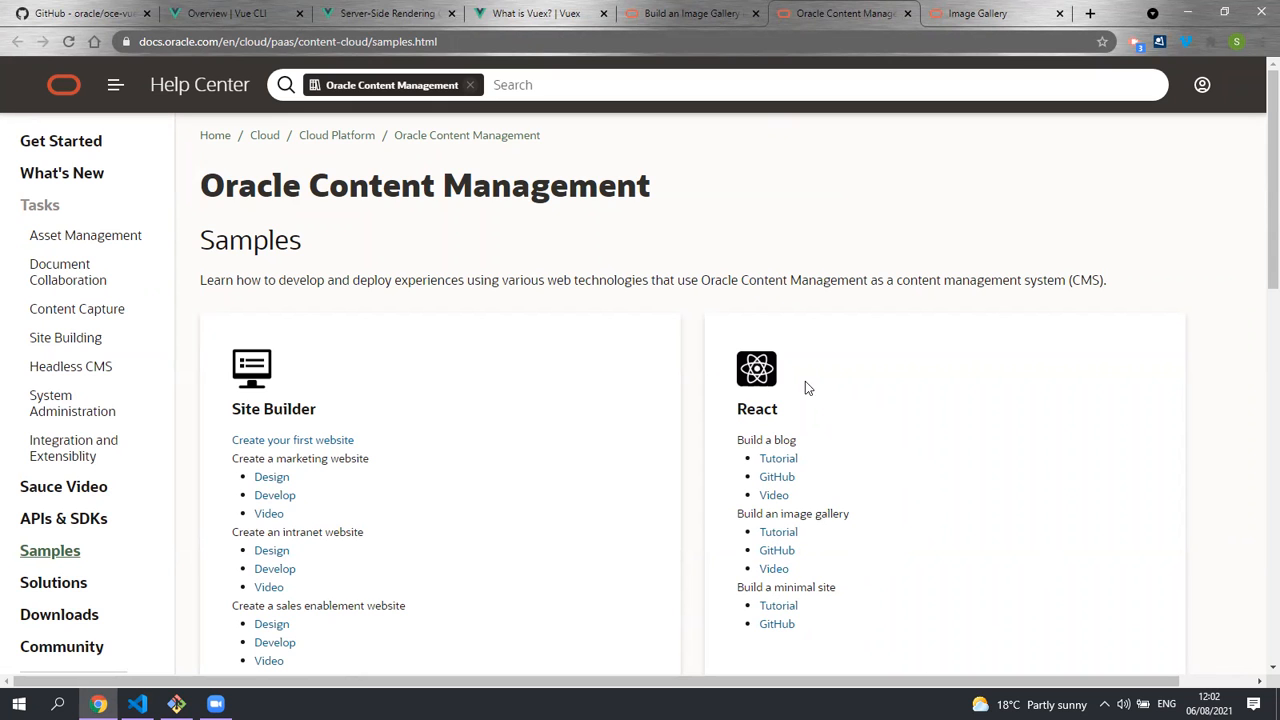
Step: Scroll the Samples page down to the Vue card with blog, image gallery and minimal site tutorials
scroll("down", 3)
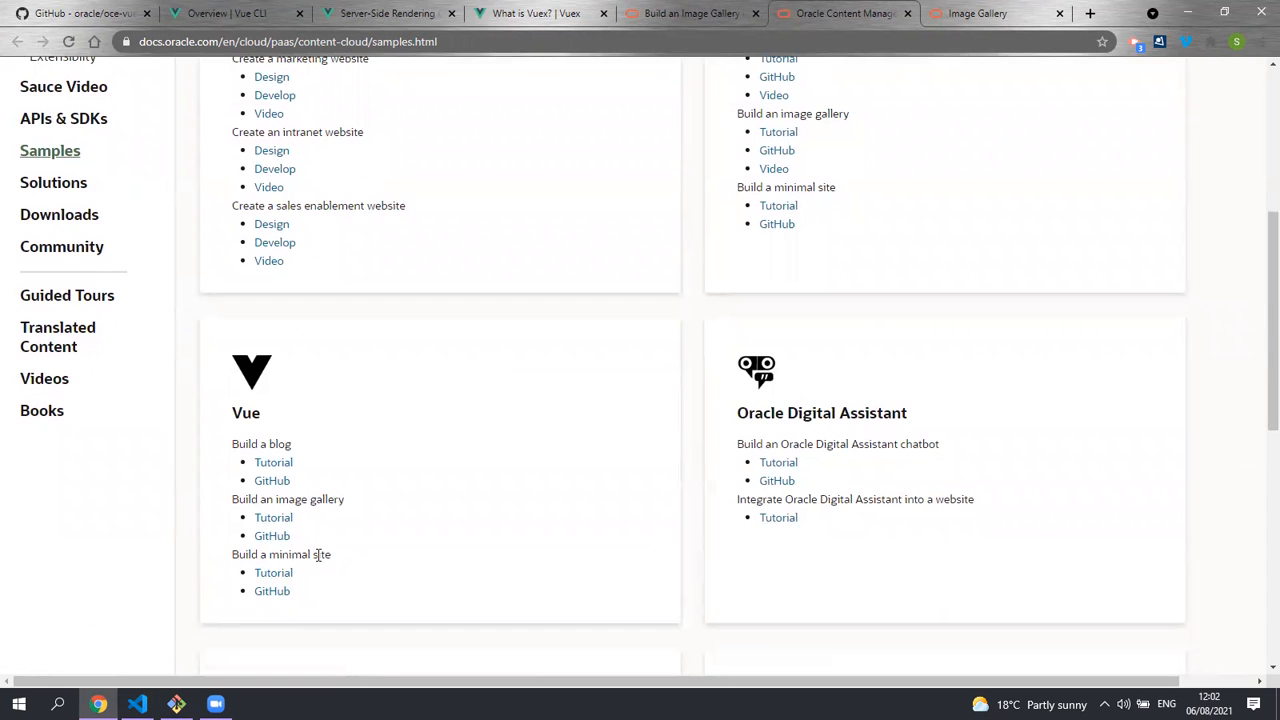
mouse_move(276, 400)
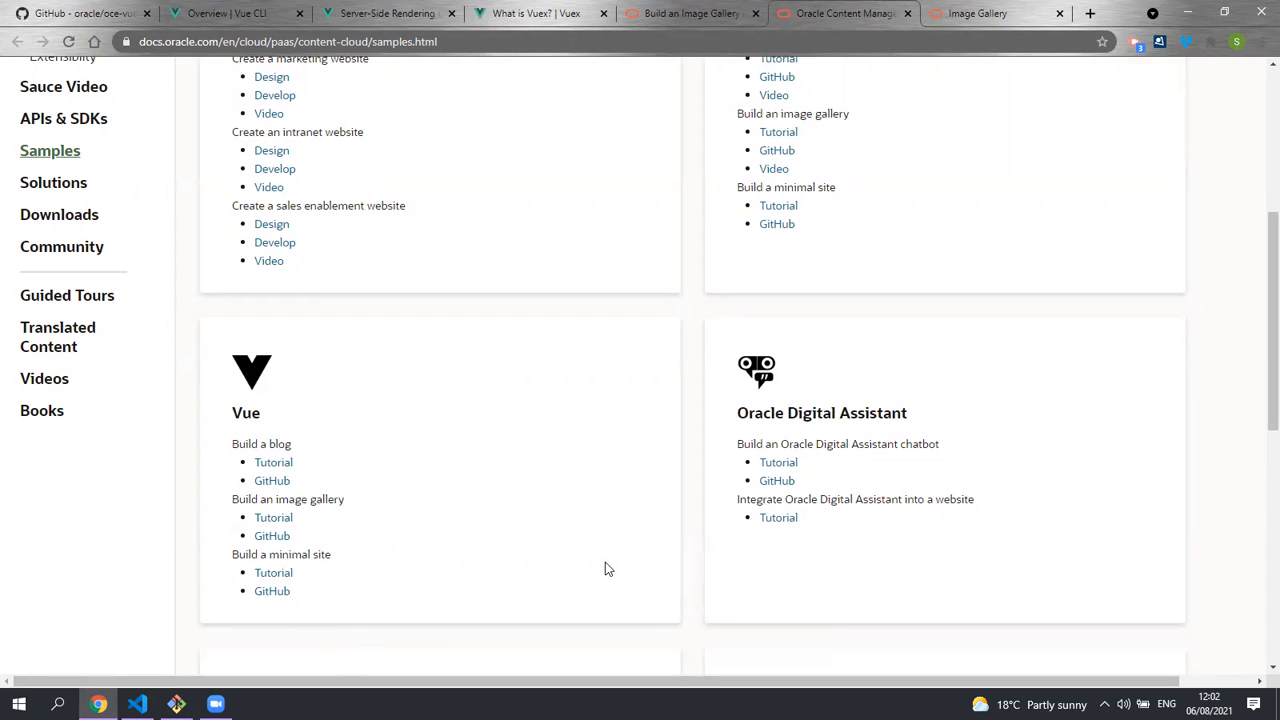
mouse_move(896, 264)
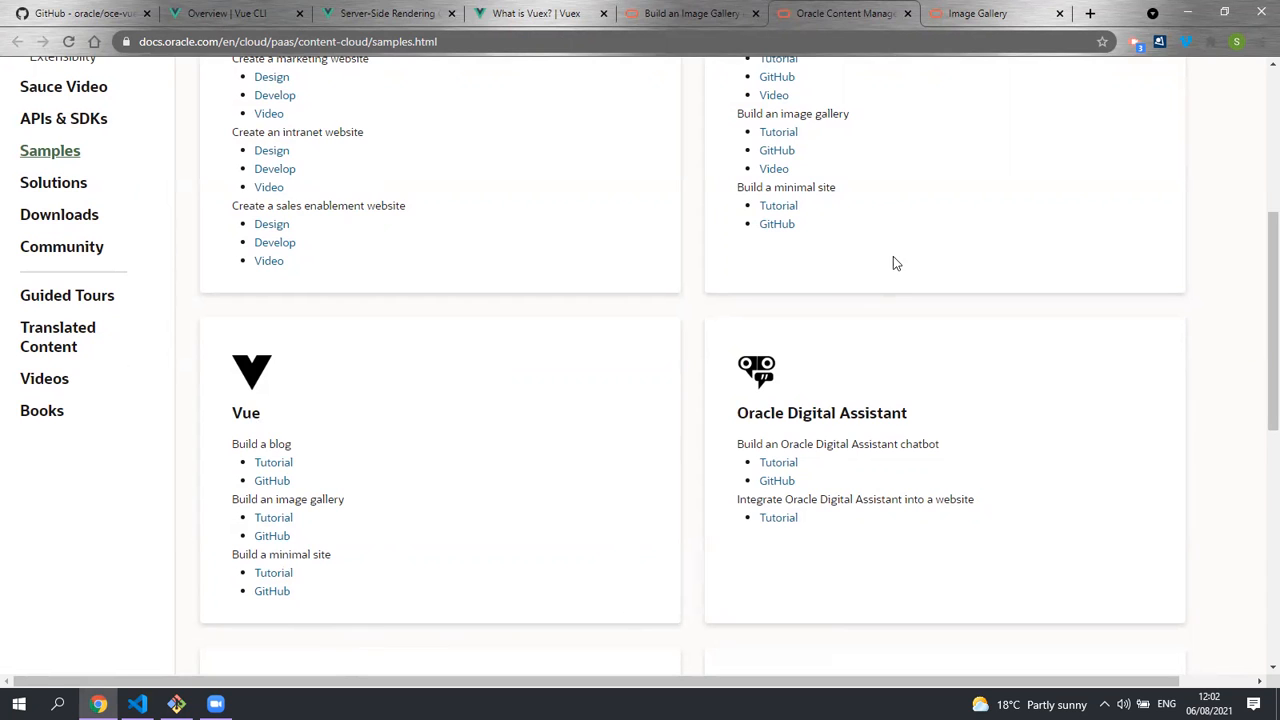